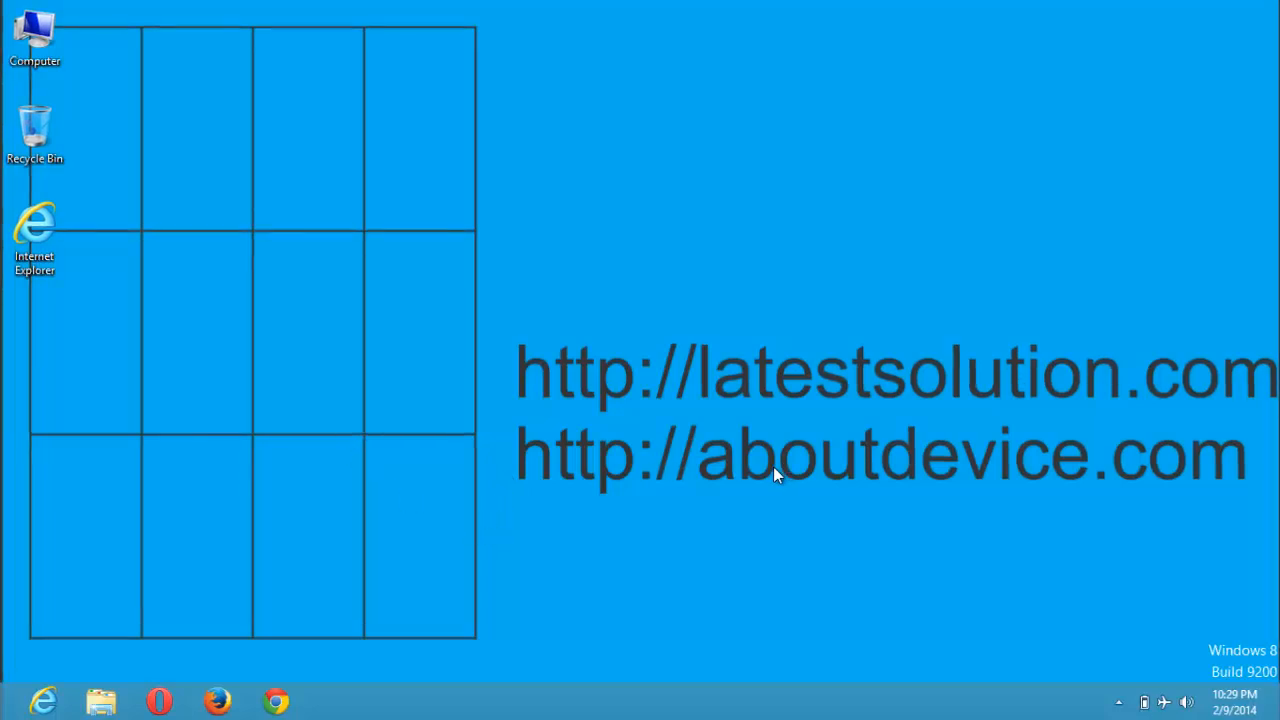
mouse_move(940, 291)
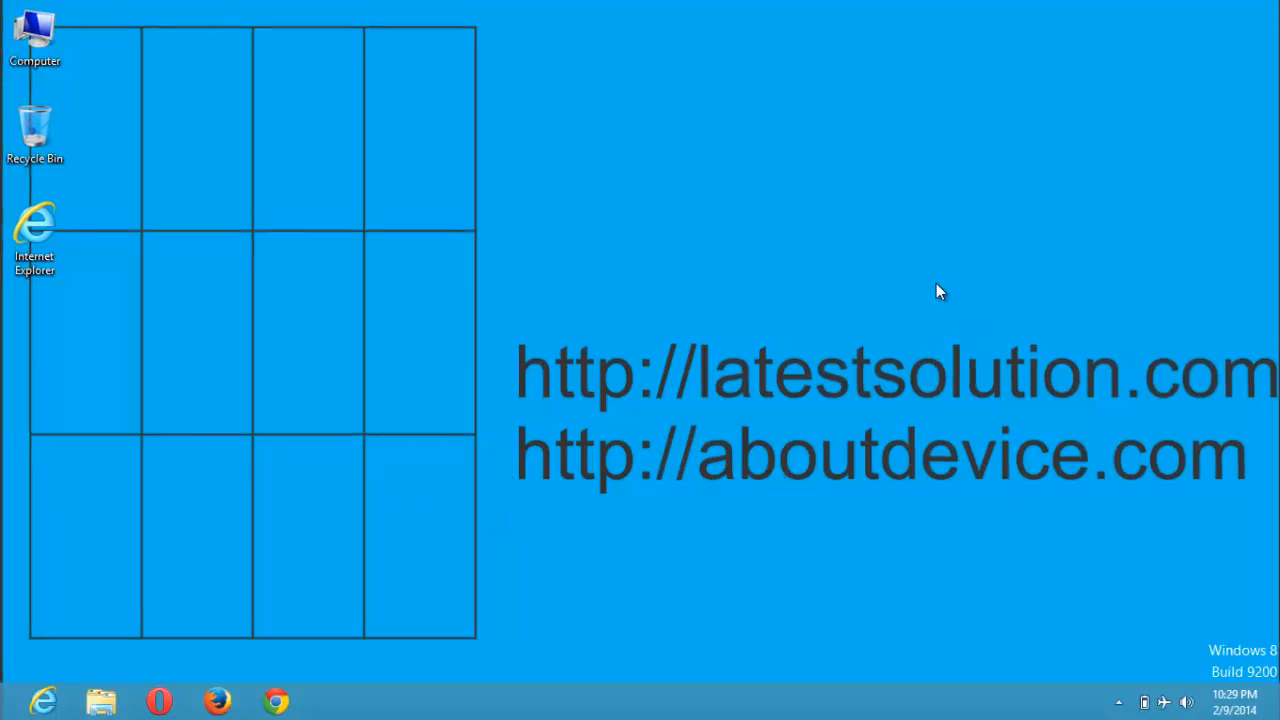
mouse_move(740, 238)
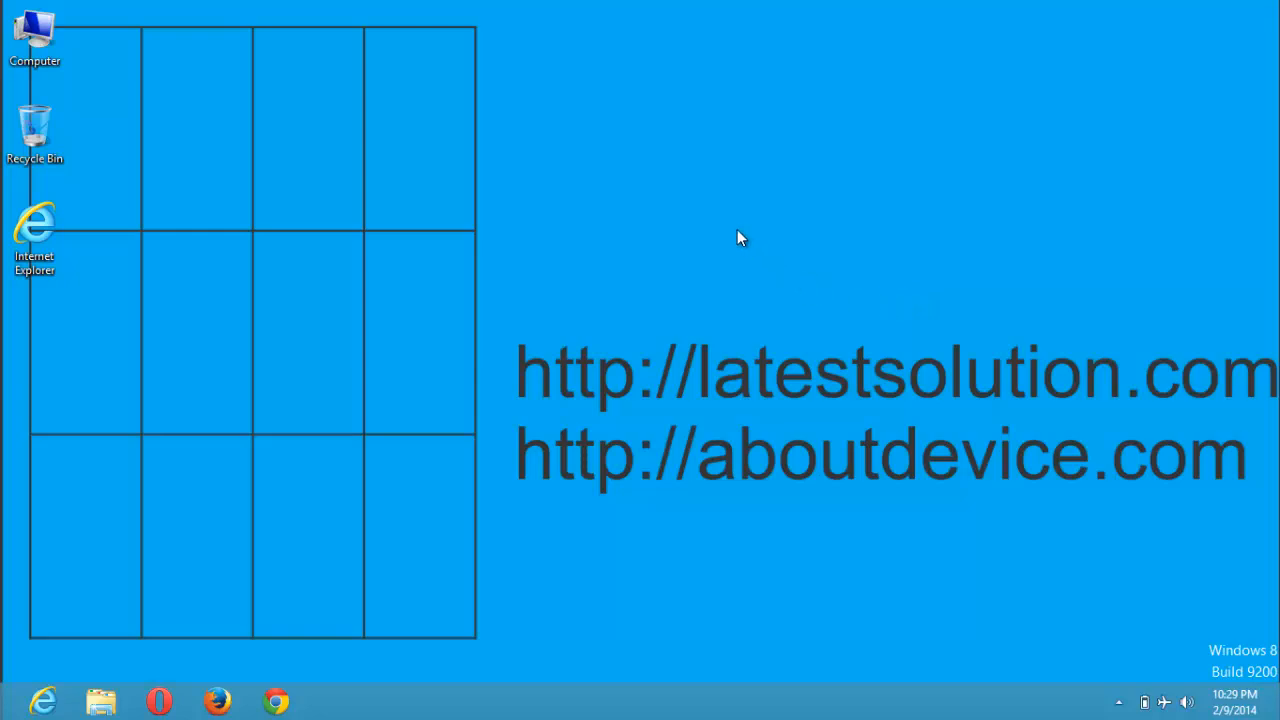
mouse_move(730, 256)
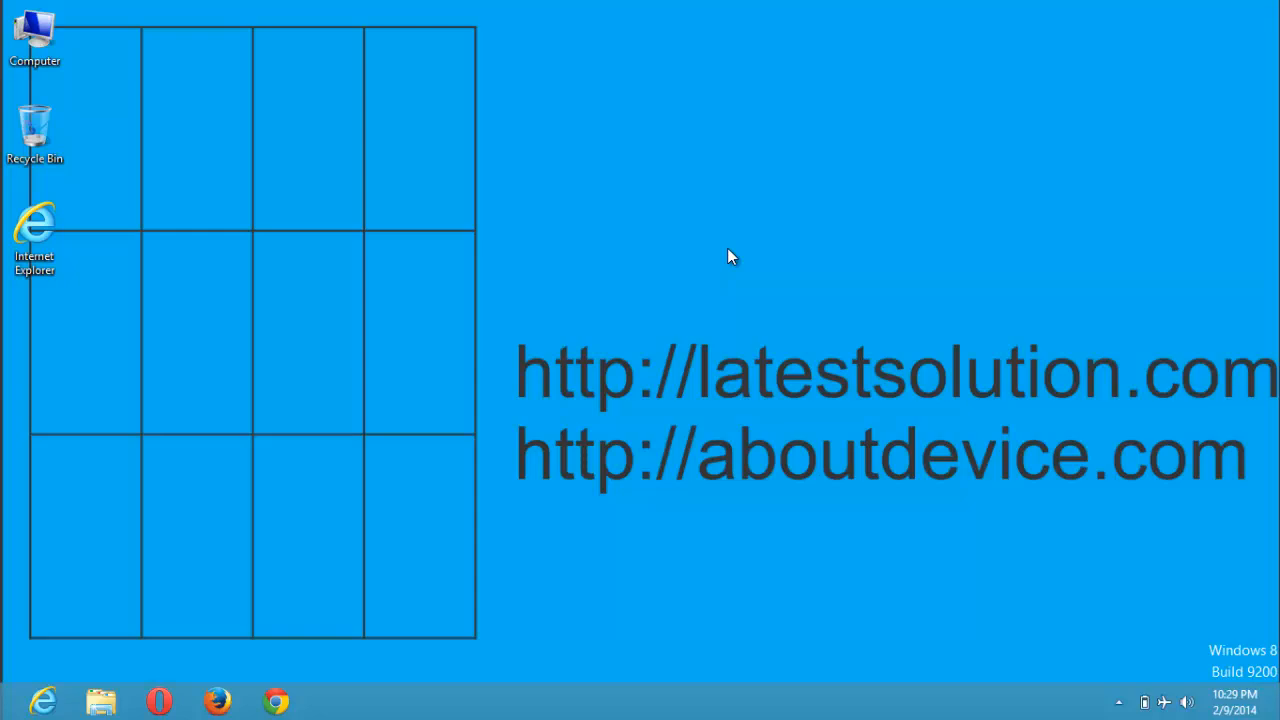
mouse_move(715, 210)
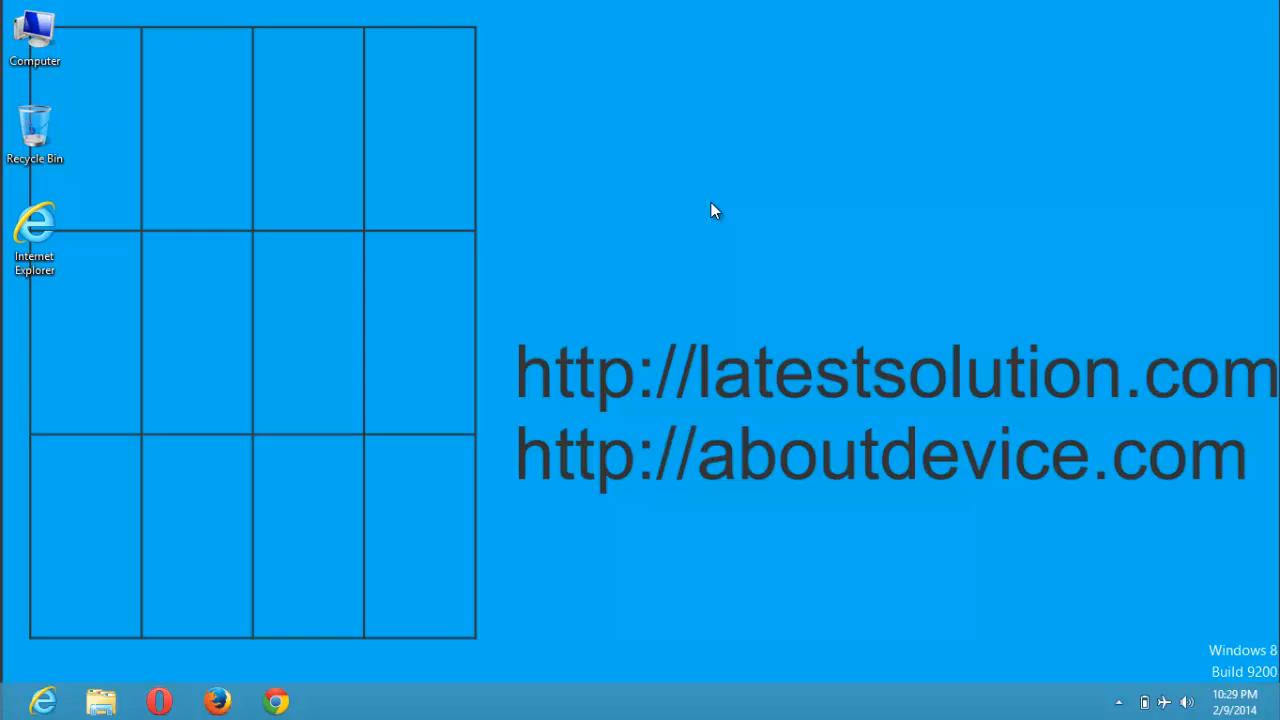
mouse_move(702, 205)
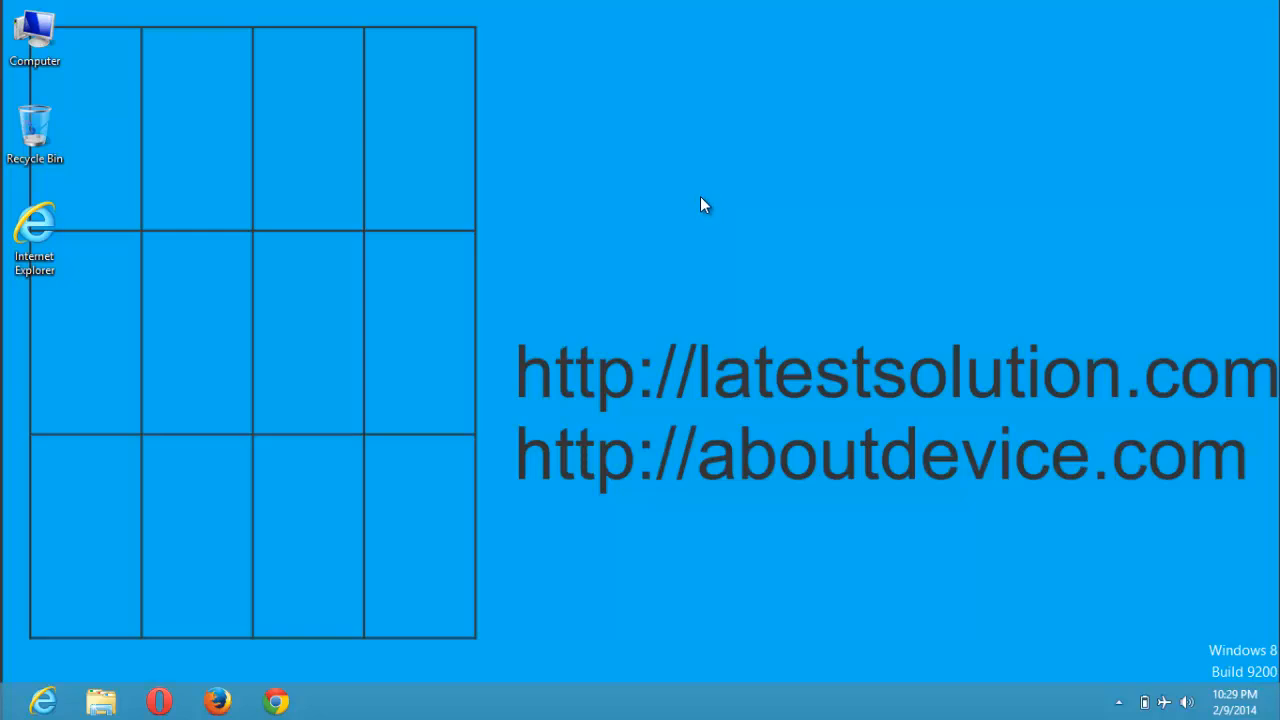
mouse_move(730, 223)
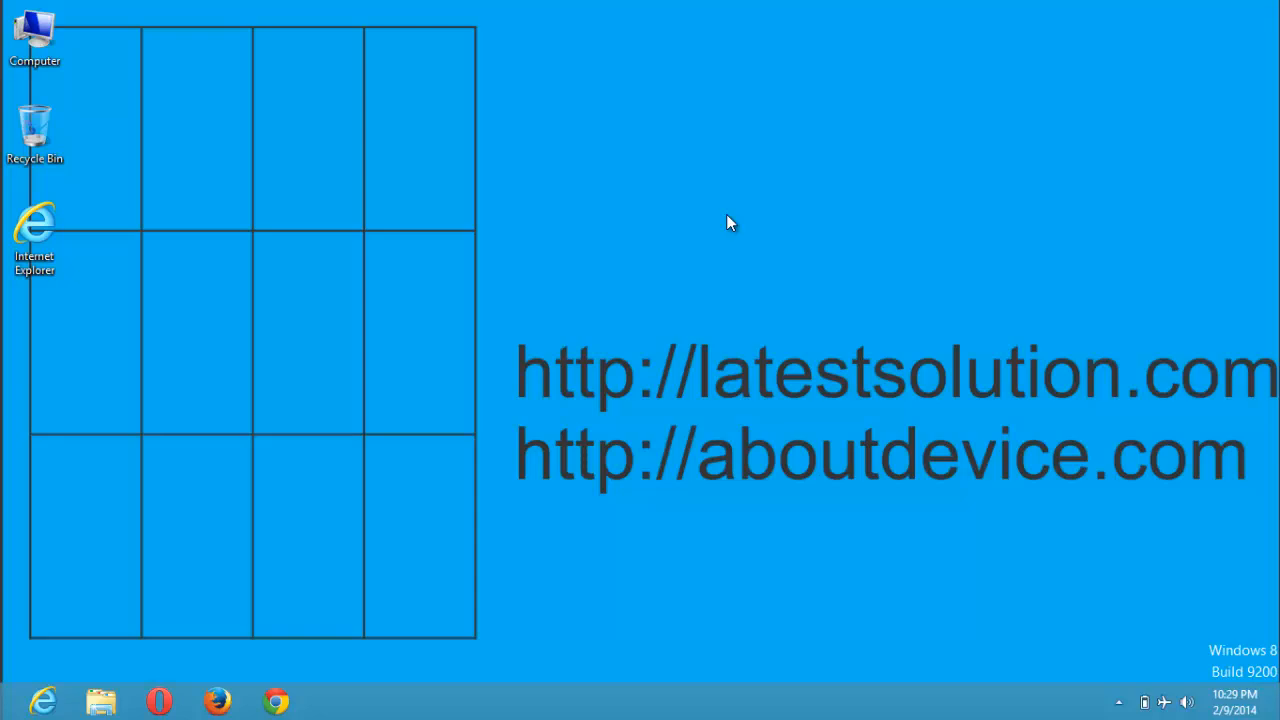
mouse_move(575, 230)
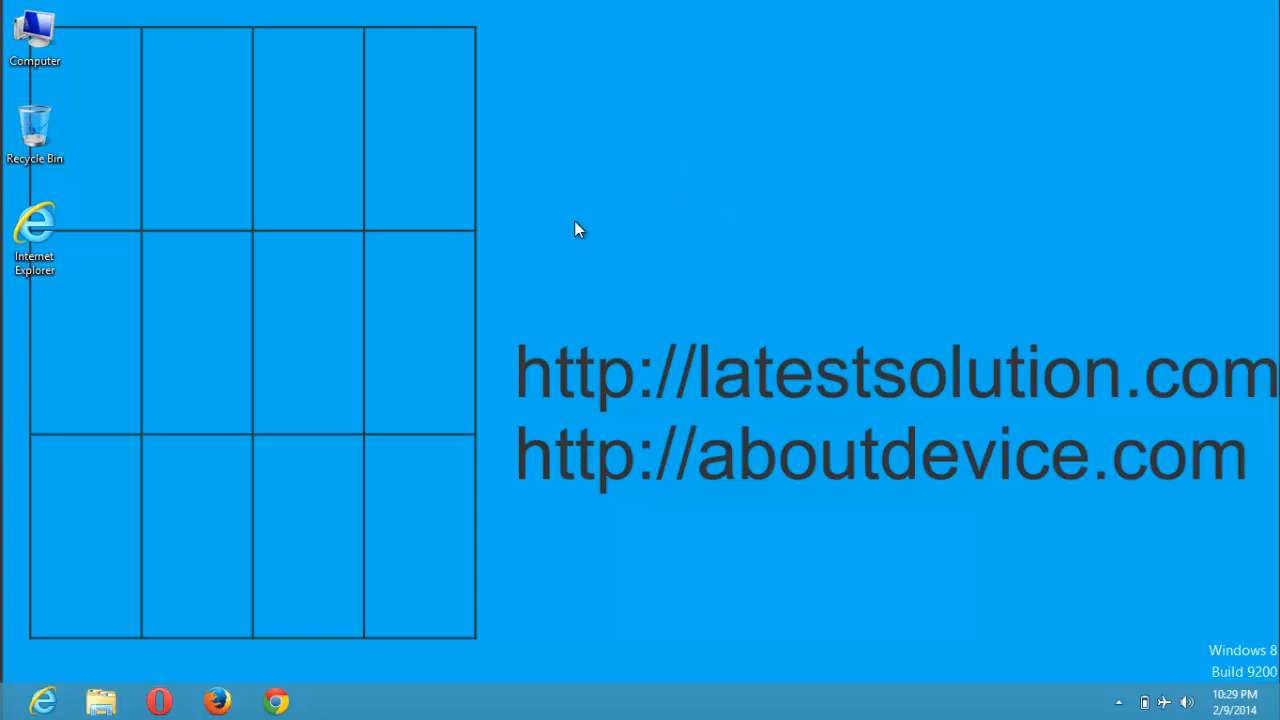
mouse_move(765, 210)
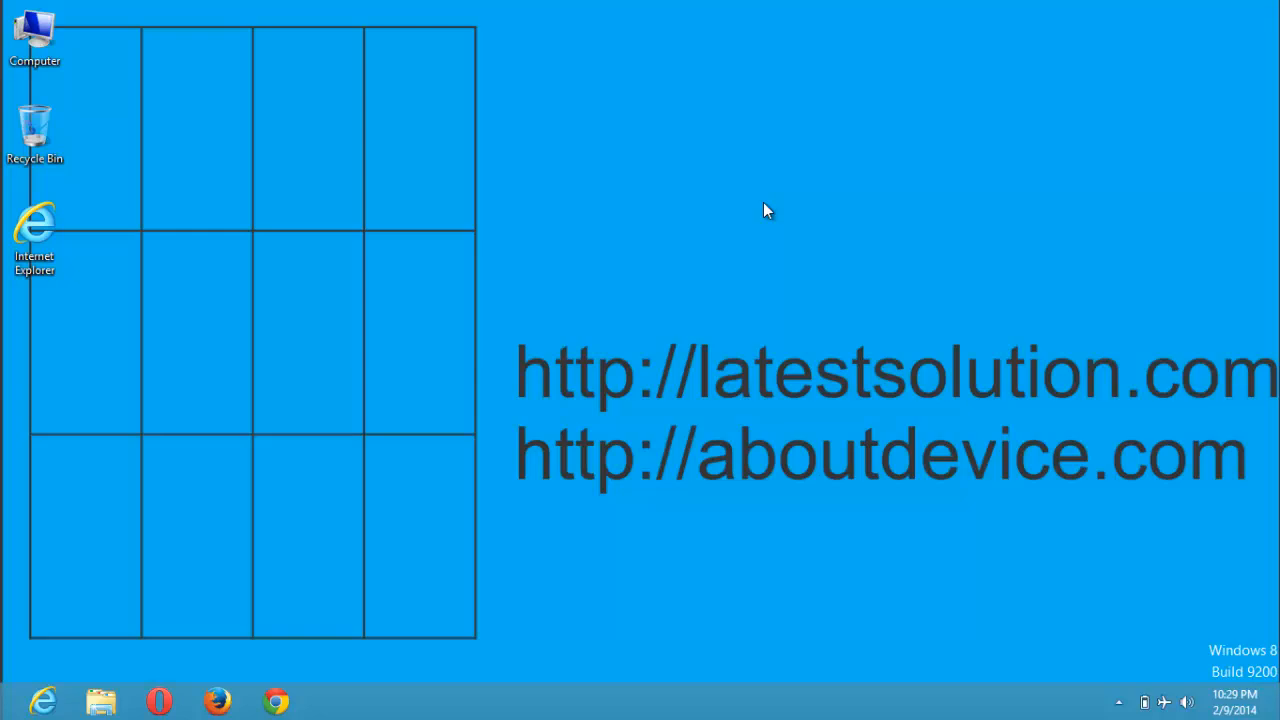
mouse_move(780, 207)
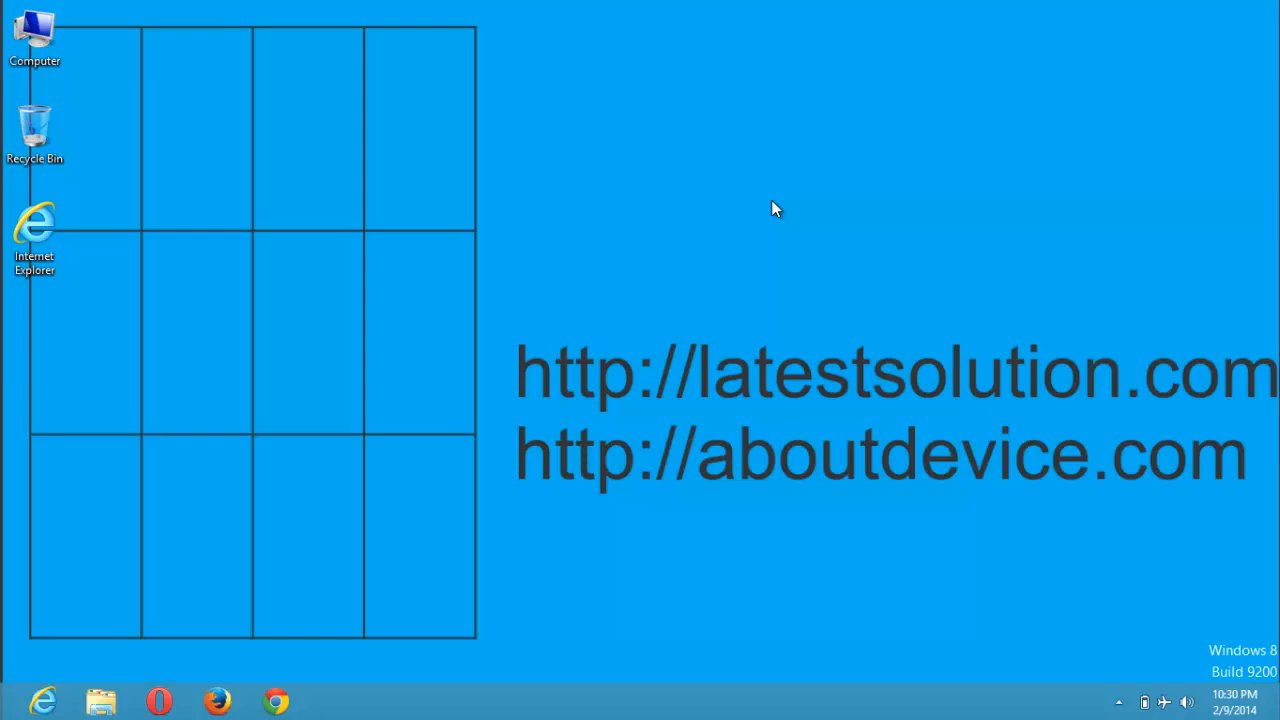
mouse_move(1107, 397)
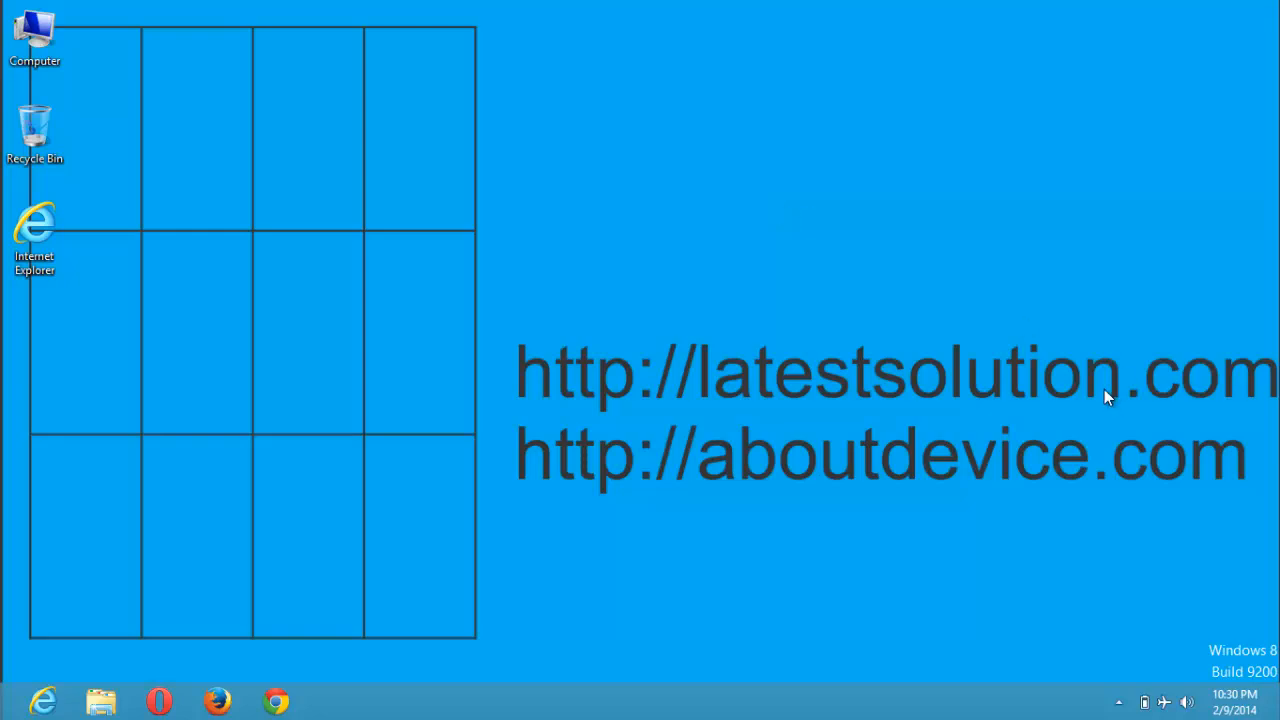
mouse_move(145, 122)
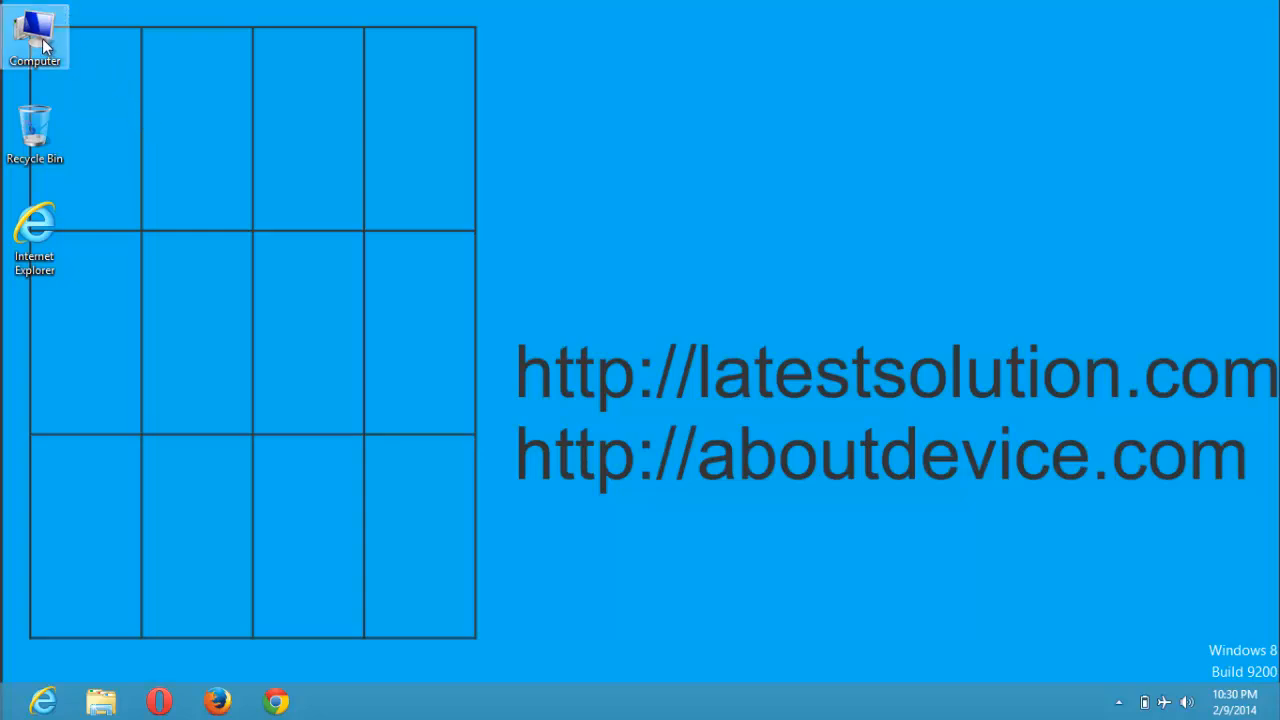
- Browse Removable Disk (E:), then return to the Computer view listing all drives
double_click(35, 37)
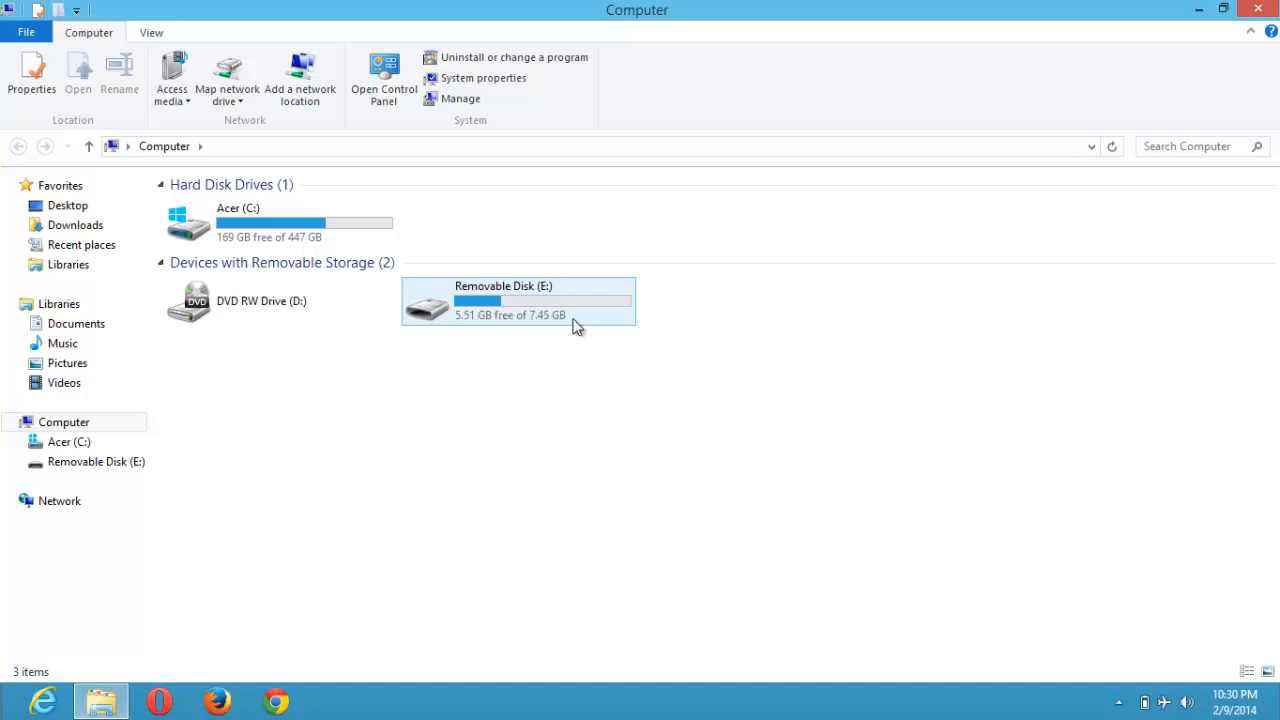
left_click(585, 344)
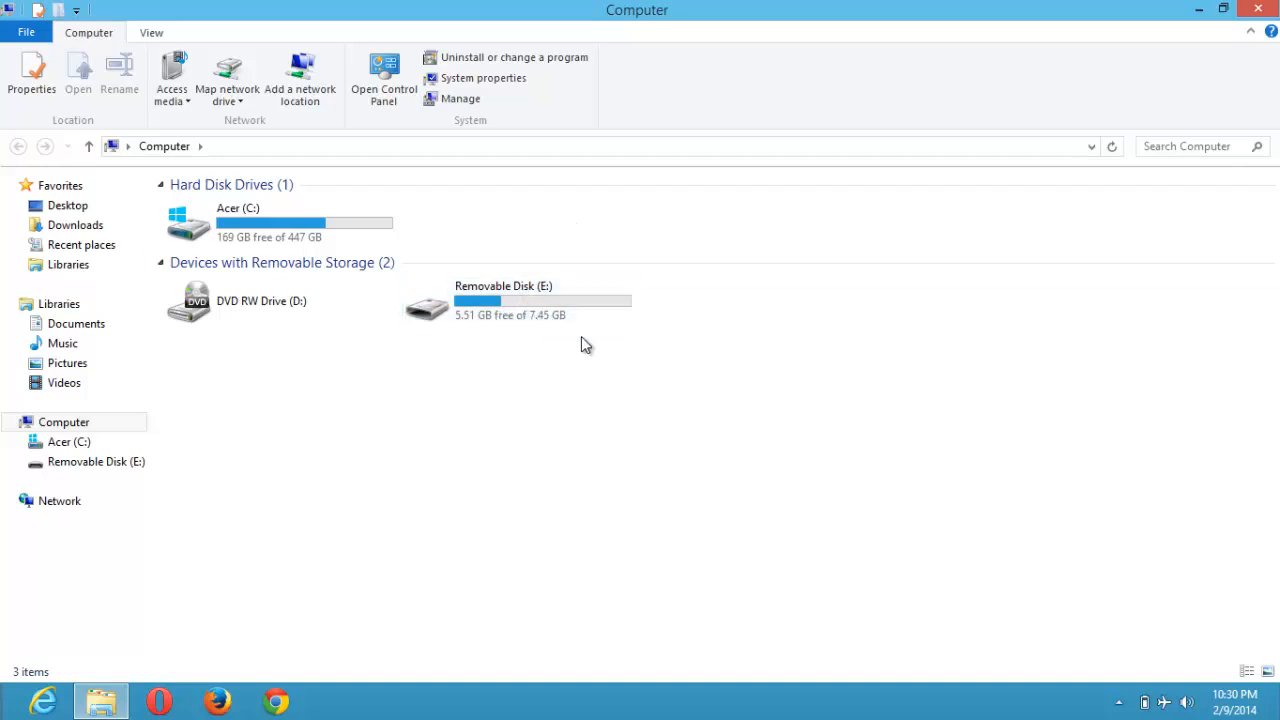
mouse_move(550, 320)
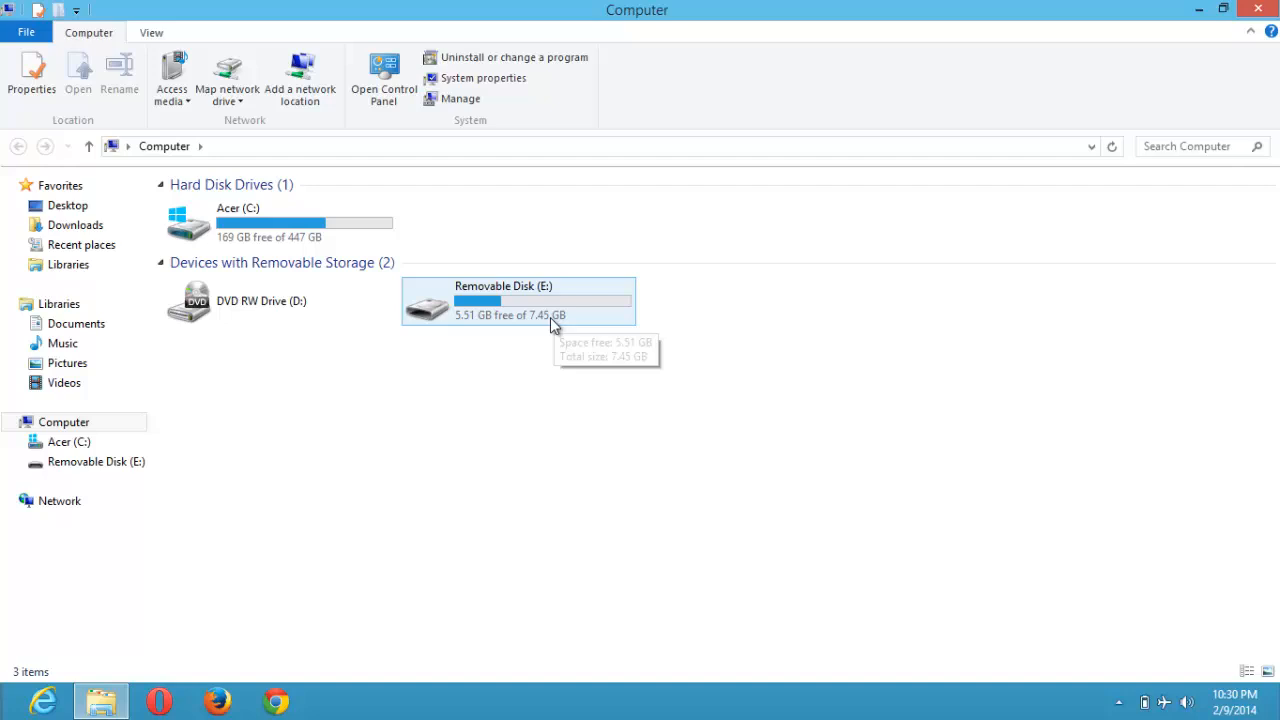
mouse_move(550, 310)
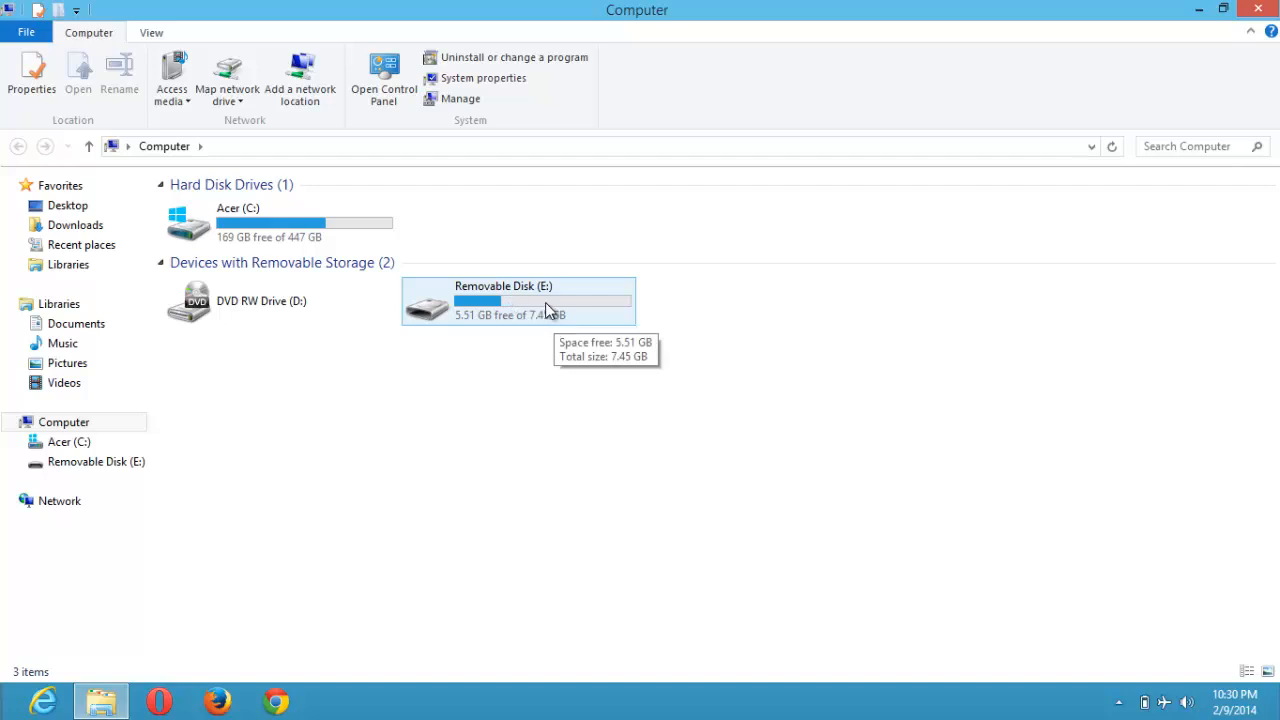
double_click(518, 300)
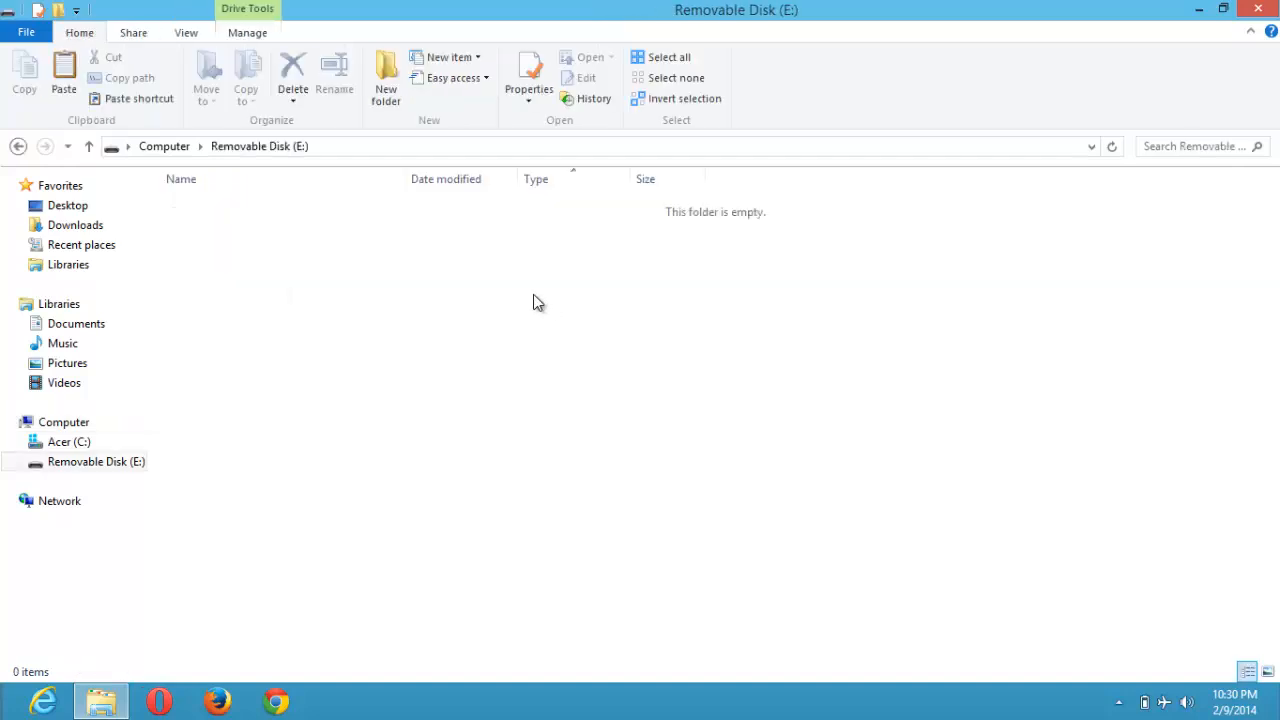
mouse_move(665, 230)
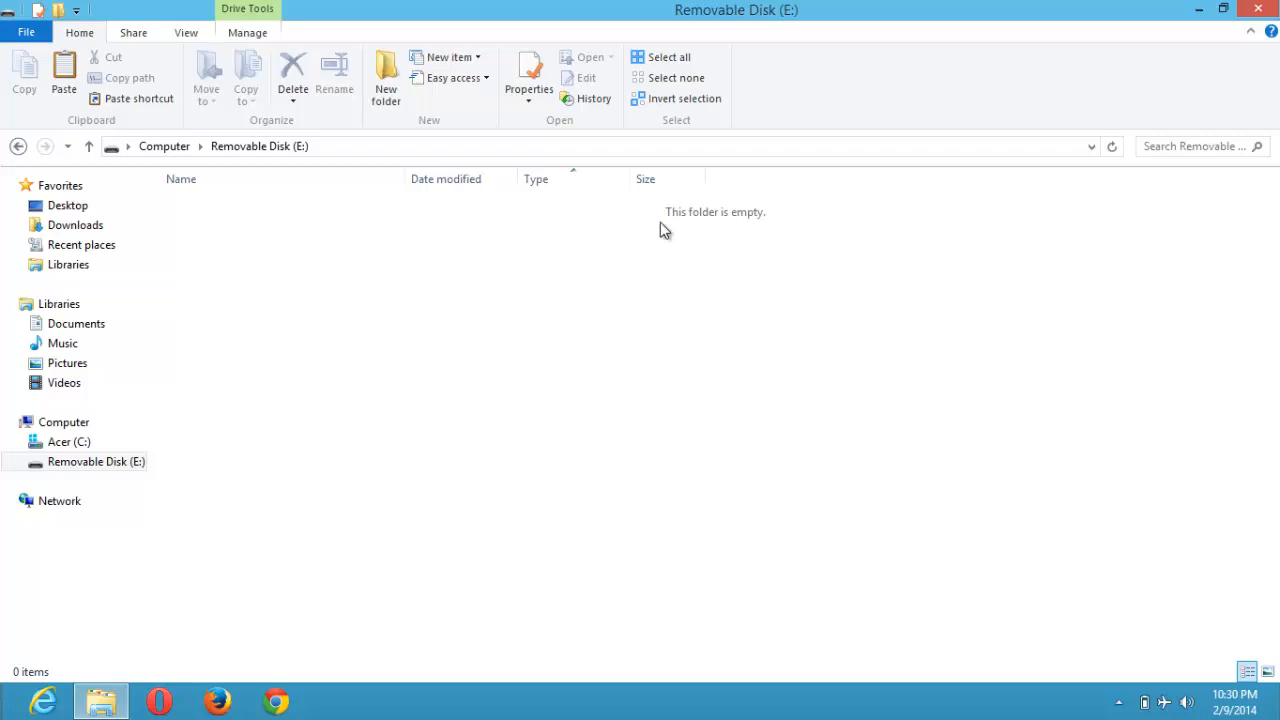
mouse_move(800, 282)
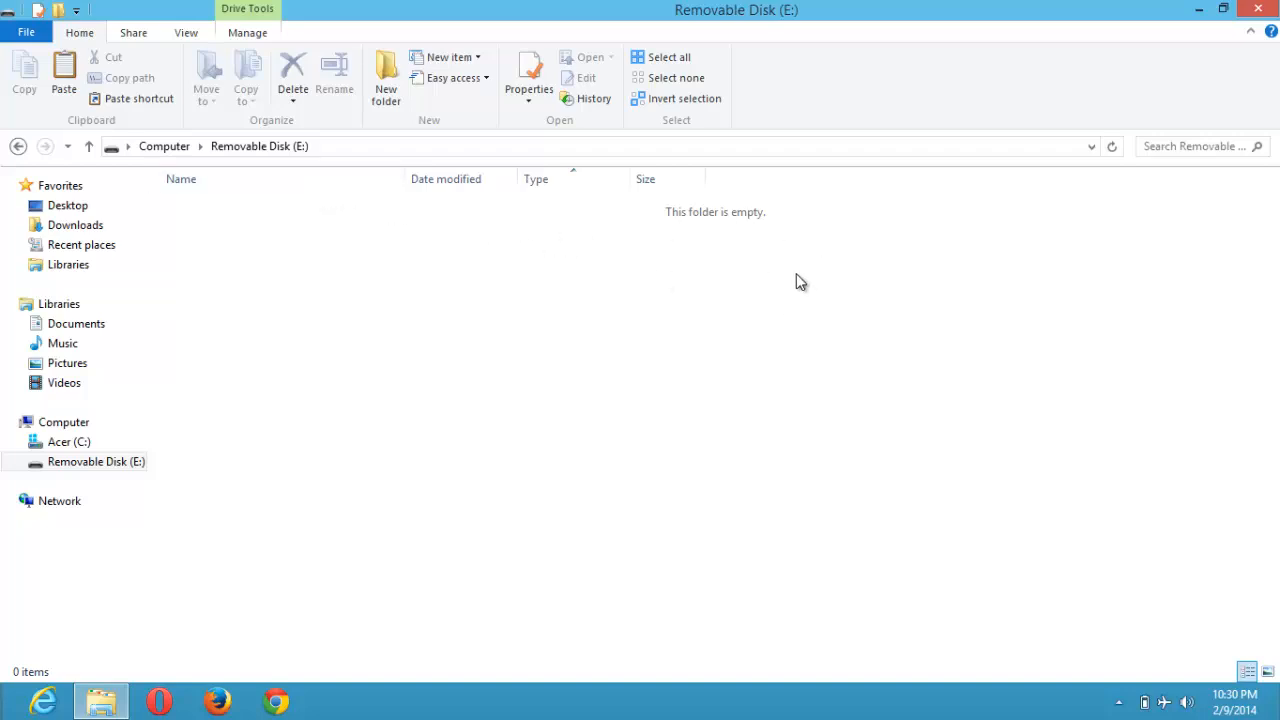
mouse_move(898, 242)
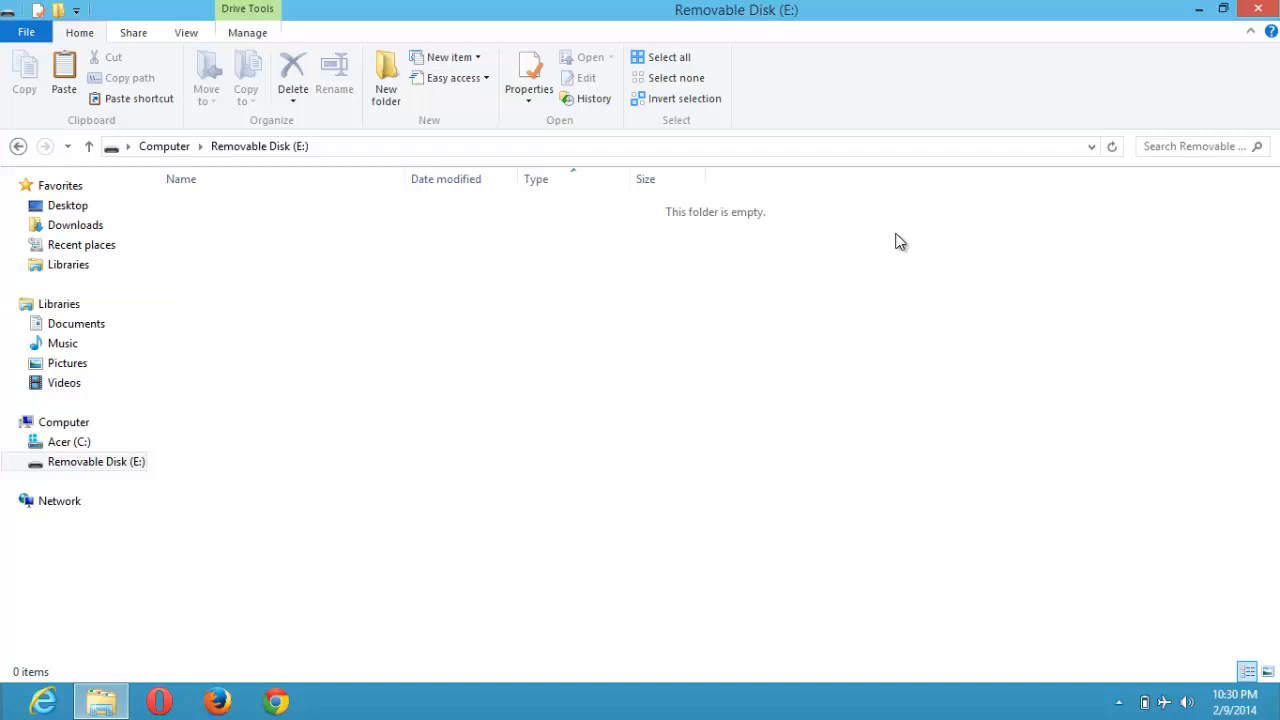
mouse_move(770, 245)
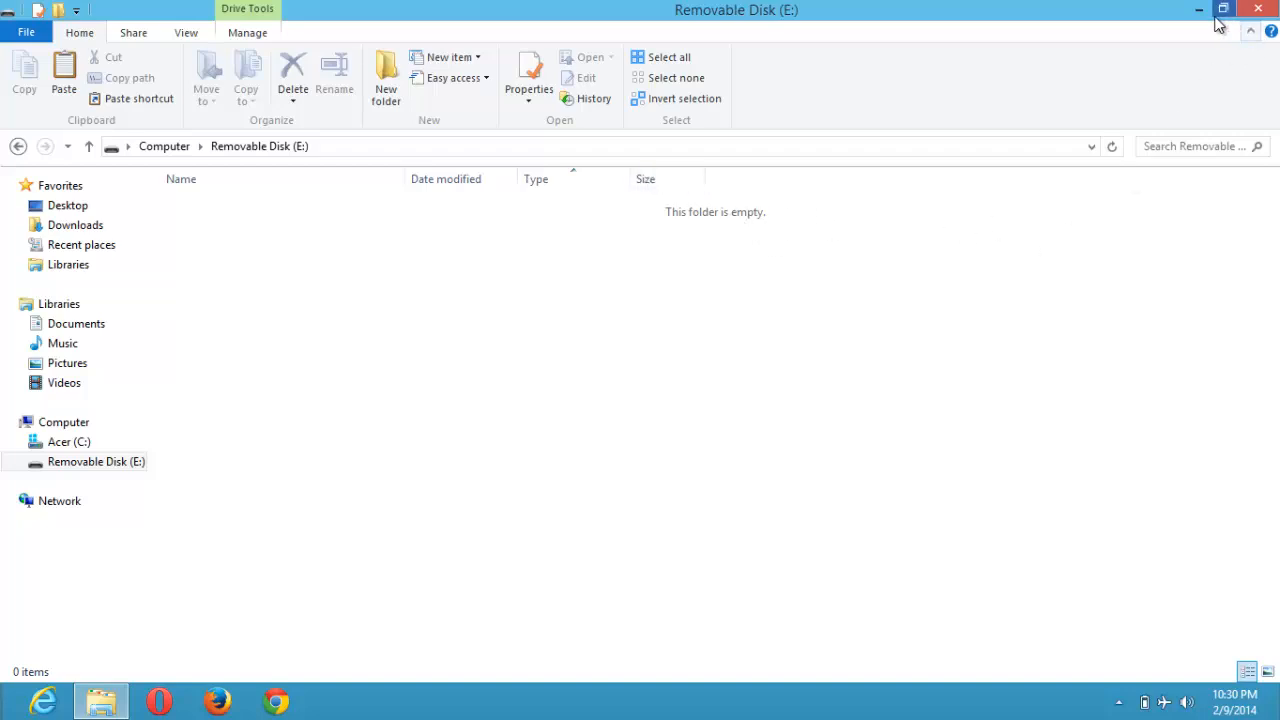
mouse_move(716, 235)
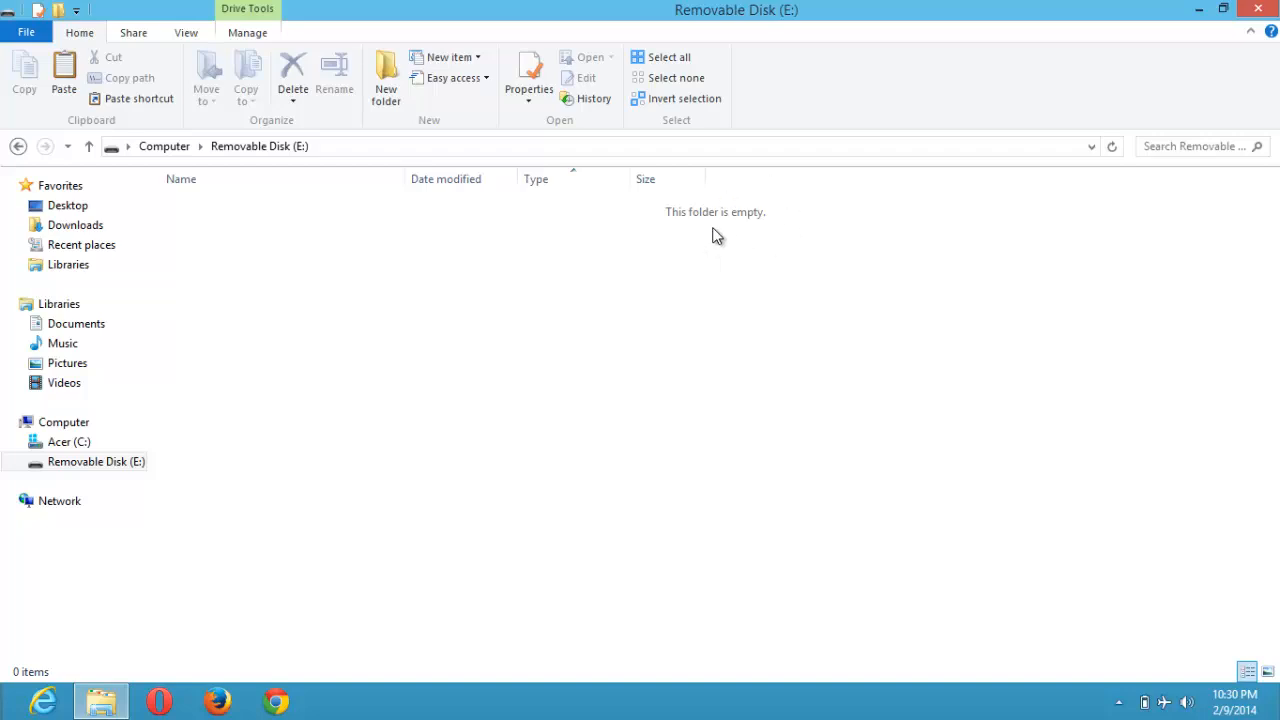
mouse_move(697, 226)
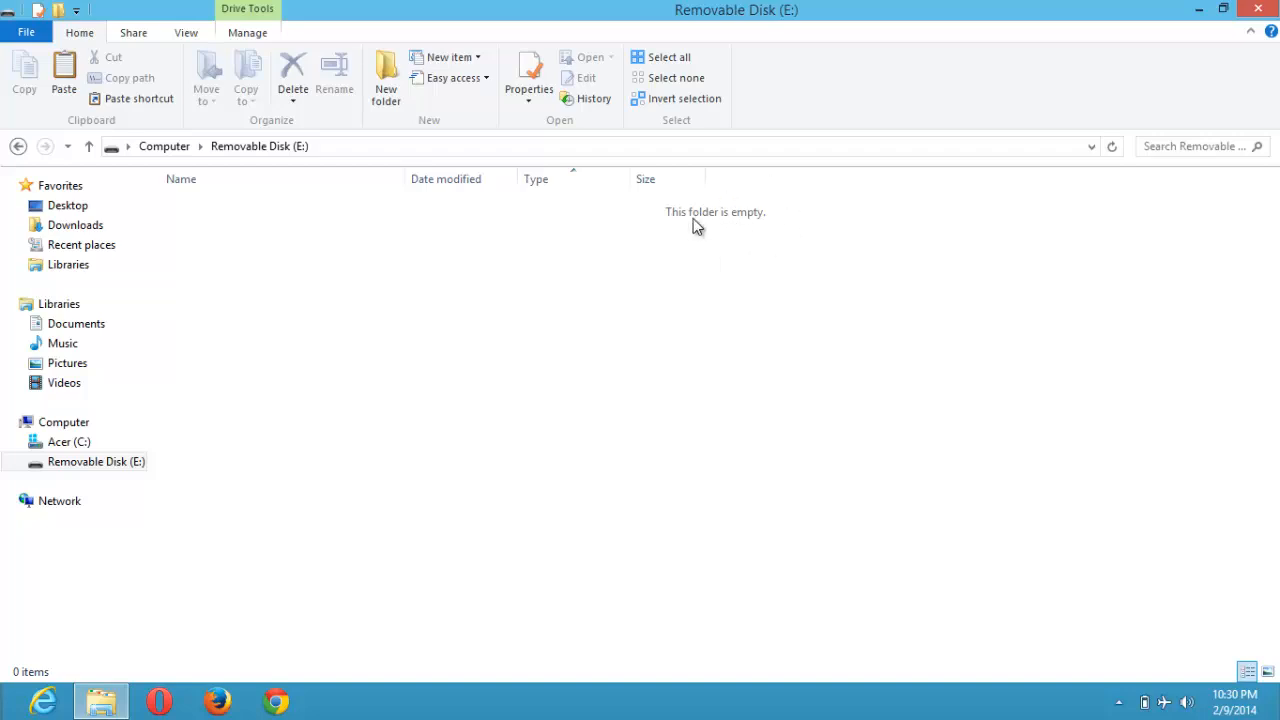
mouse_move(724, 237)
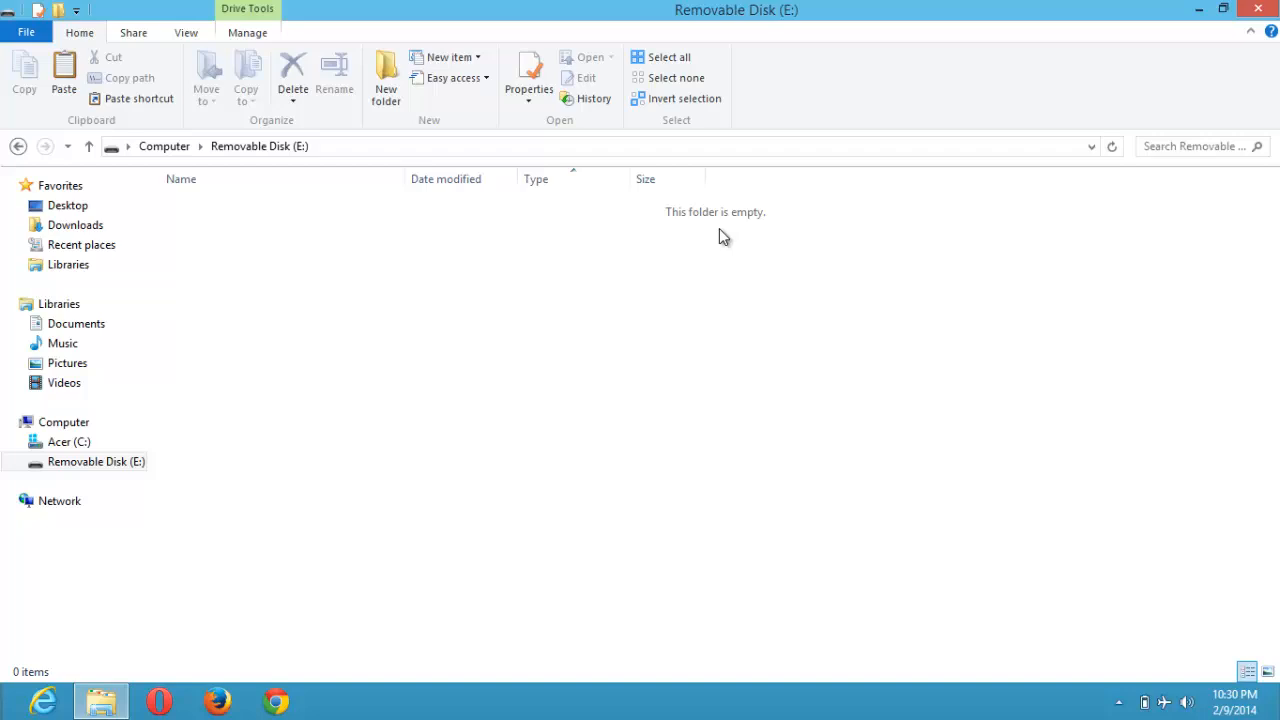
mouse_move(800, 260)
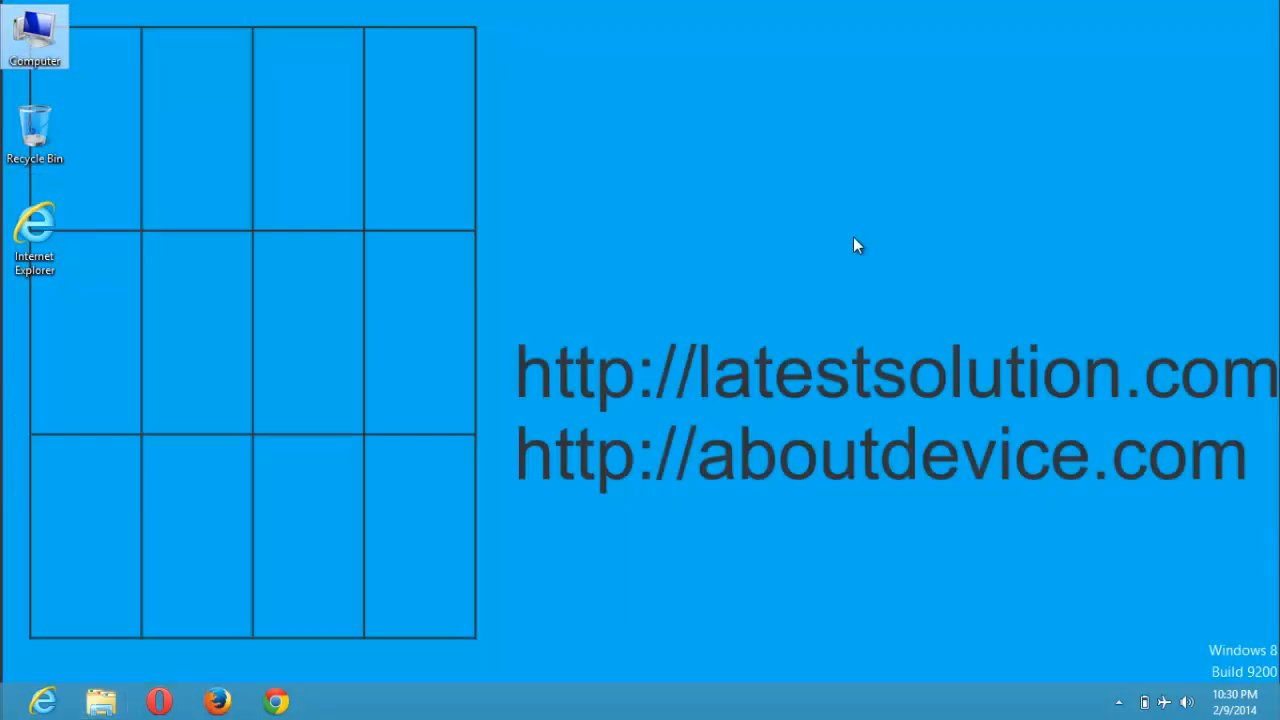
mouse_move(630, 135)
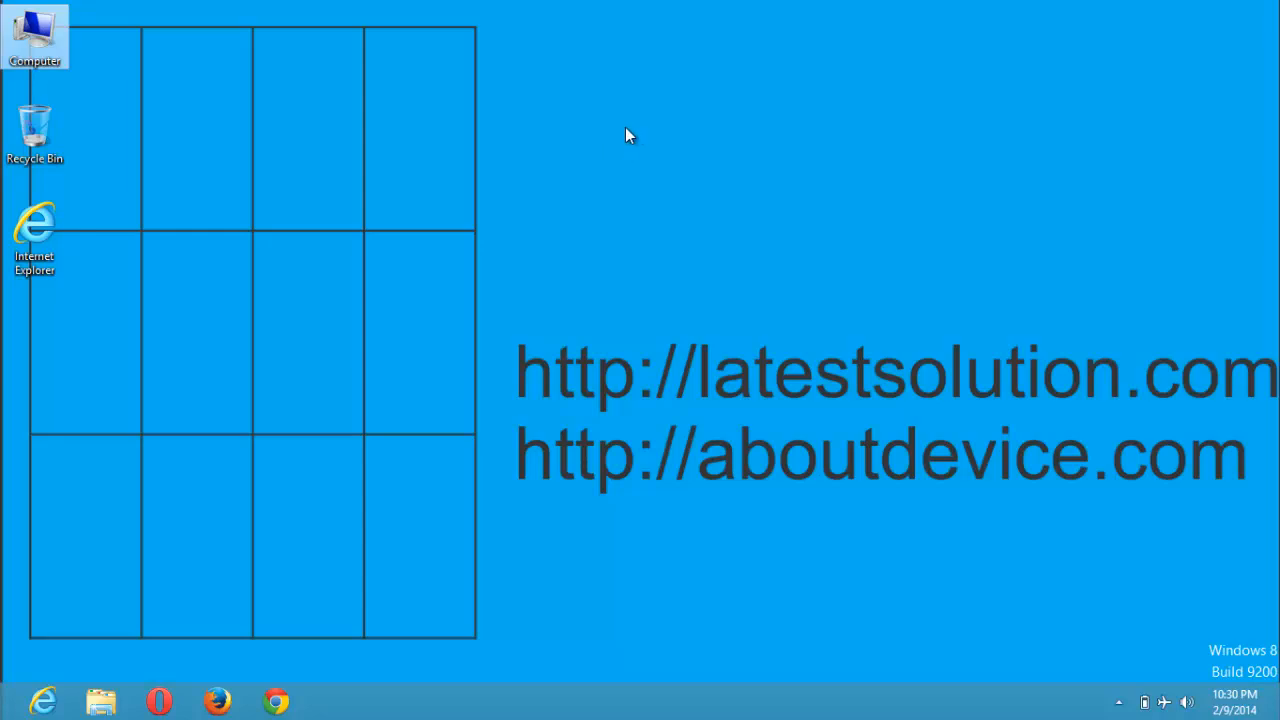
mouse_move(757, 125)
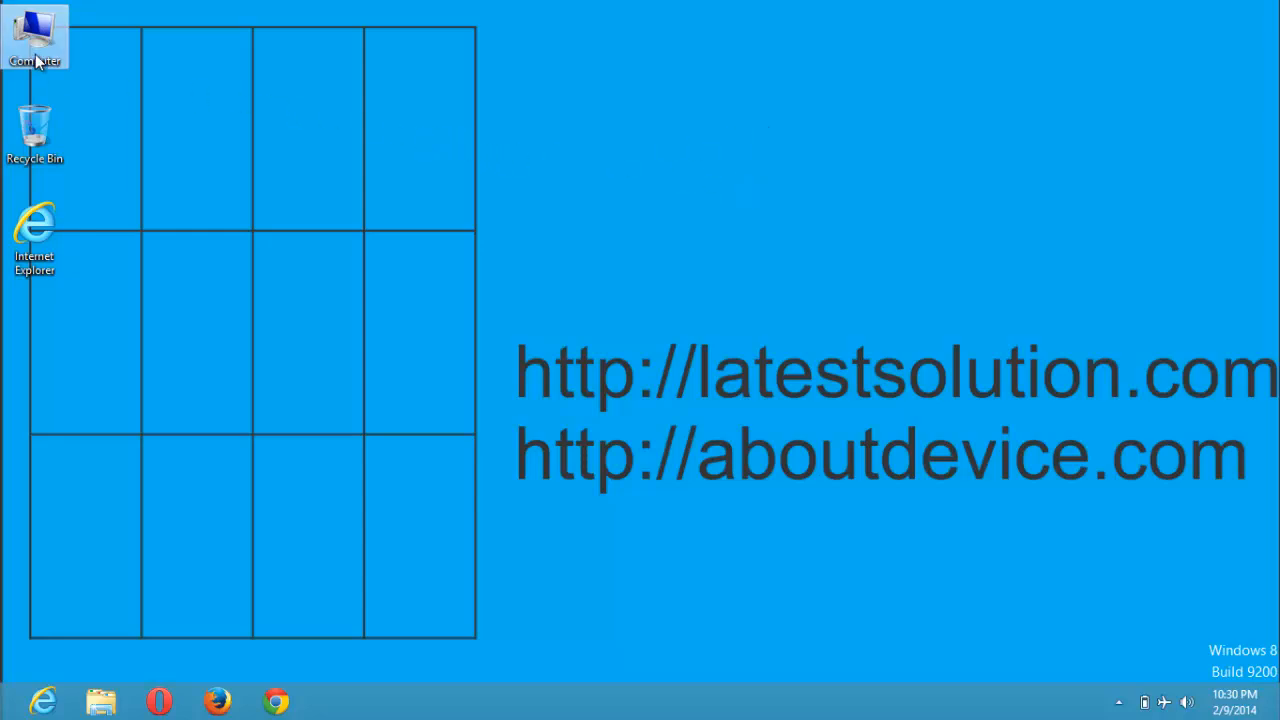
double_click(35, 40)
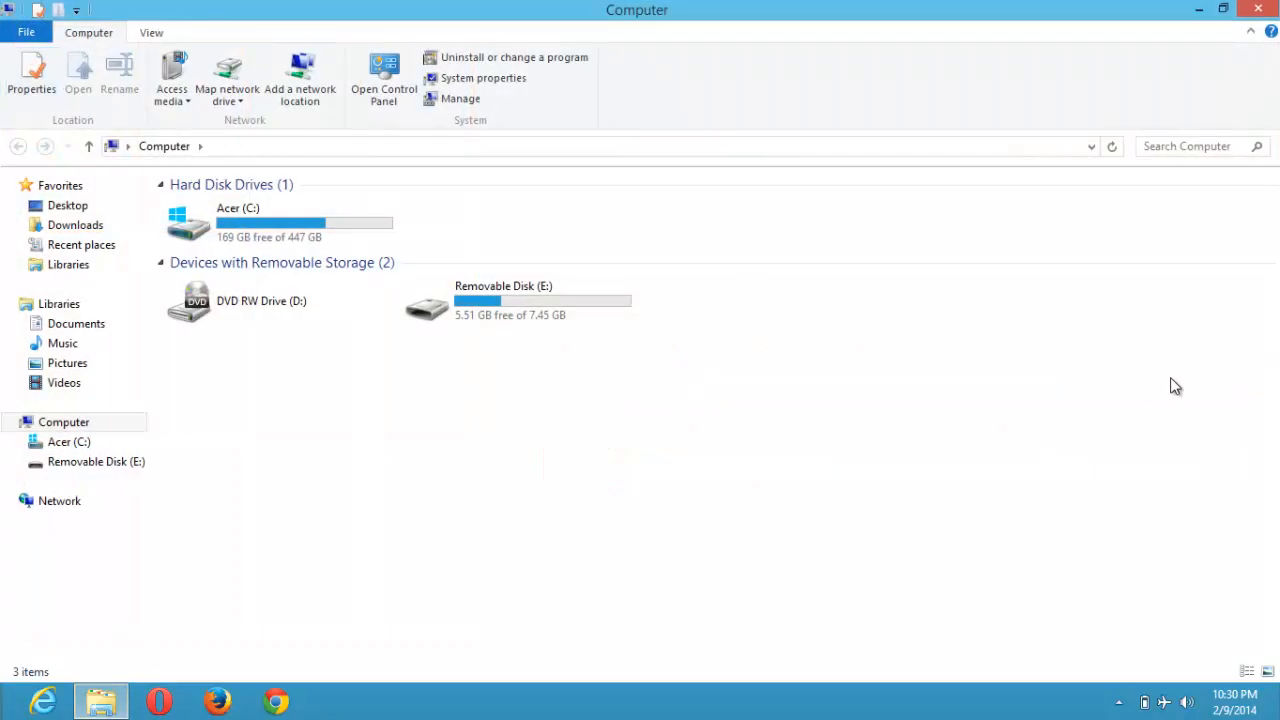
mouse_move(835, 238)
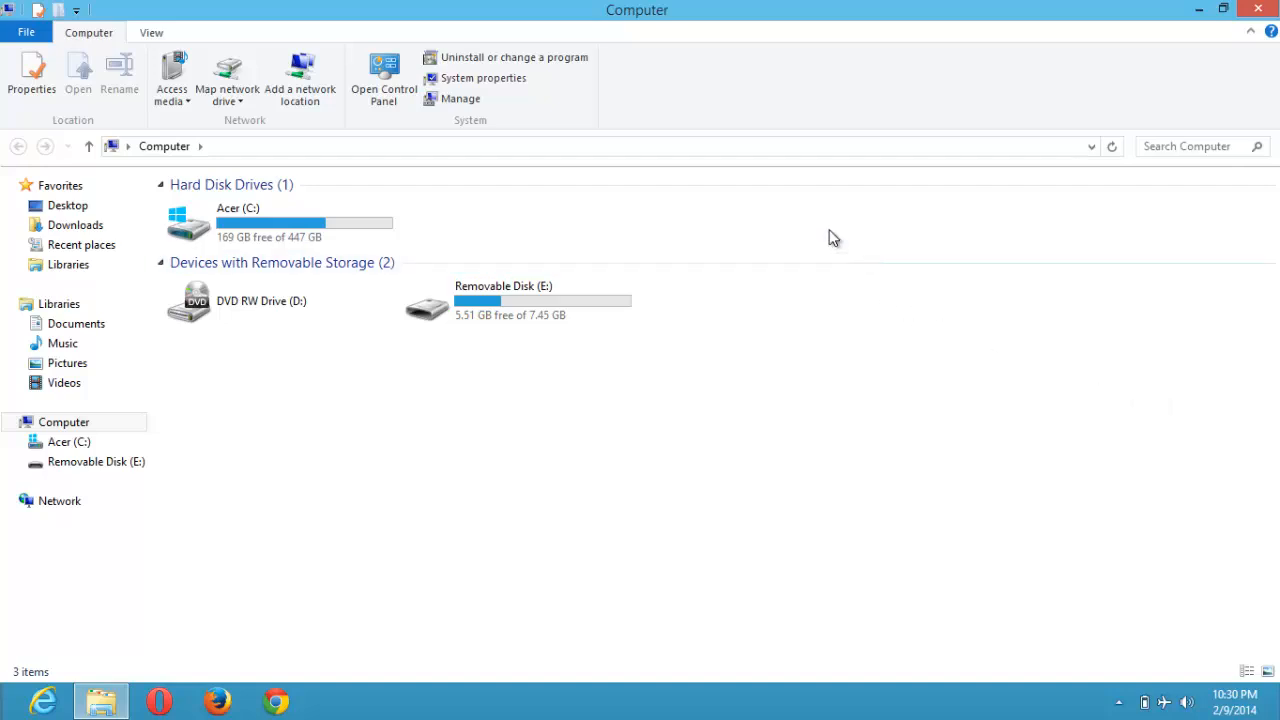
mouse_move(150, 32)
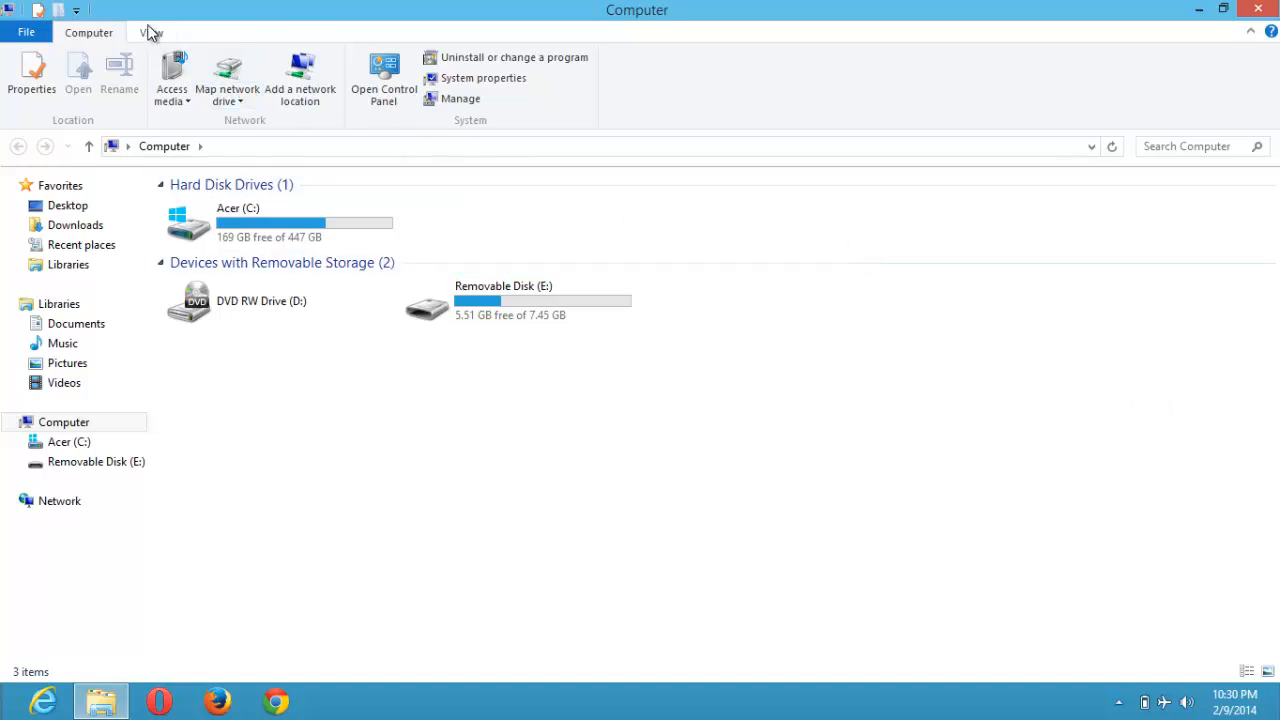
- Open Folder Options from the View tab and move the dialog to the screen centre
left_click(151, 32)
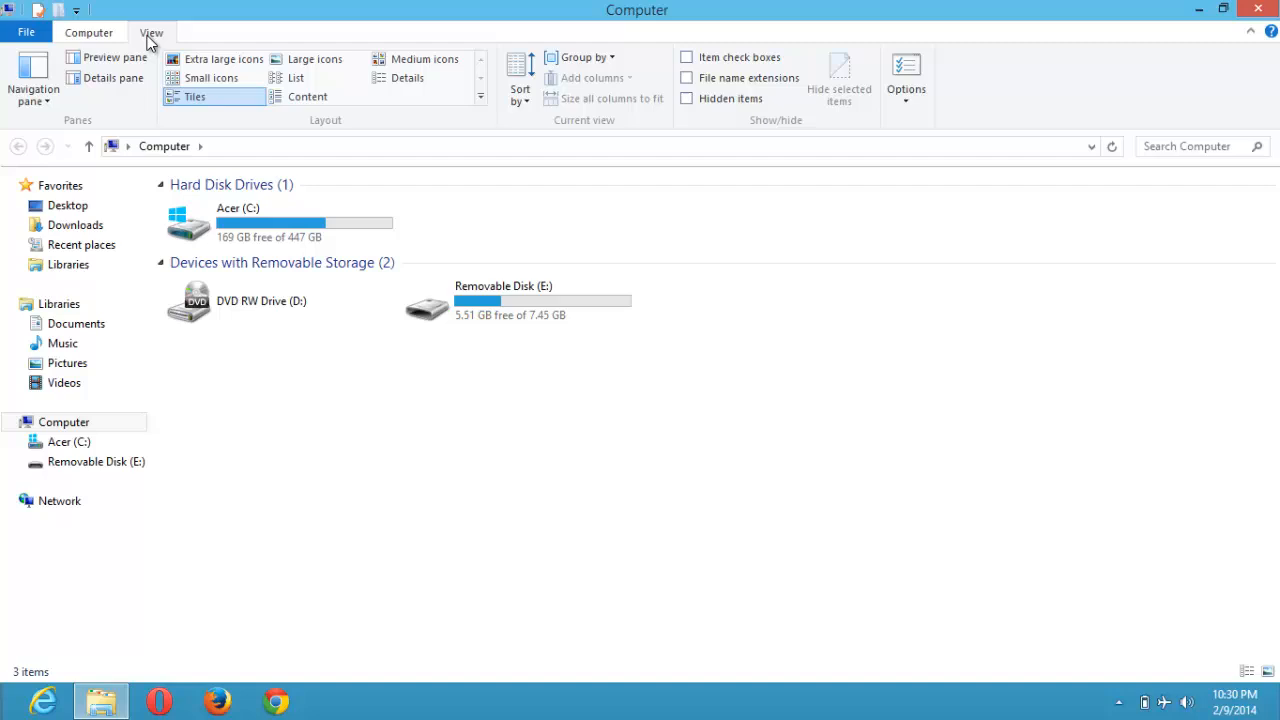
mouse_move(950, 138)
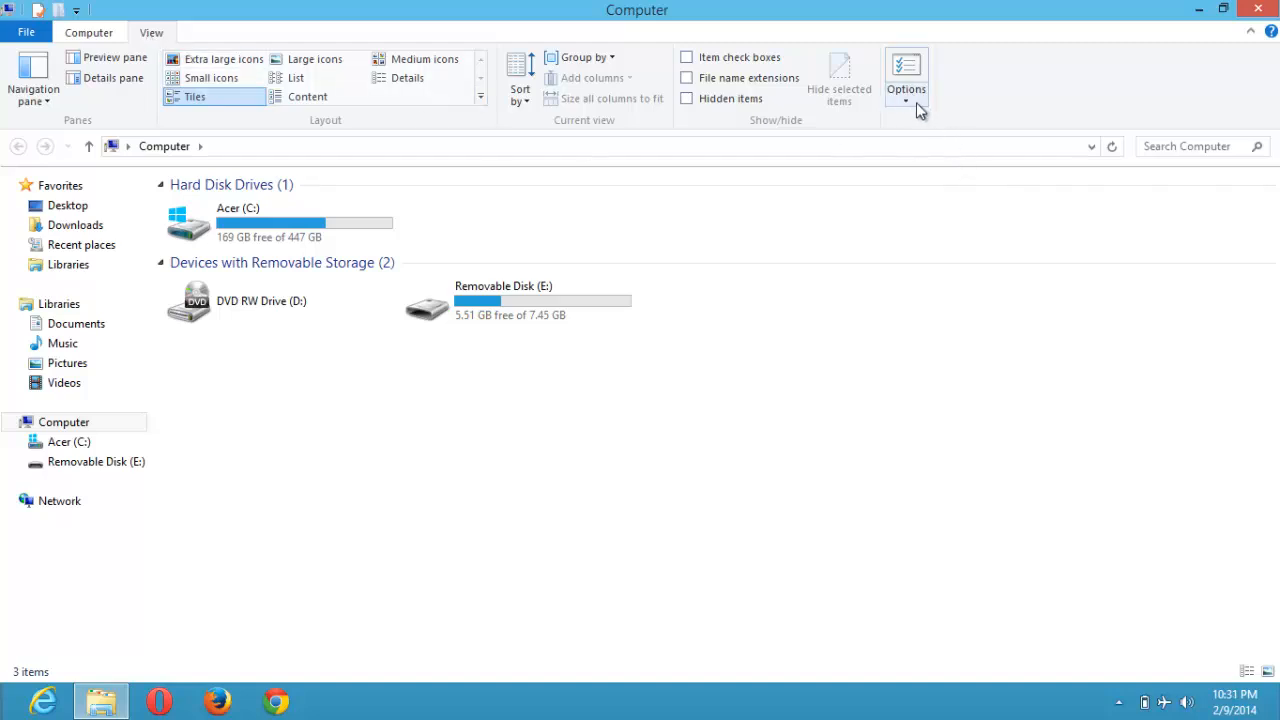
mouse_move(906, 90)
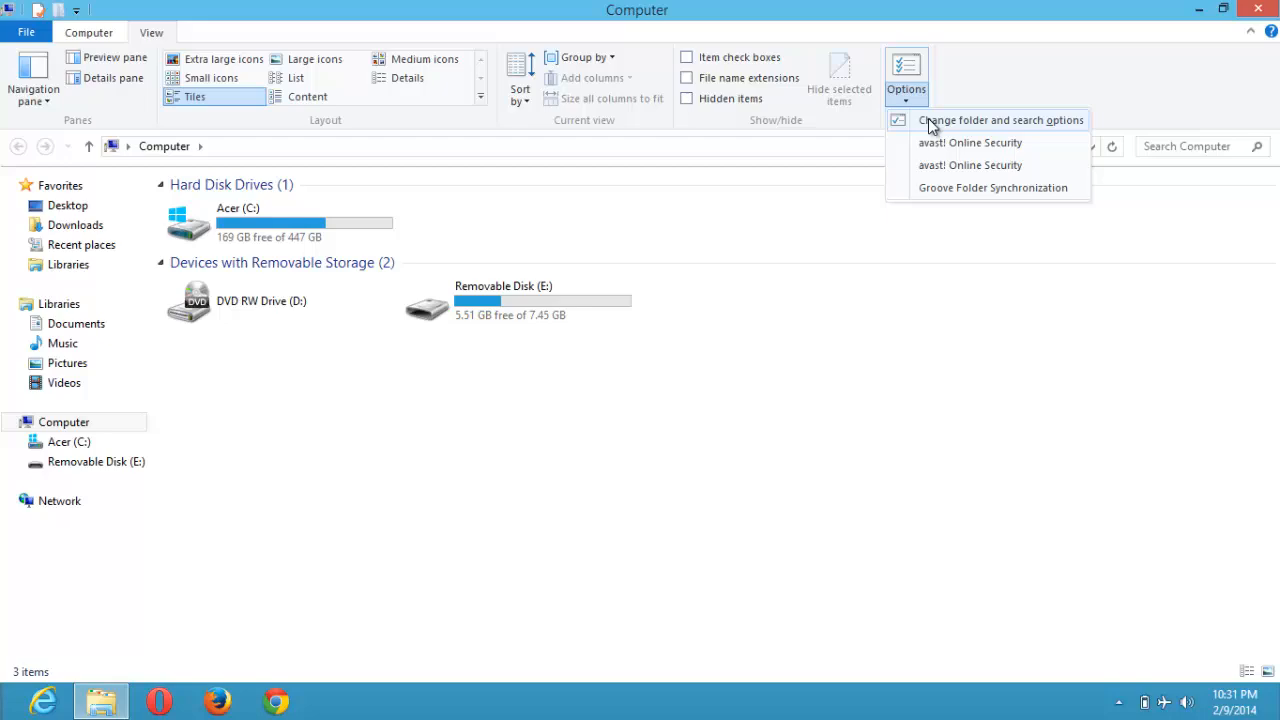
left_click(1002, 120)
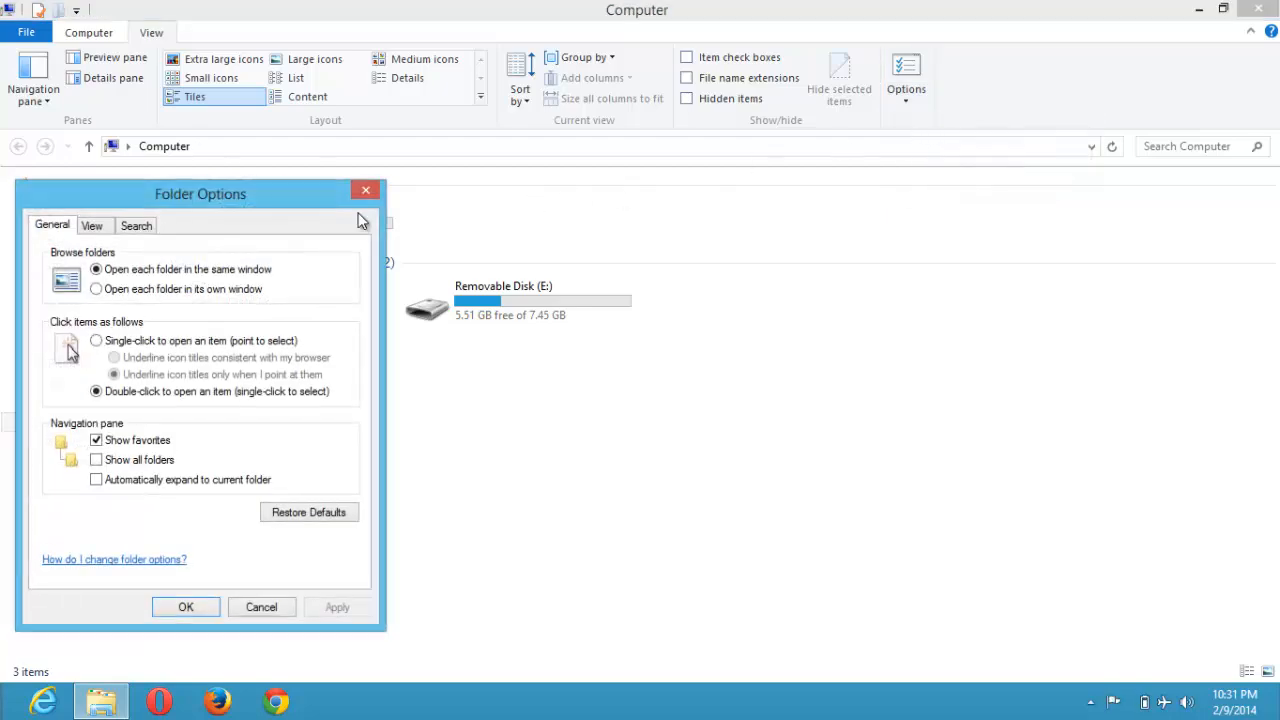
left_click_drag(200, 194, 660, 161)
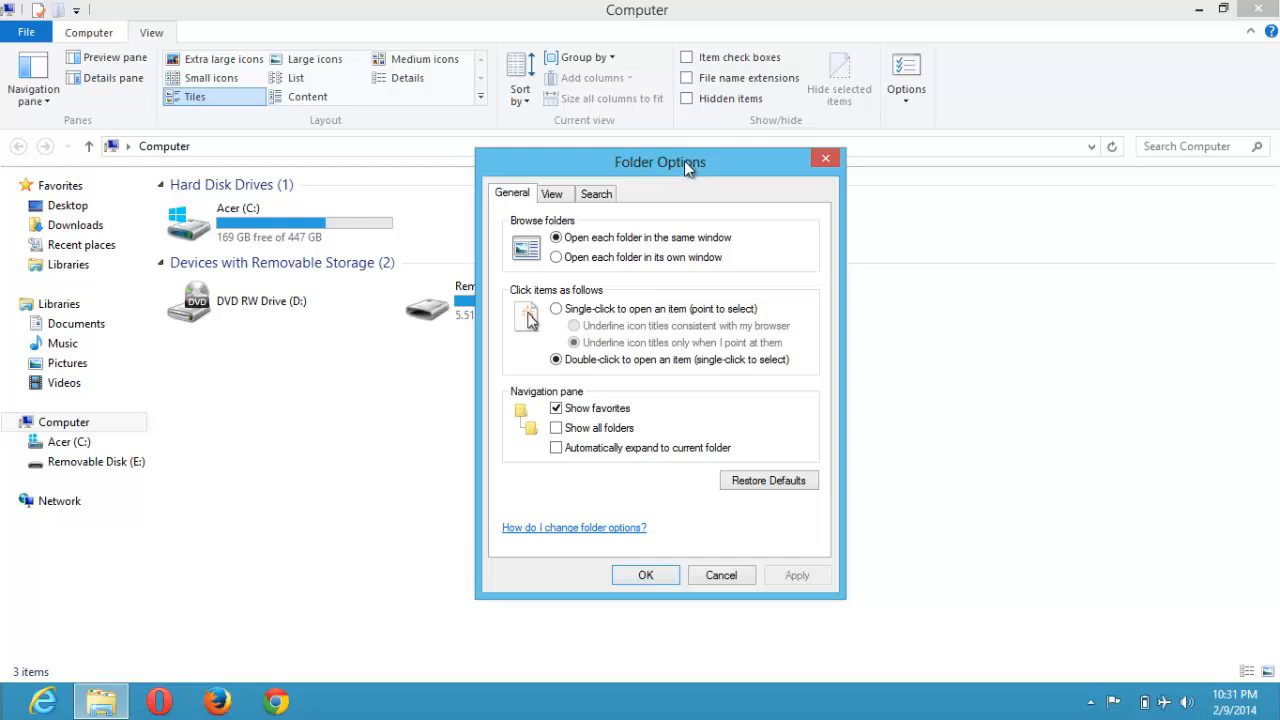
- Show hidden files, folders and drives, unhide protected system files, confirm, apply and close
left_click(553, 193)
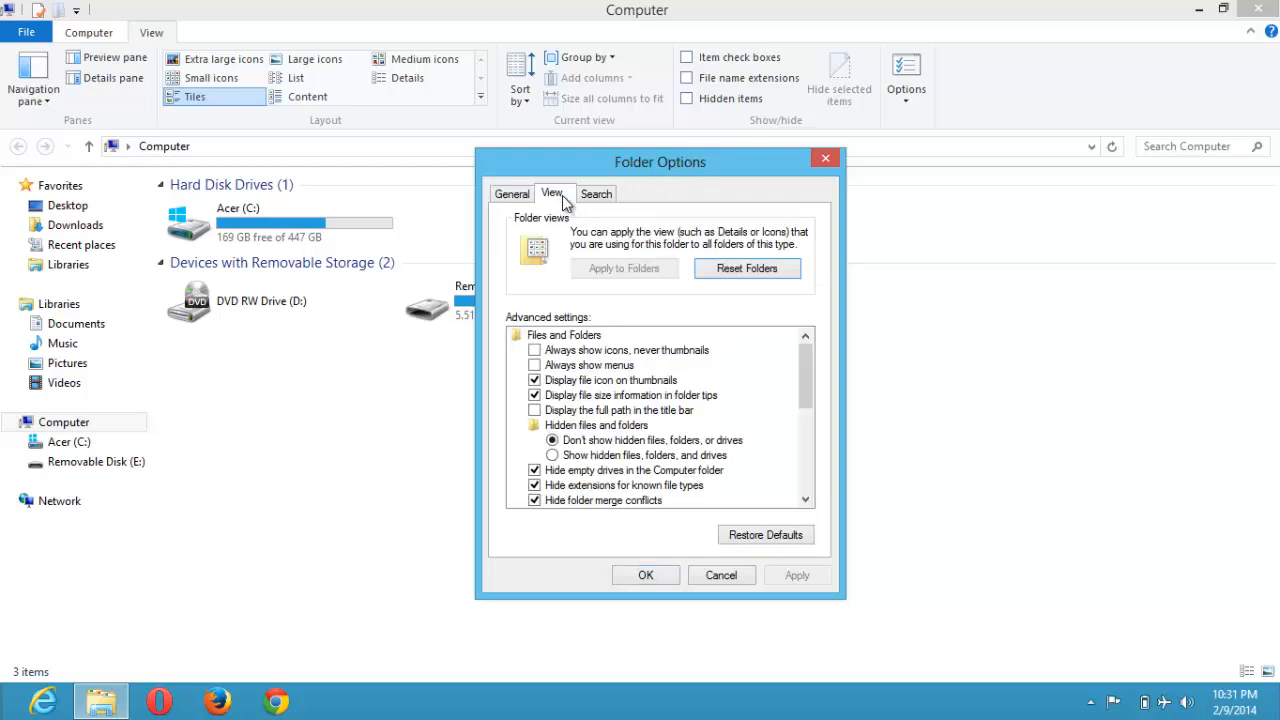
mouse_move(587, 308)
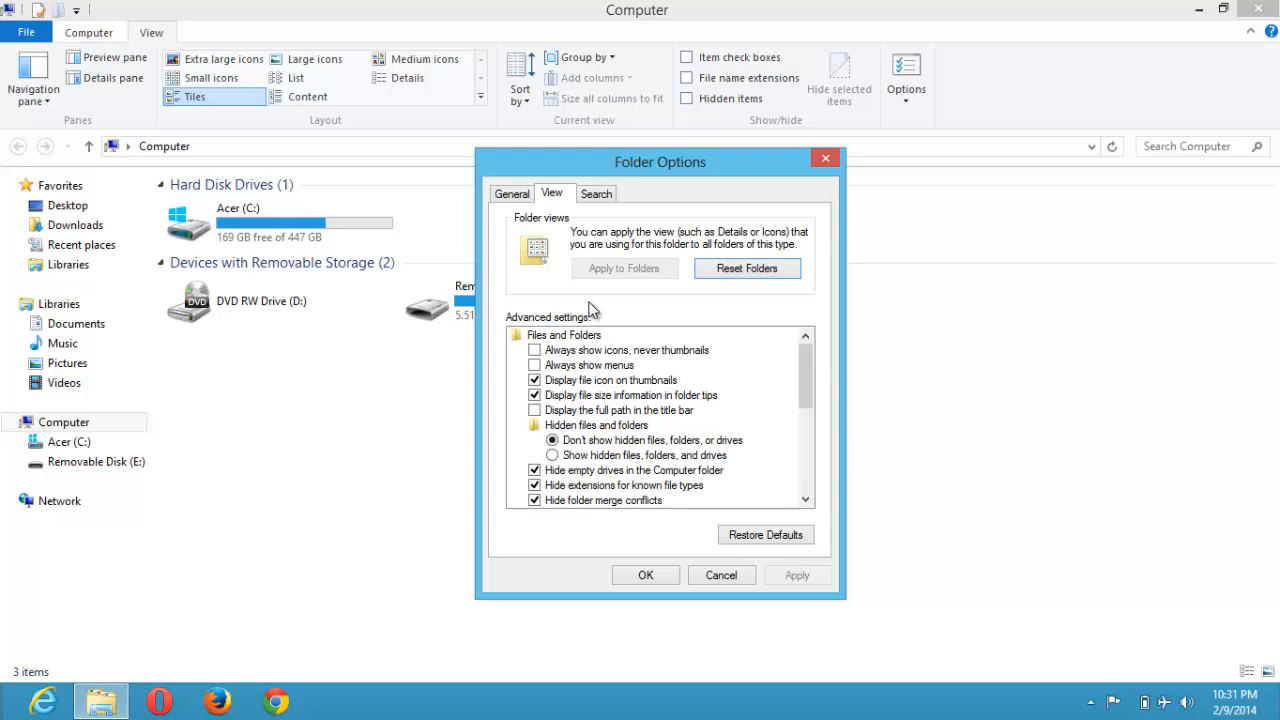
mouse_move(610, 463)
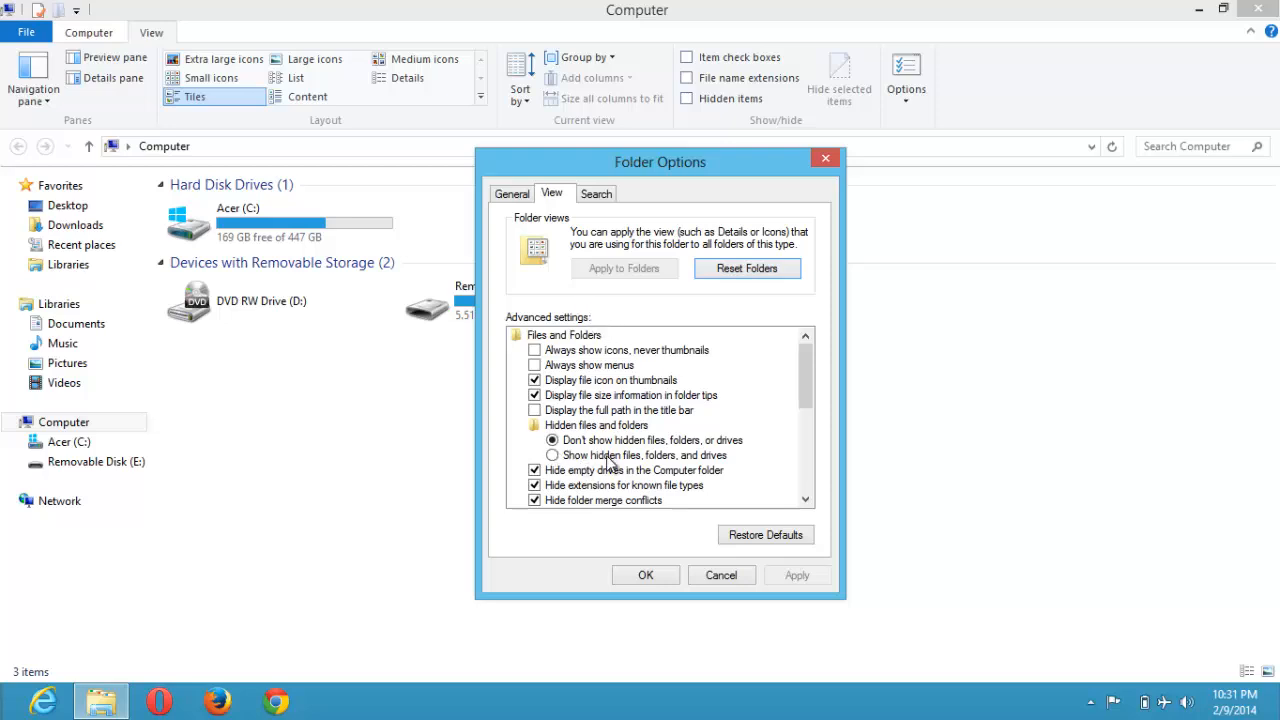
mouse_move(700, 478)
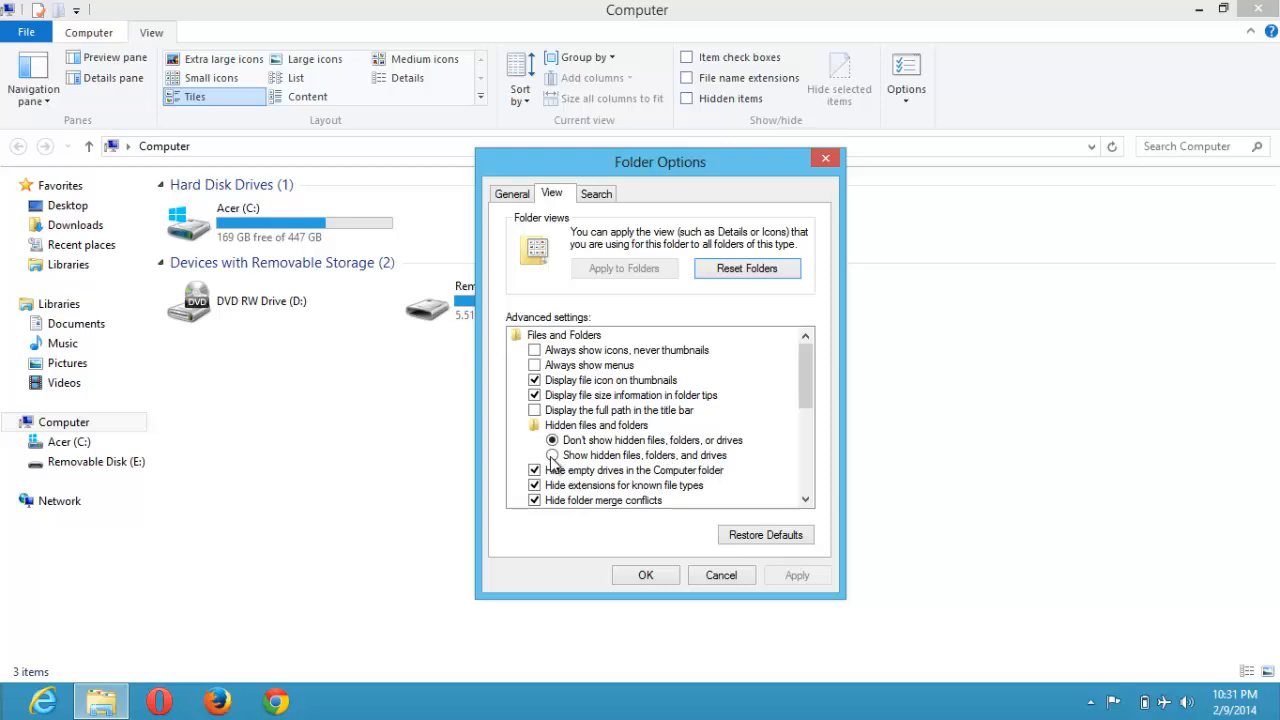
left_click(552, 455)
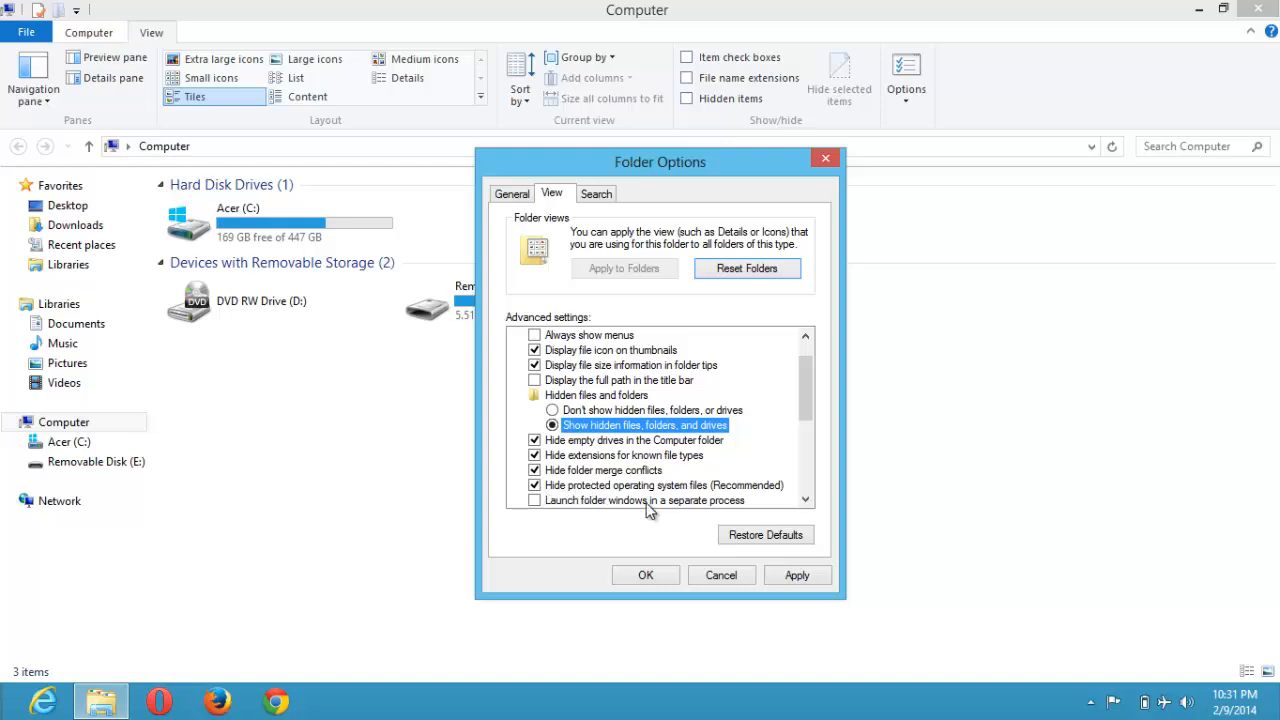
mouse_move(778, 498)
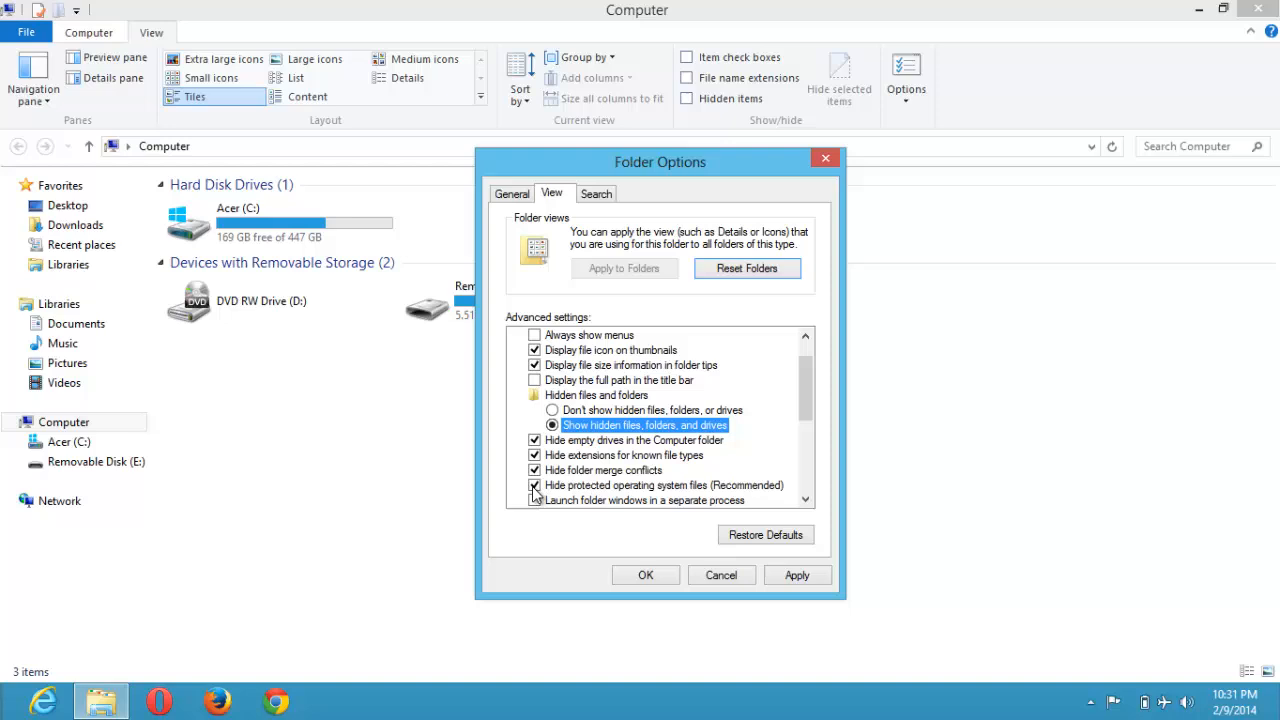
left_click(535, 485)
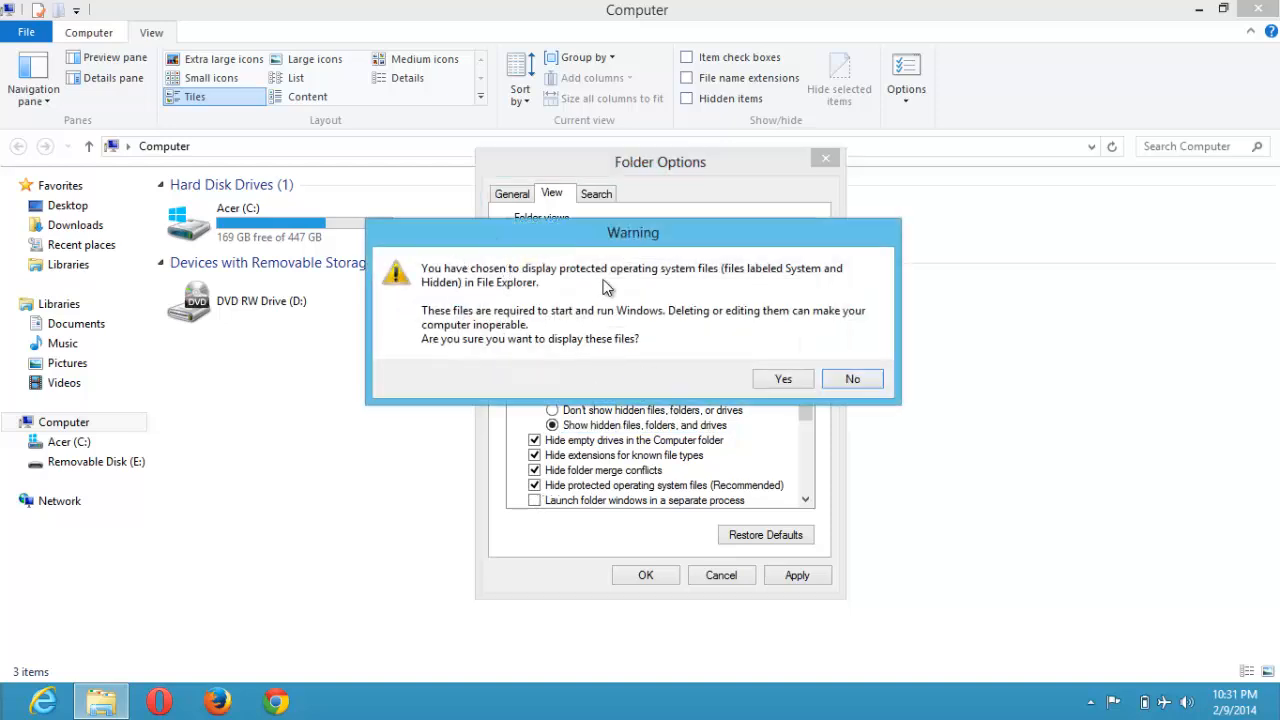
mouse_move(722, 291)
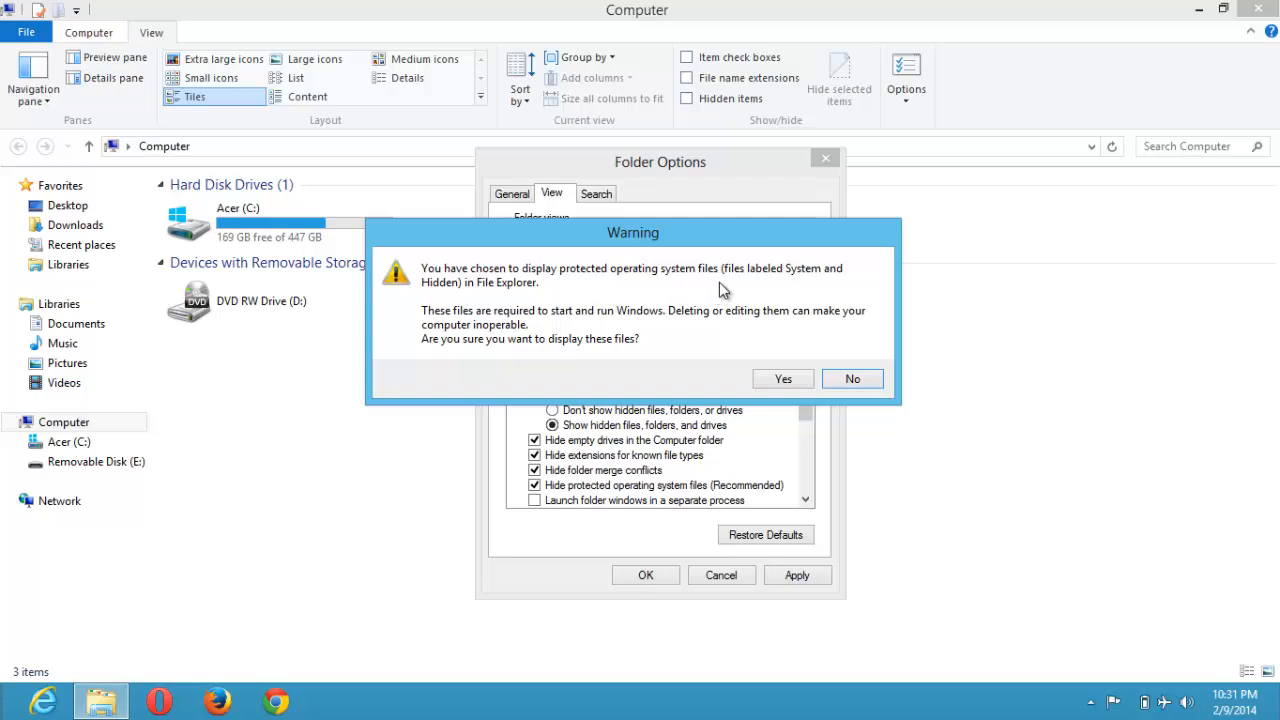
mouse_move(798, 283)
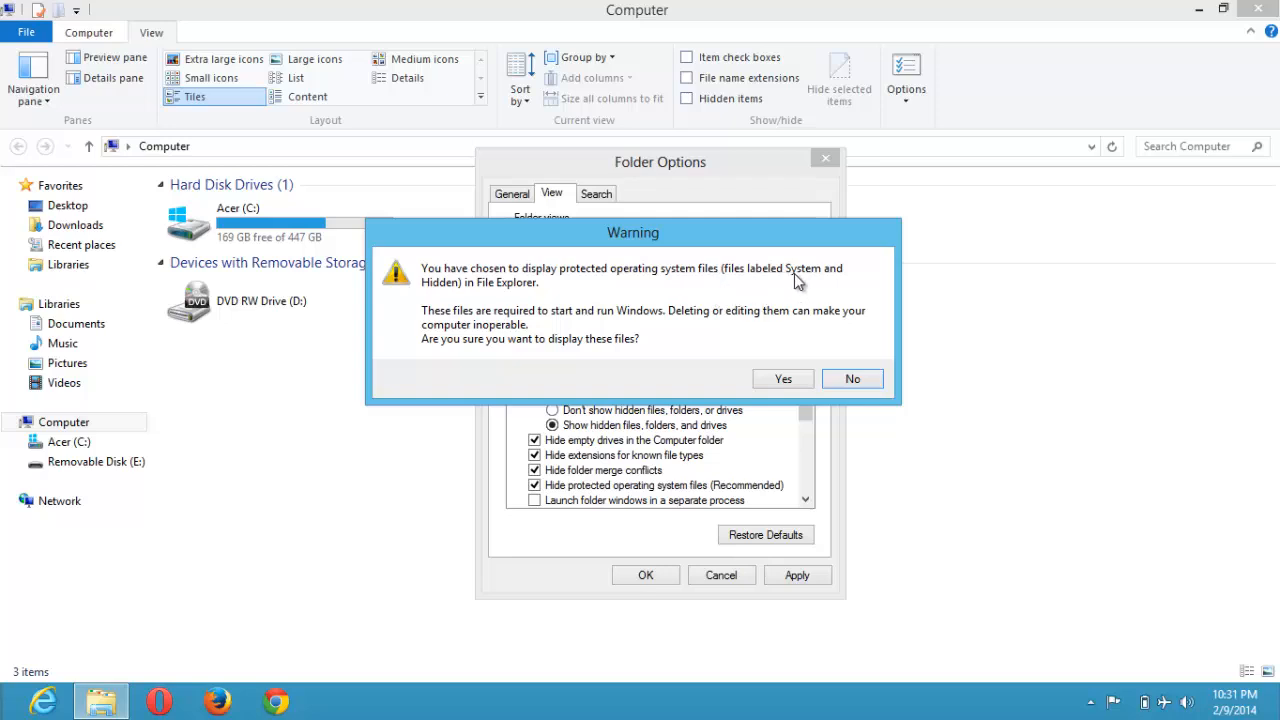
mouse_move(505, 287)
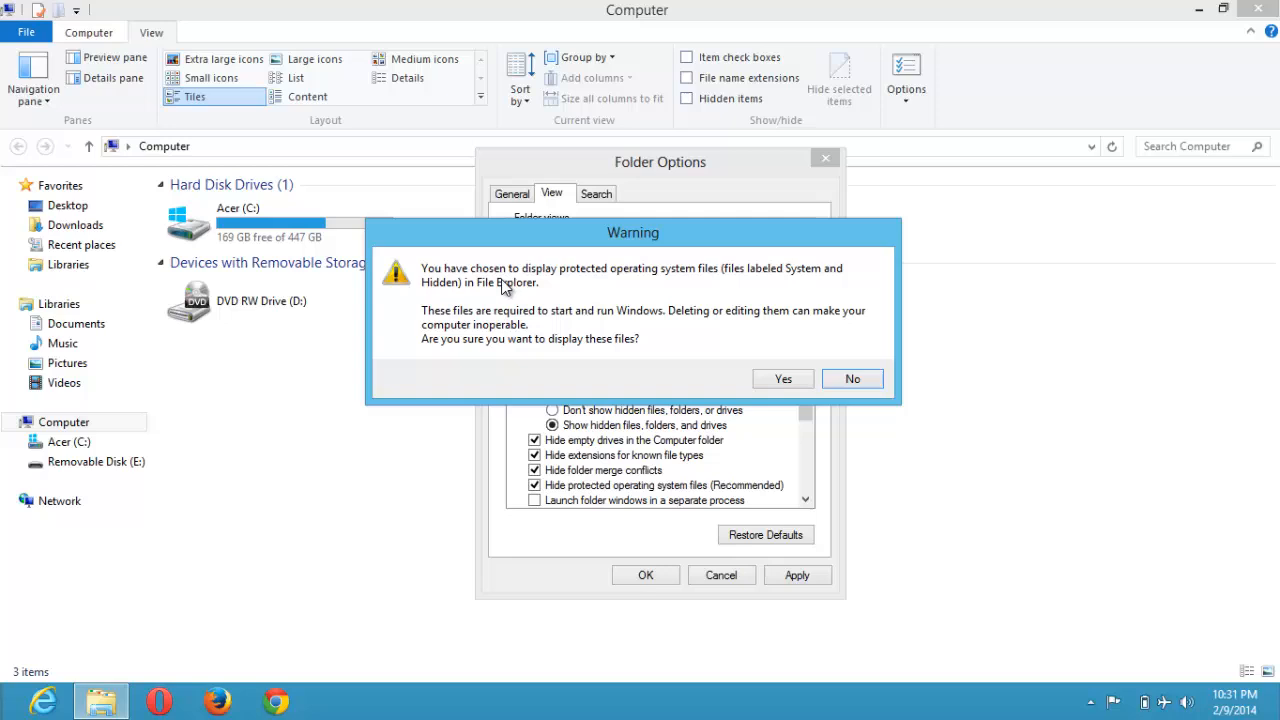
mouse_move(540, 325)
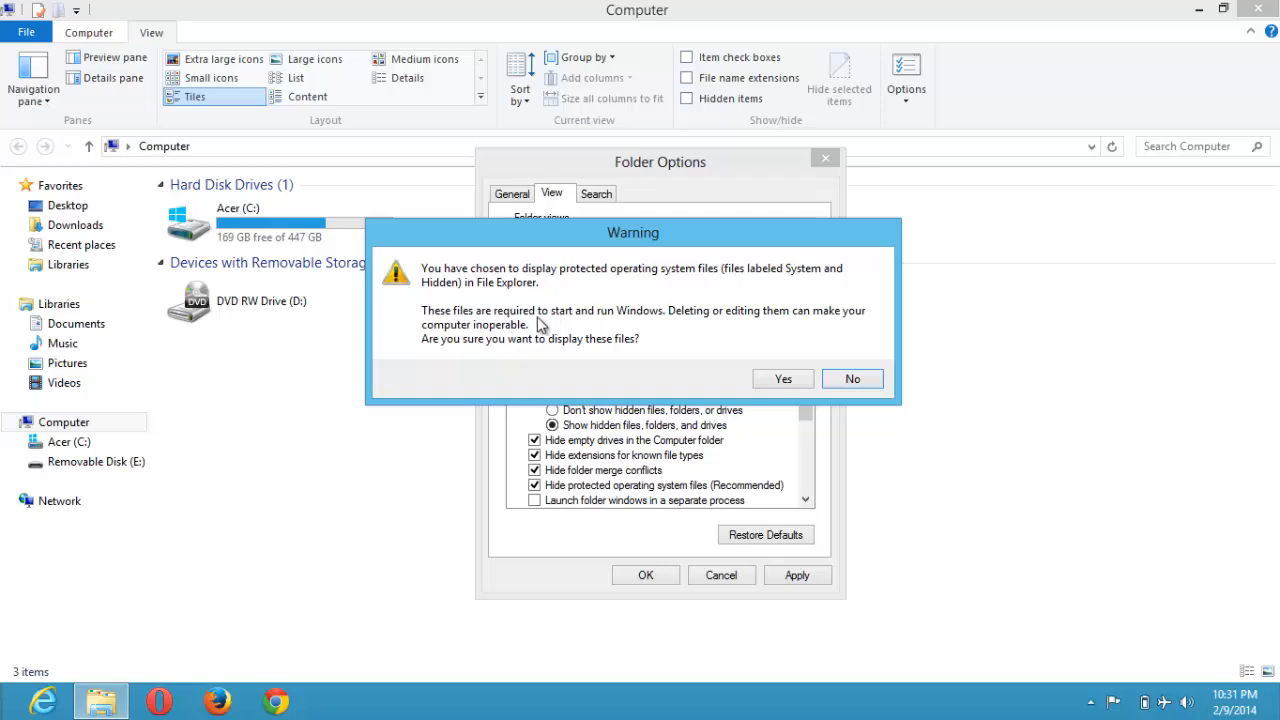
mouse_move(743, 327)
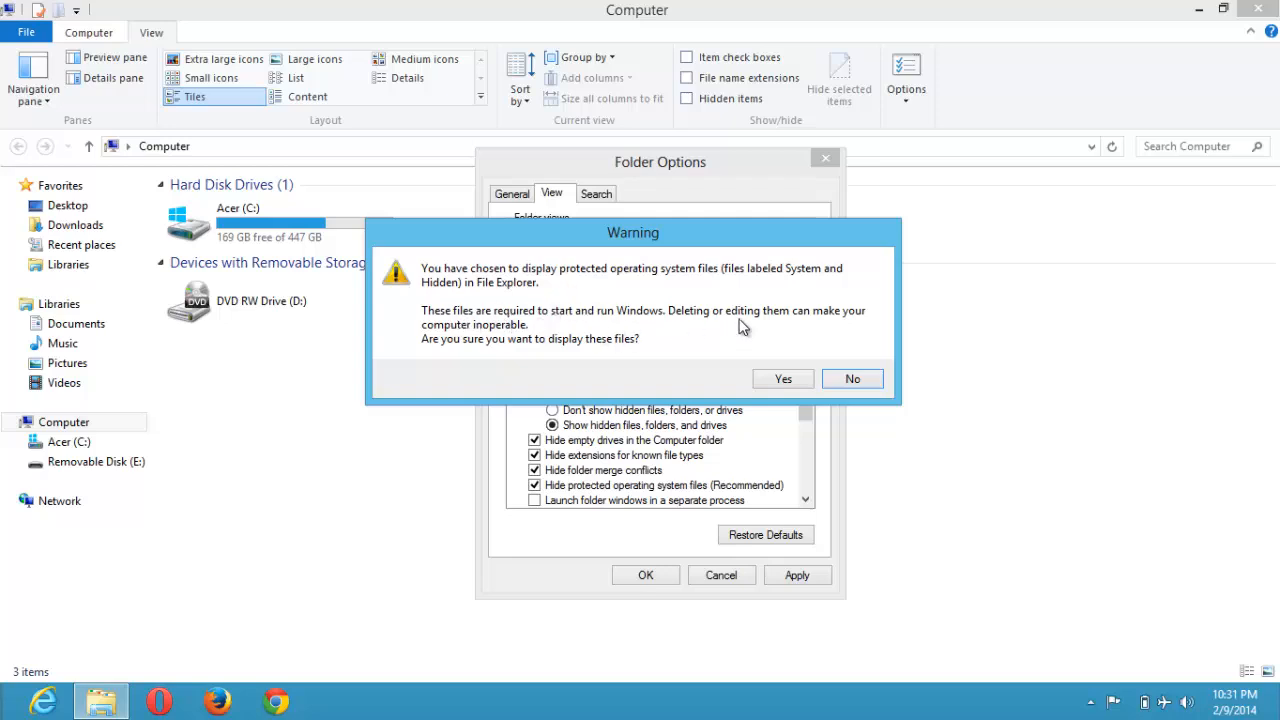
mouse_move(775, 322)
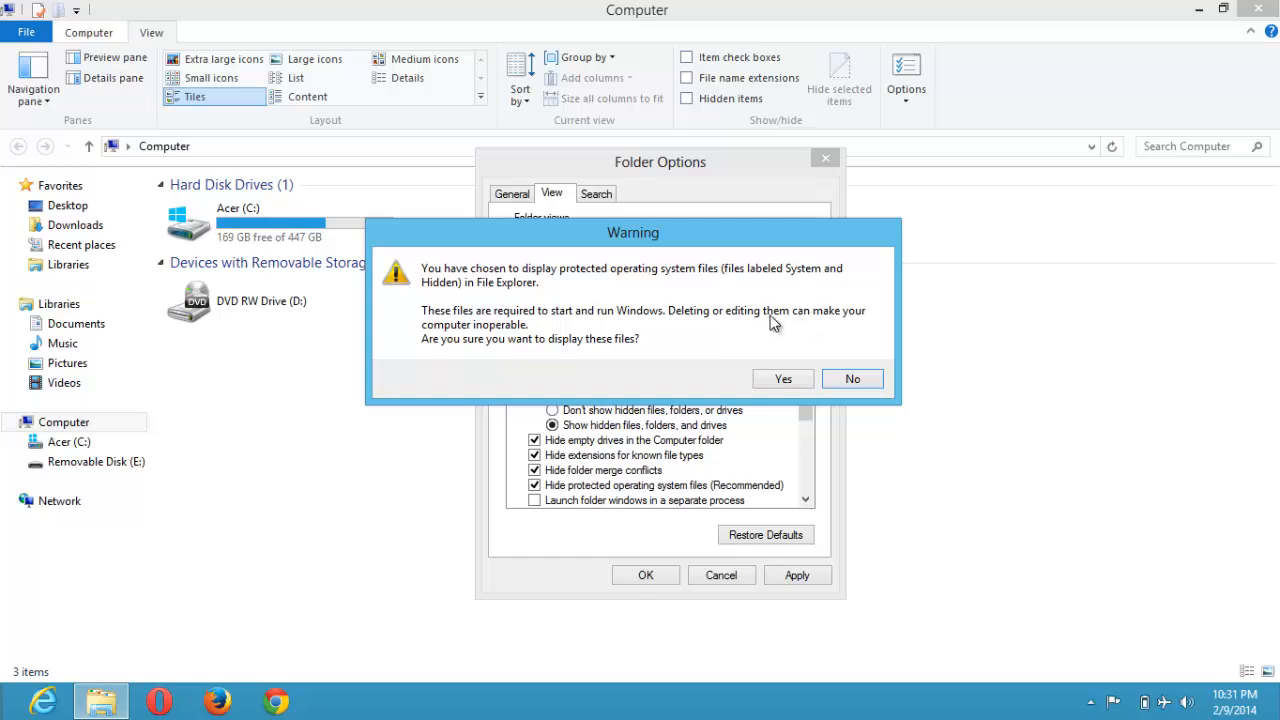
mouse_move(527, 333)
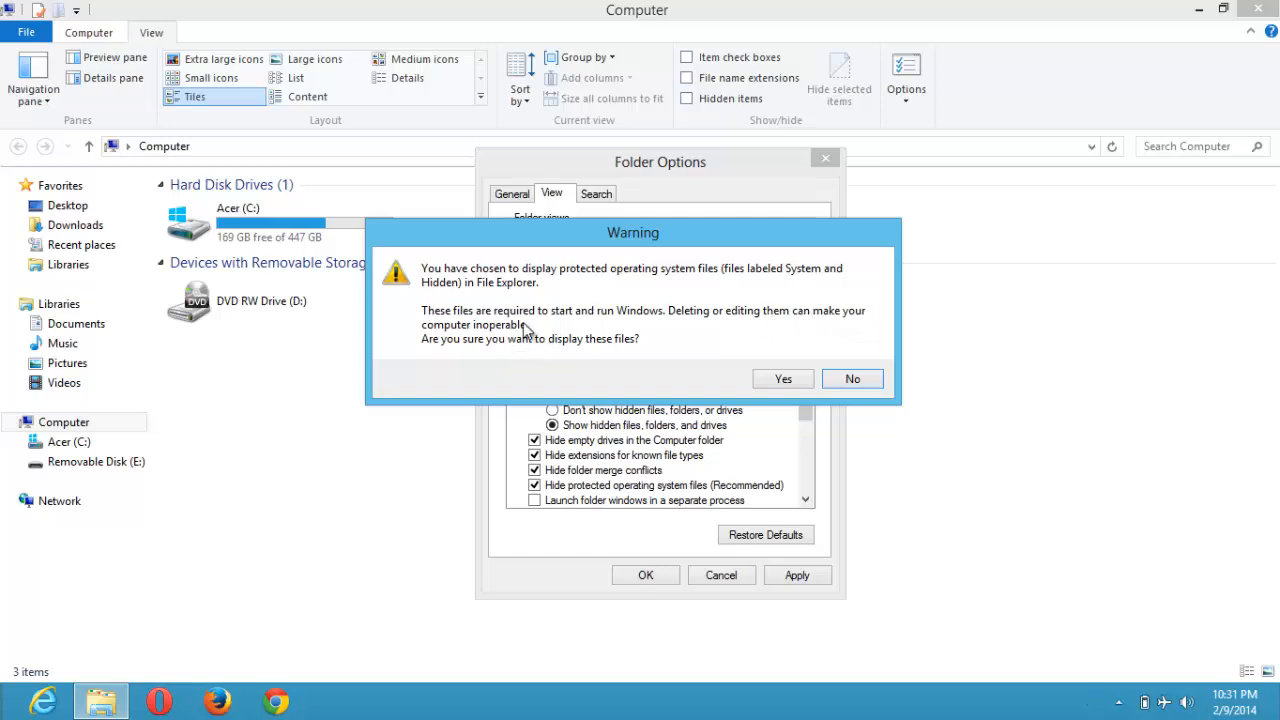
mouse_move(613, 355)
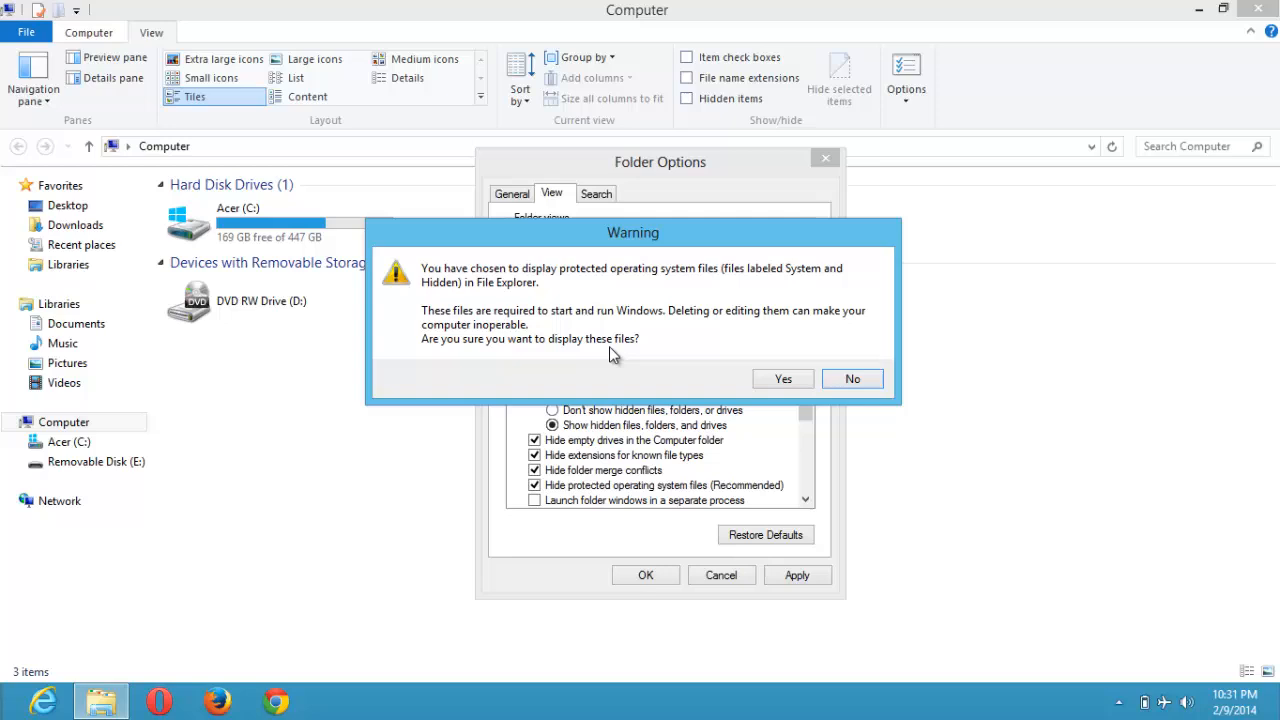
mouse_move(657, 357)
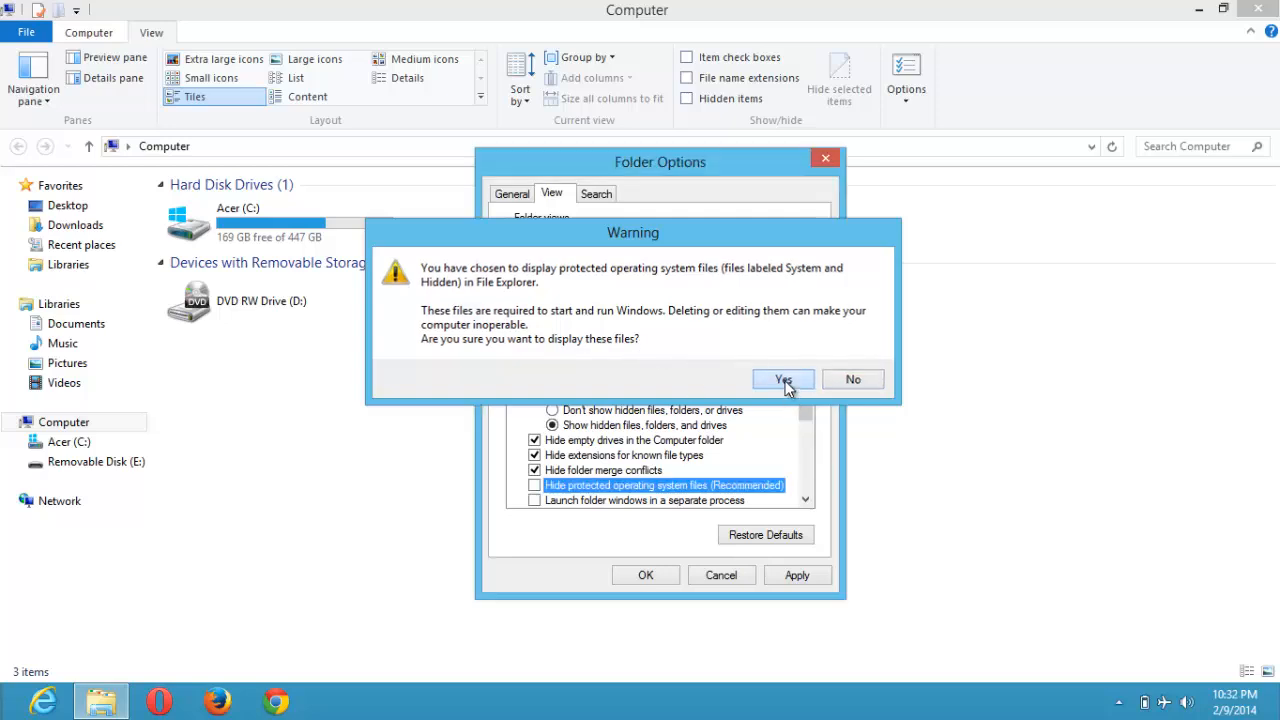
left_click(782, 379)
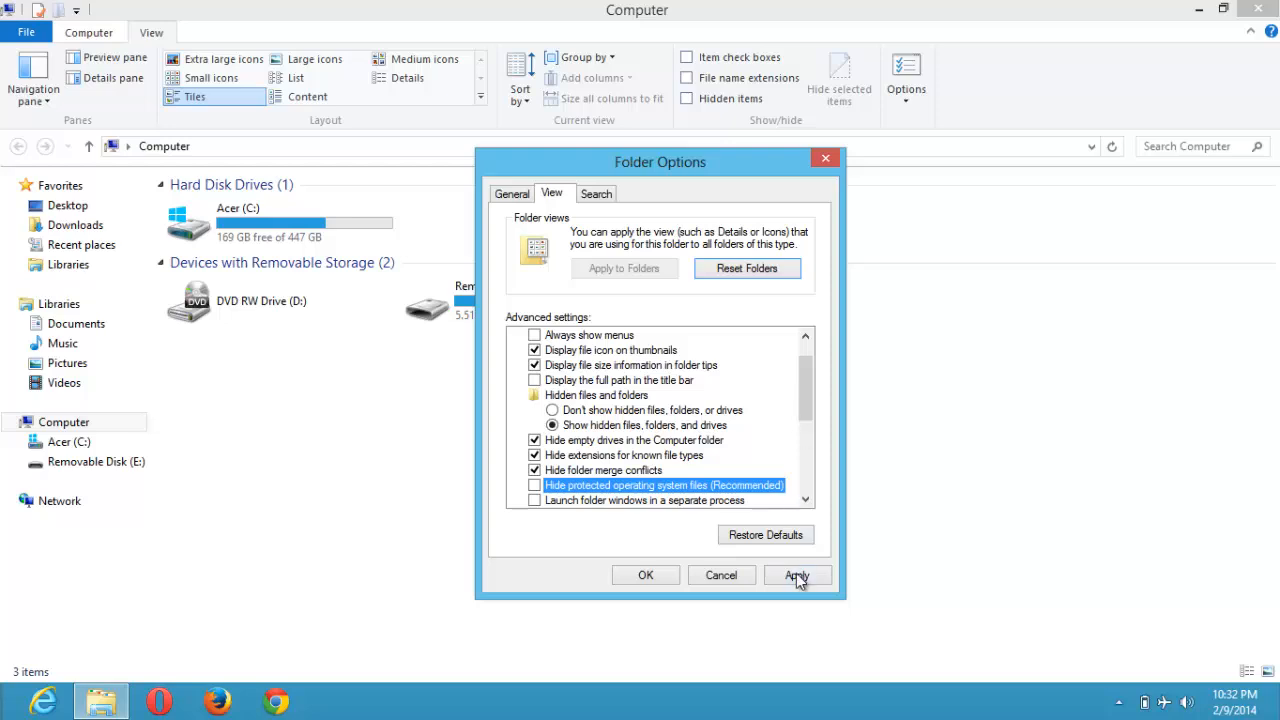
left_click(796, 575)
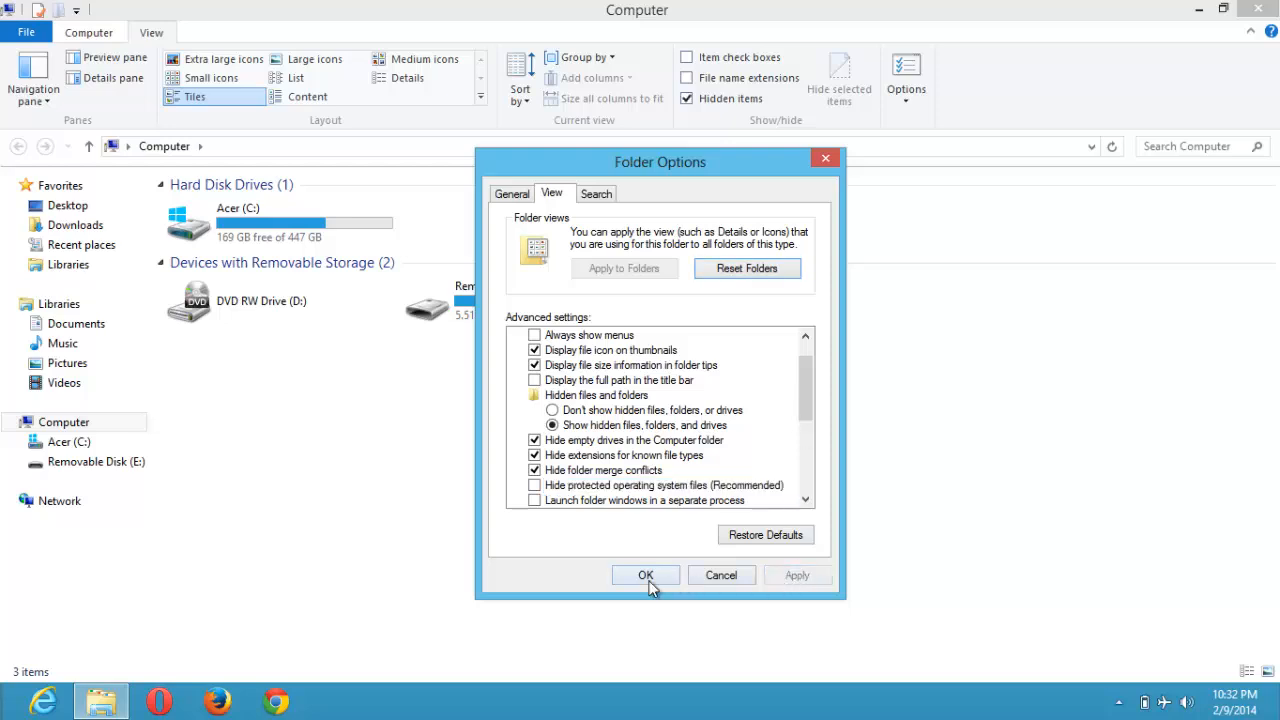
left_click(645, 575)
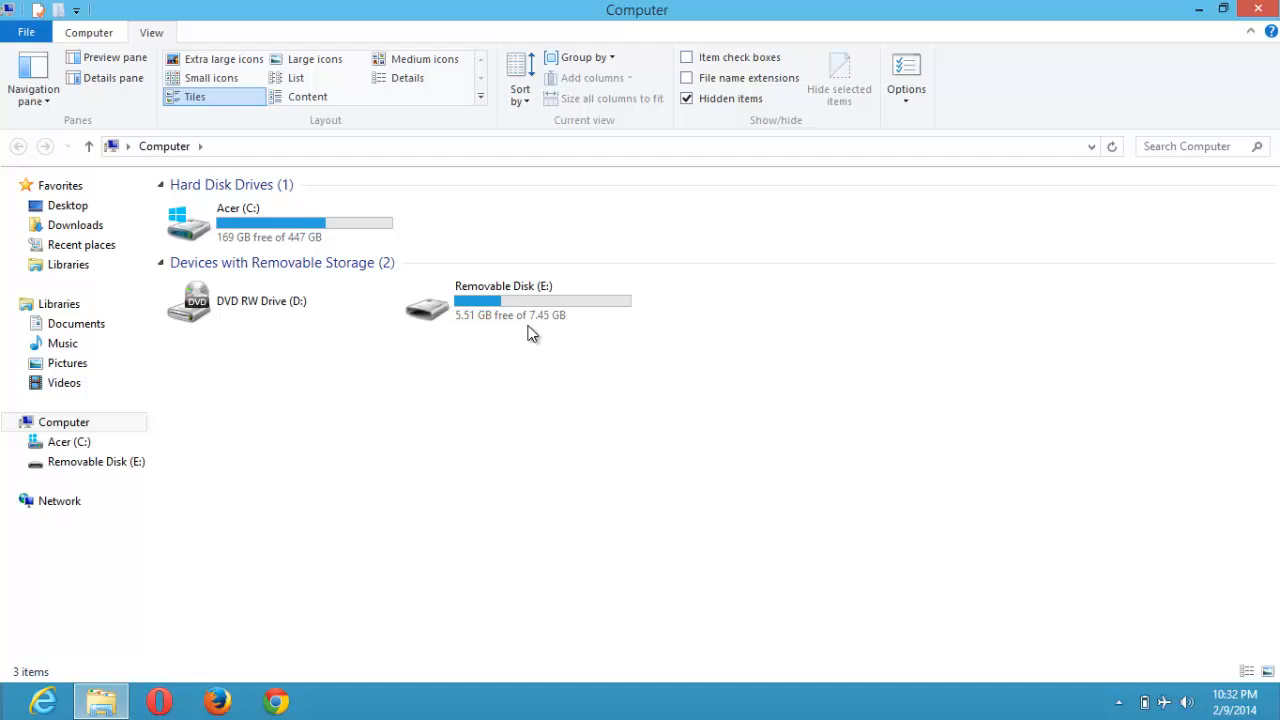
mouse_move(365, 140)
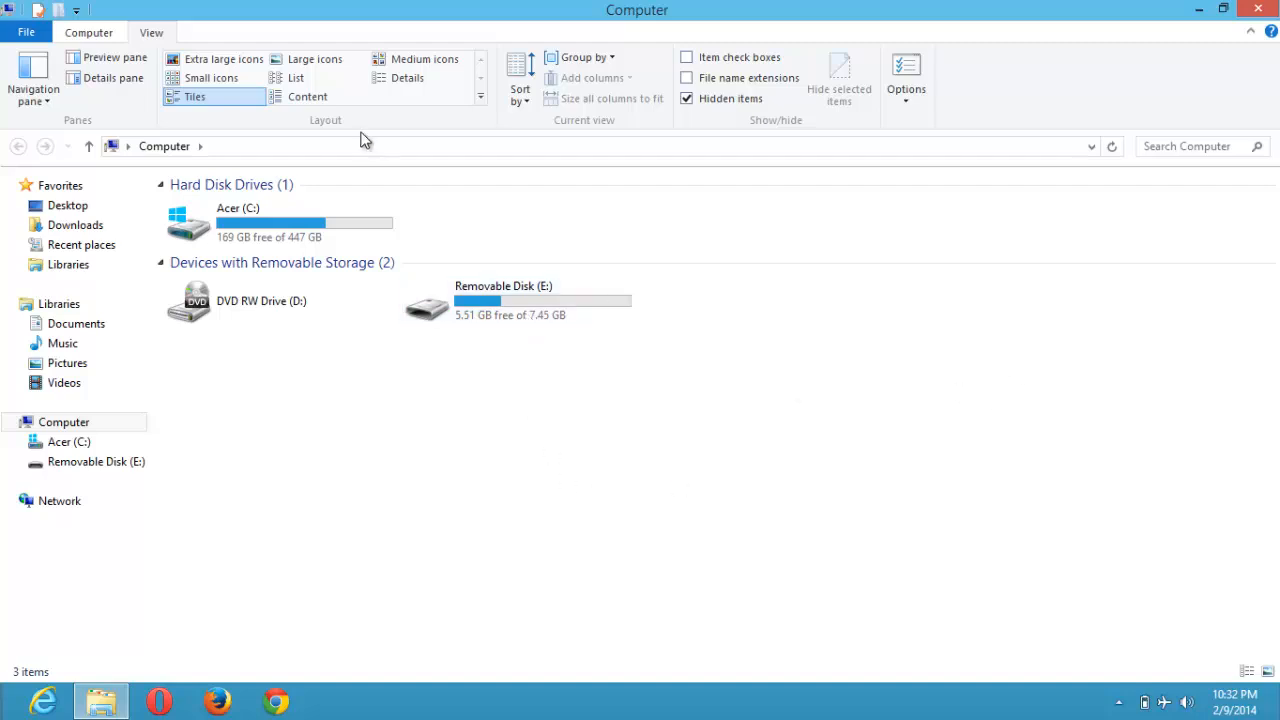
- Open Removable Disk (E:) to view its now-visible hidden items
left_click(517, 300)
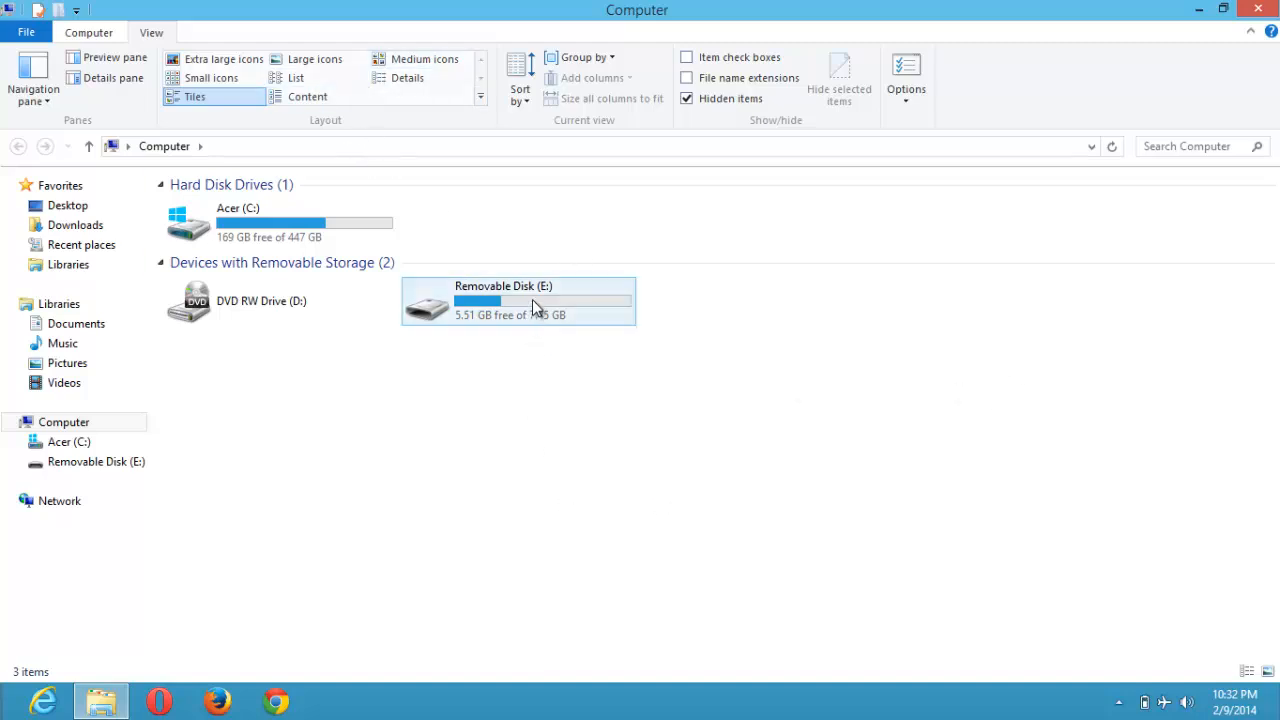
left_click(517, 300)
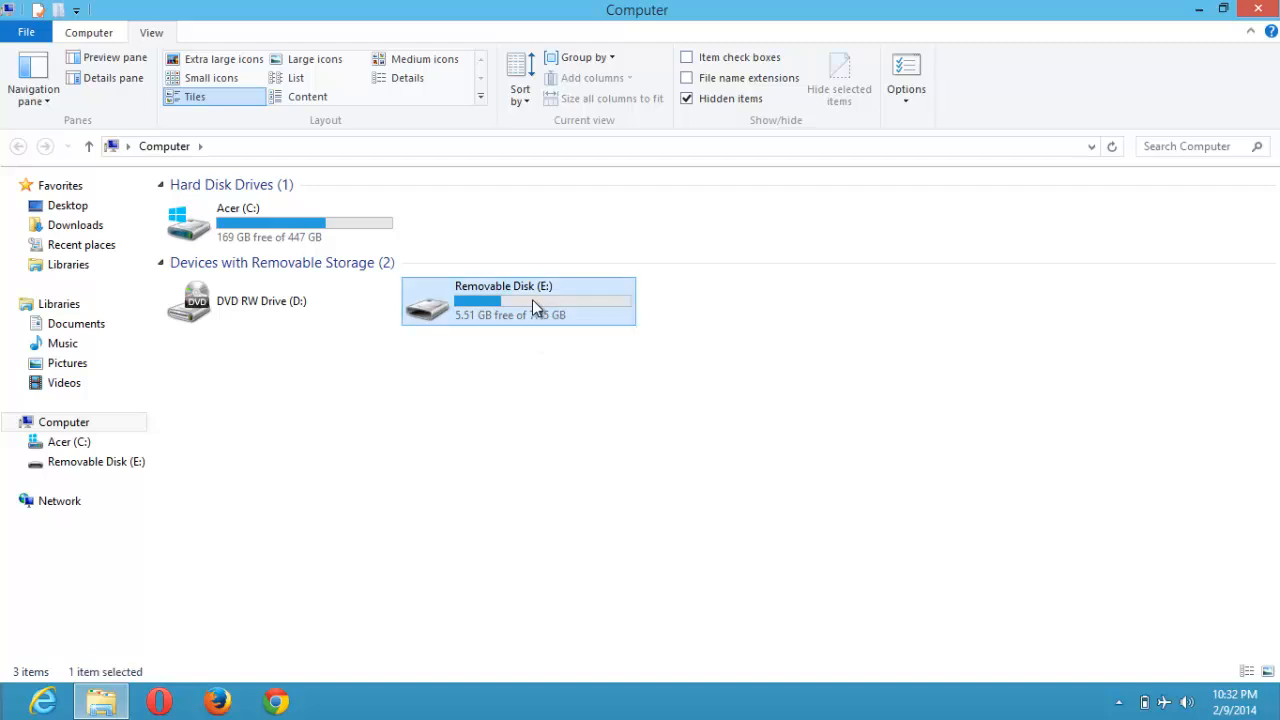
double_click(517, 300)
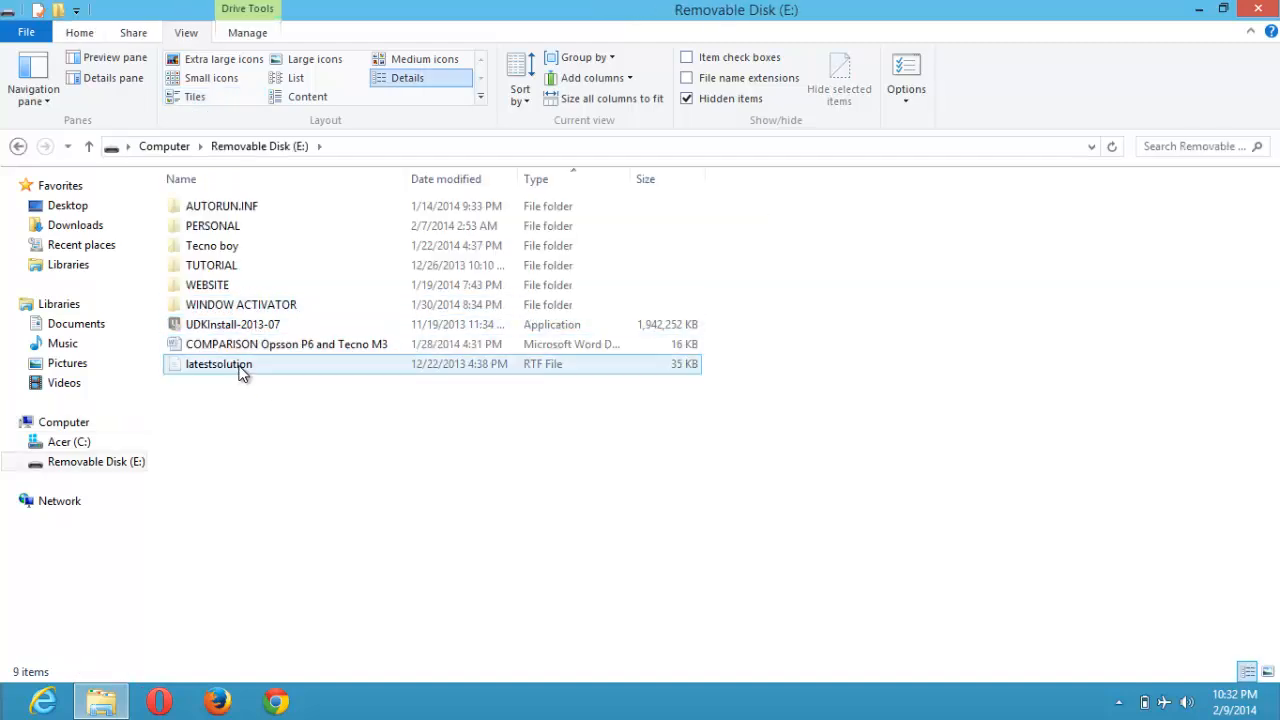
- Open the PERSONAL folder and select all of its contents
left_click(212, 225)
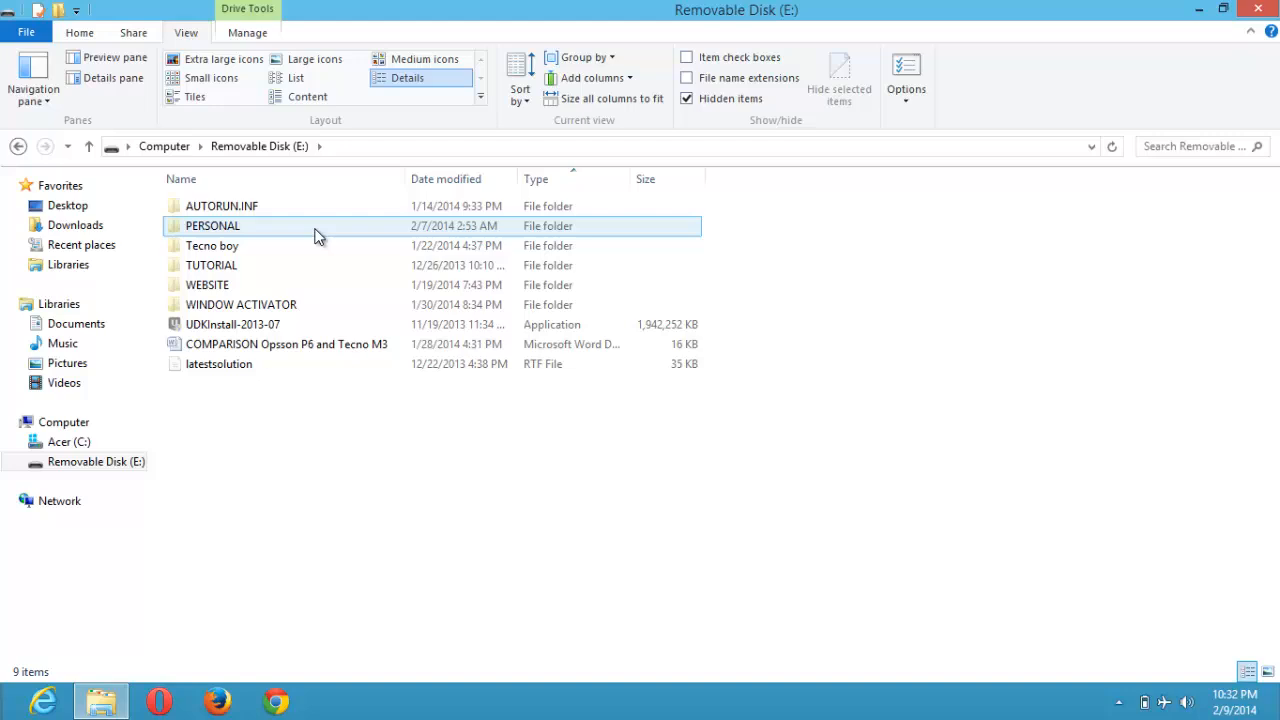
left_click(218, 363)
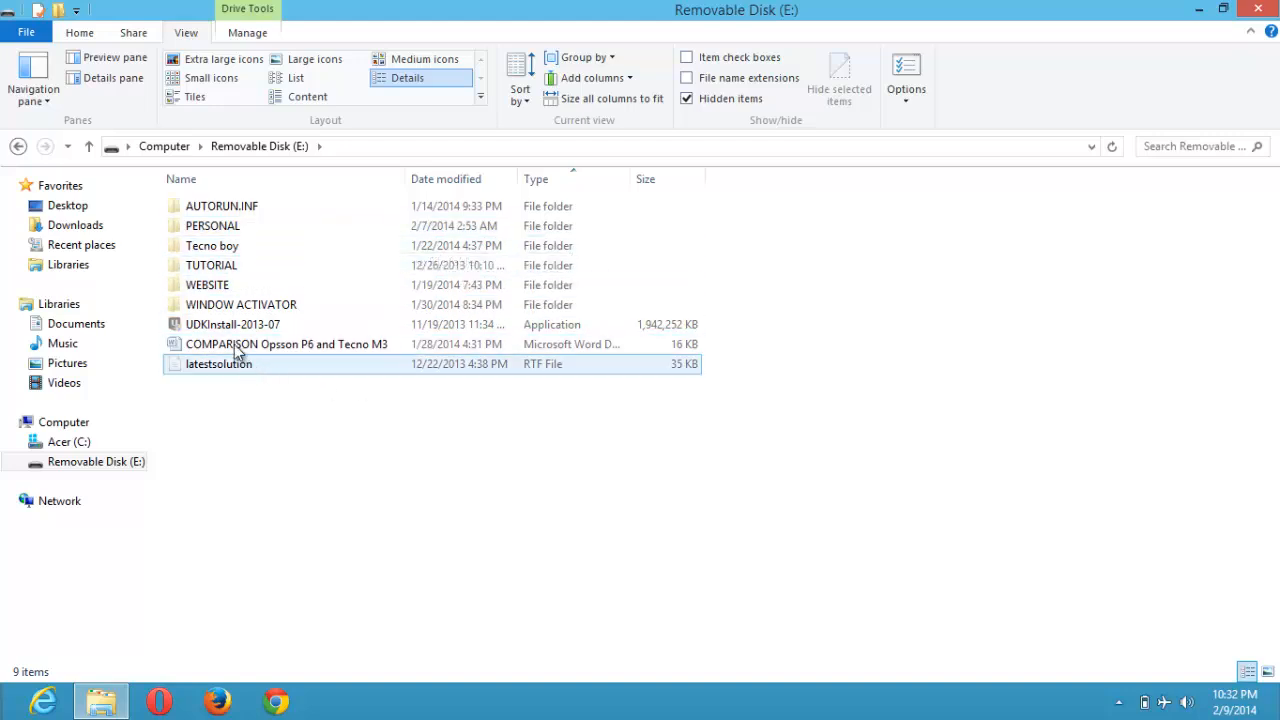
left_click(212, 225)
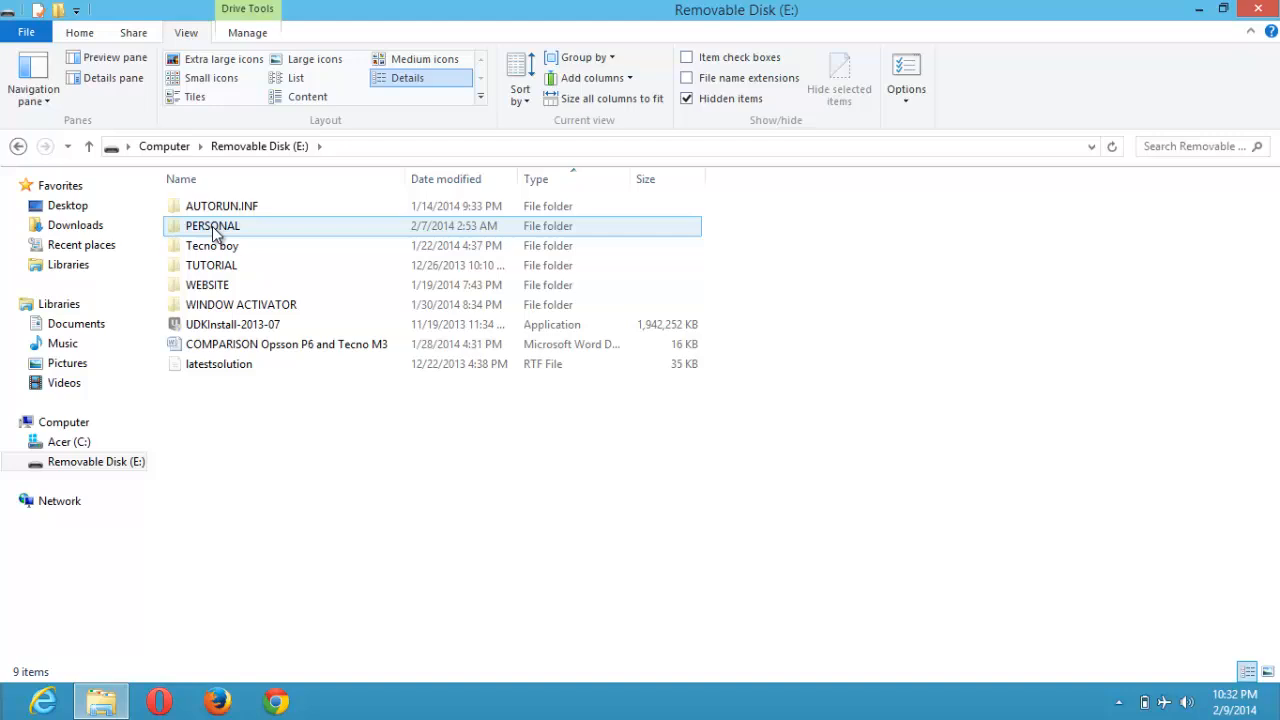
left_click(212, 225)
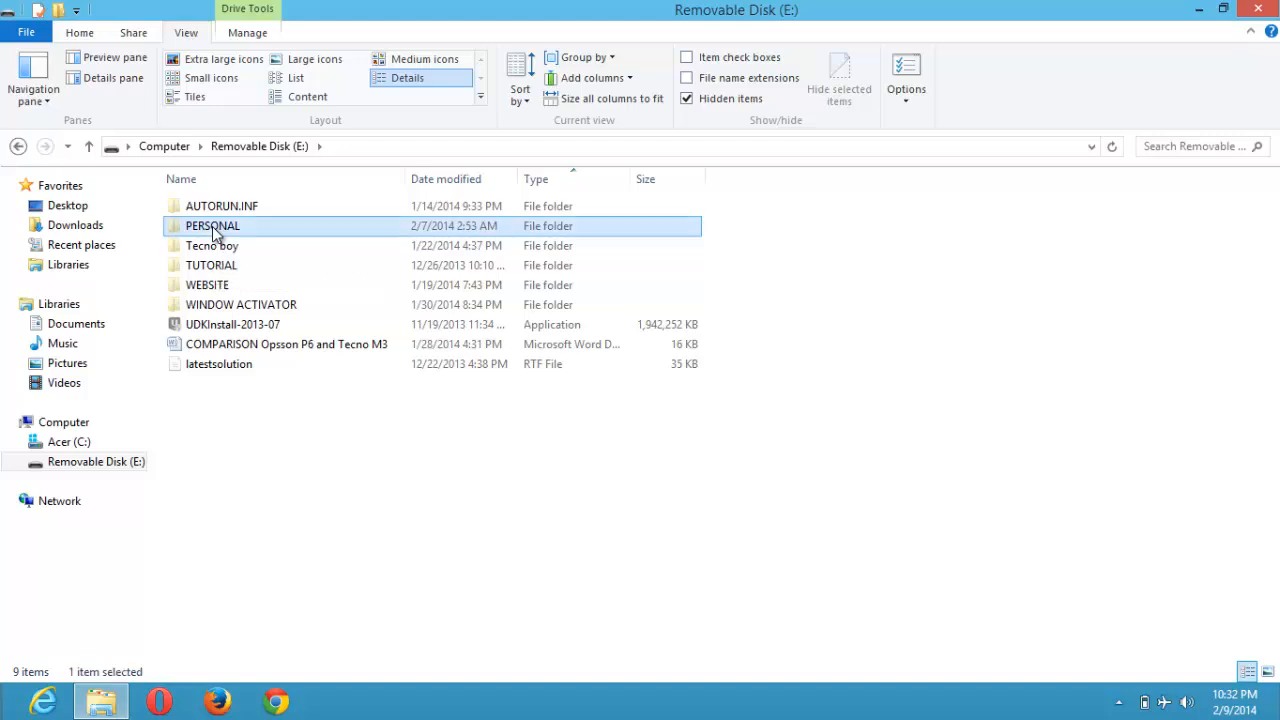
double_click(212, 225)
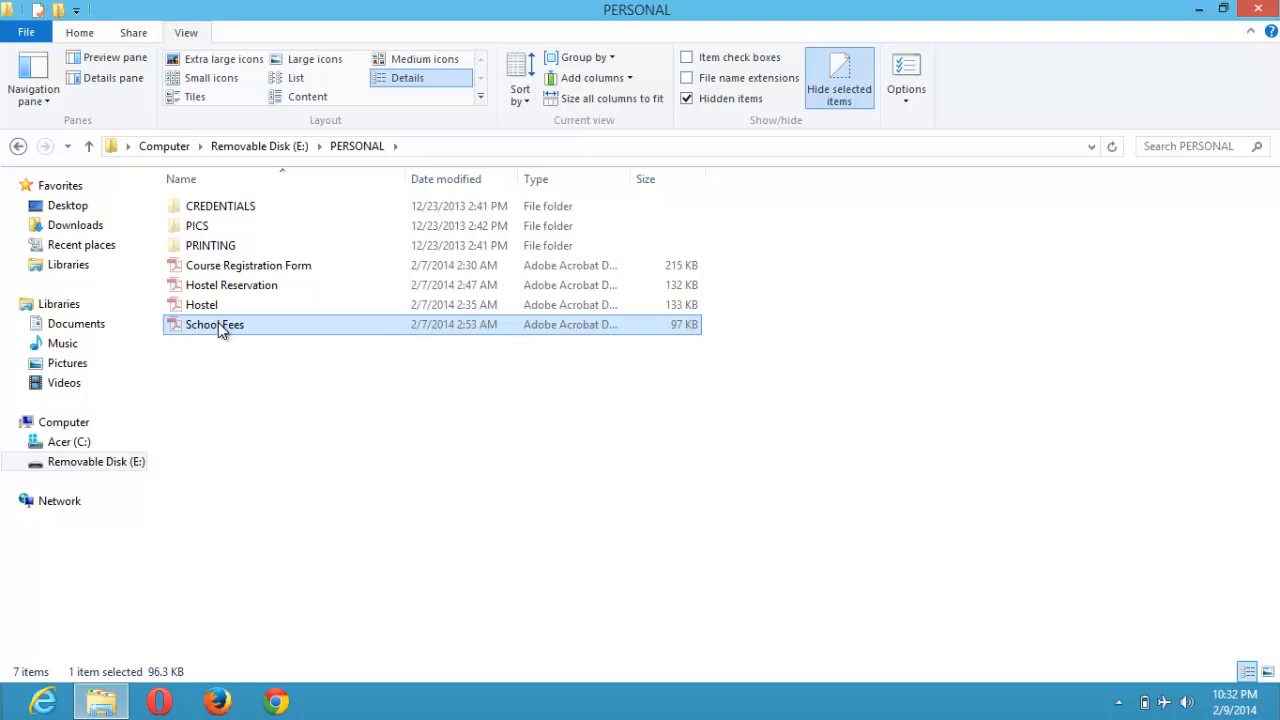
key("ctrl+a")
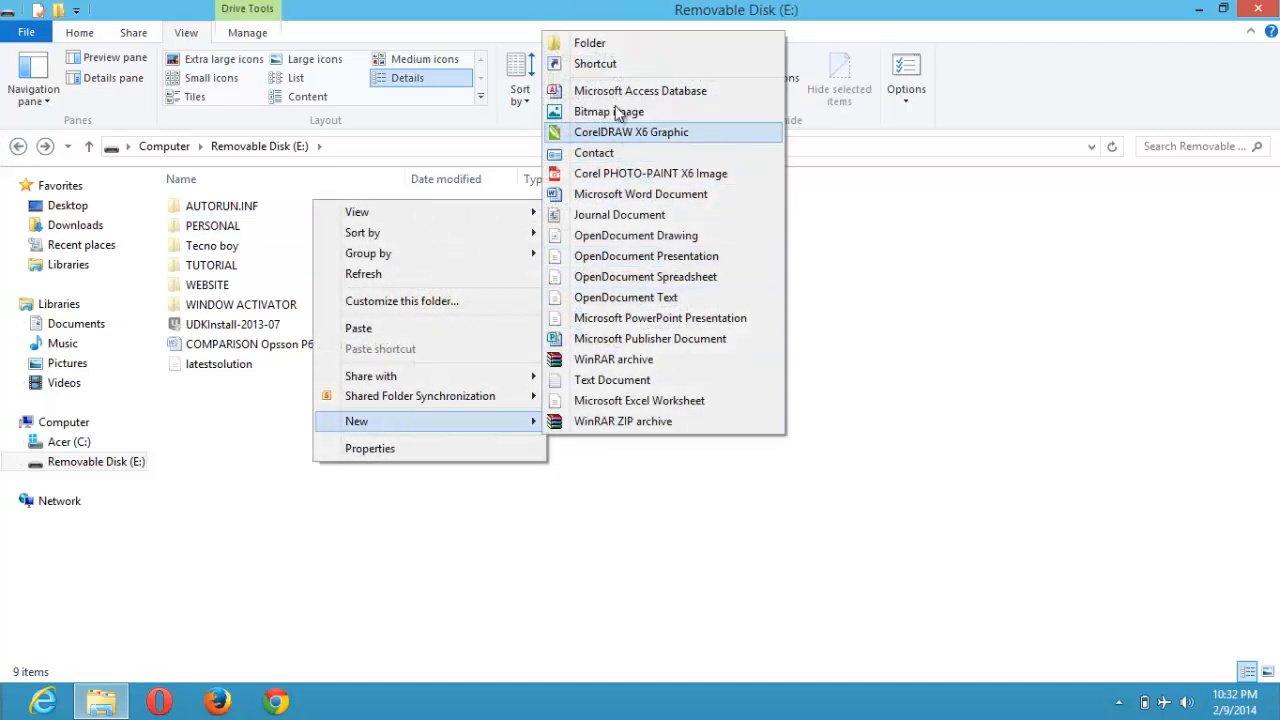
mouse_move(450, 430)
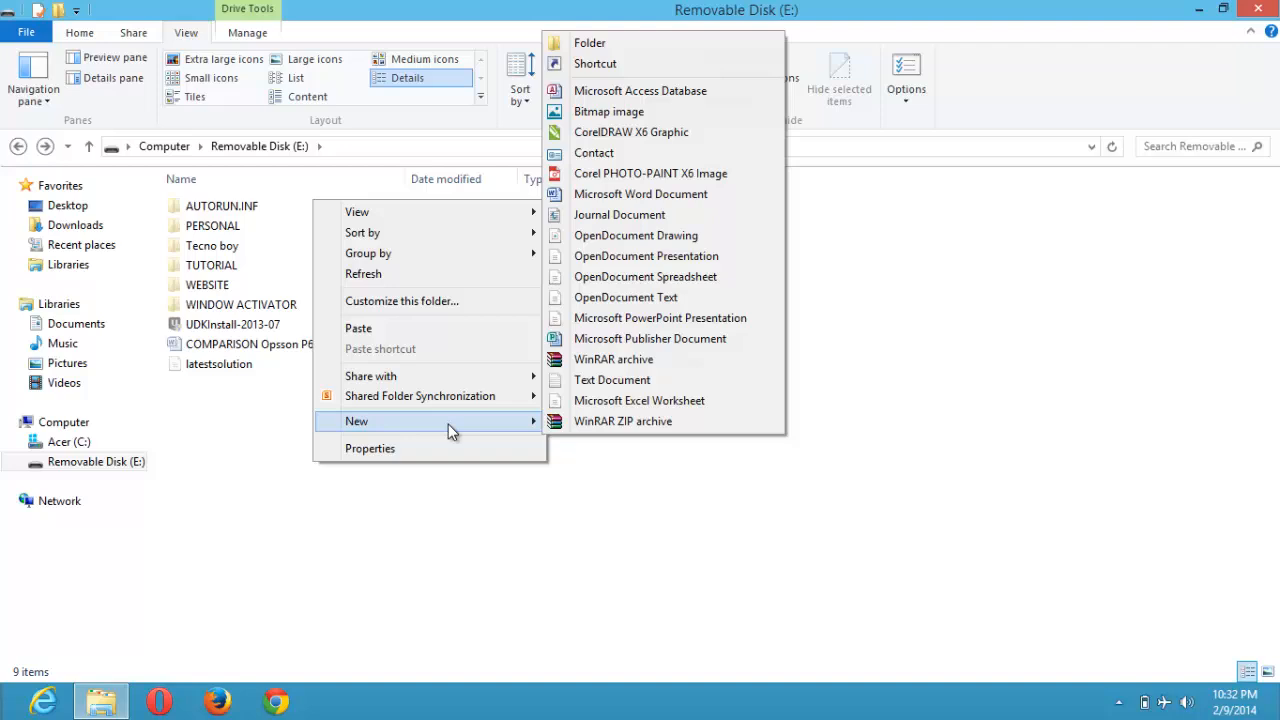
- Create a 'personal 1' folder on the drive, open it, then return to the drive
left_click(589, 42)
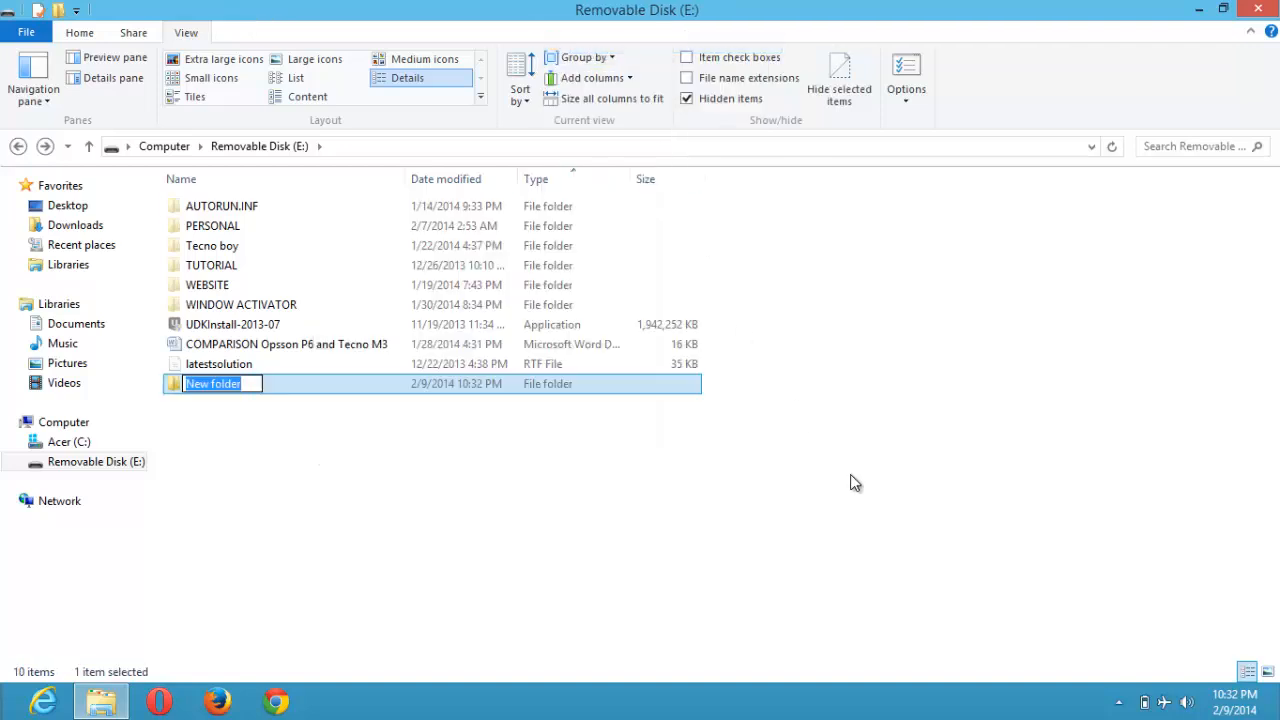
type("personal 1")
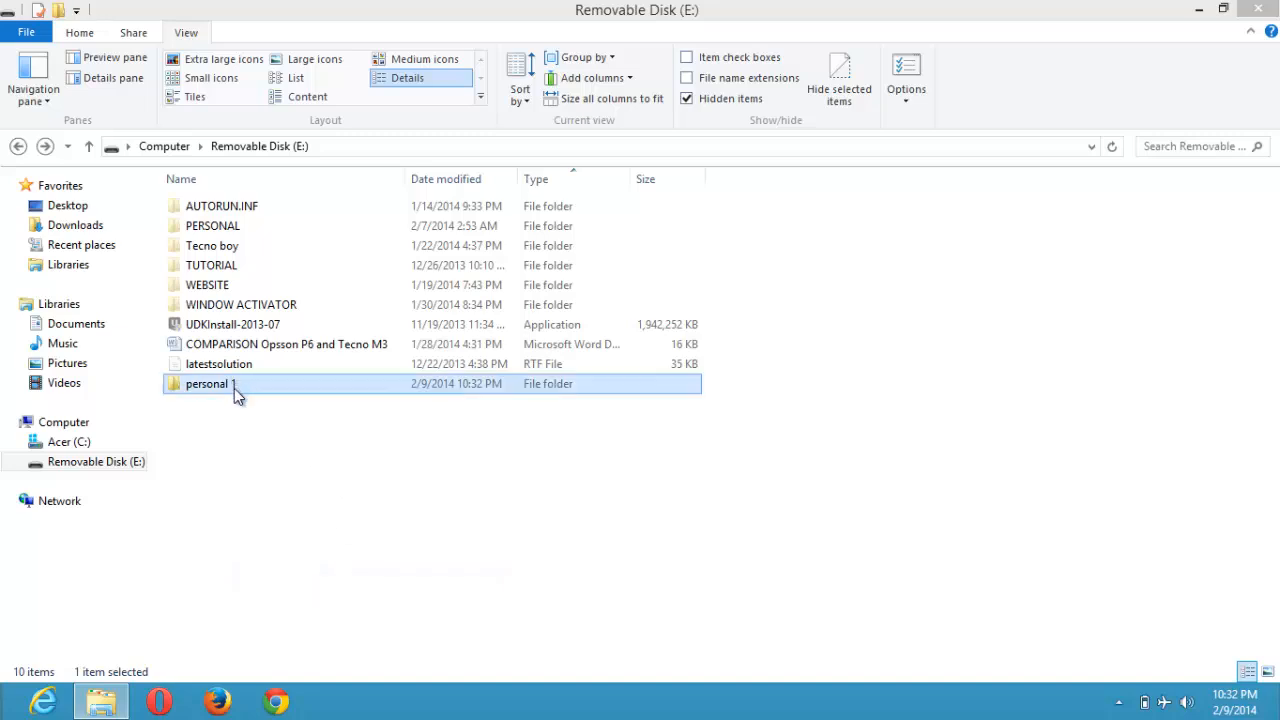
double_click(206, 383)
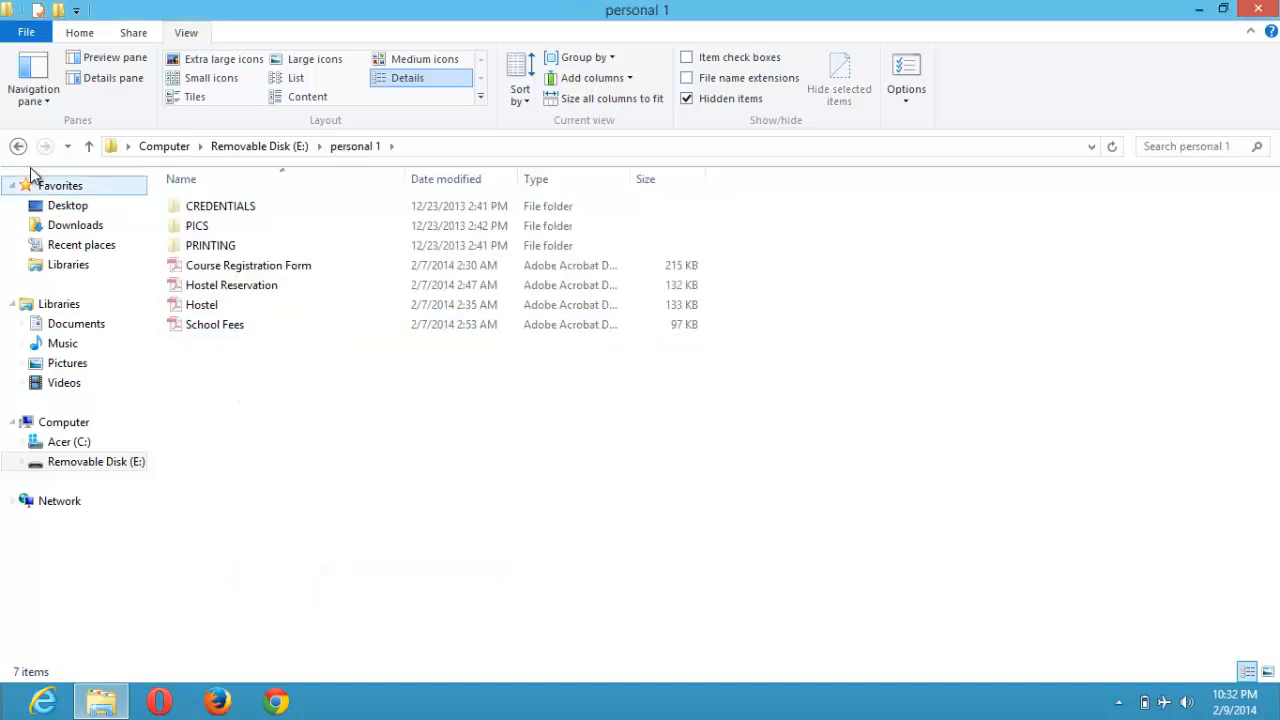
left_click(18, 146)
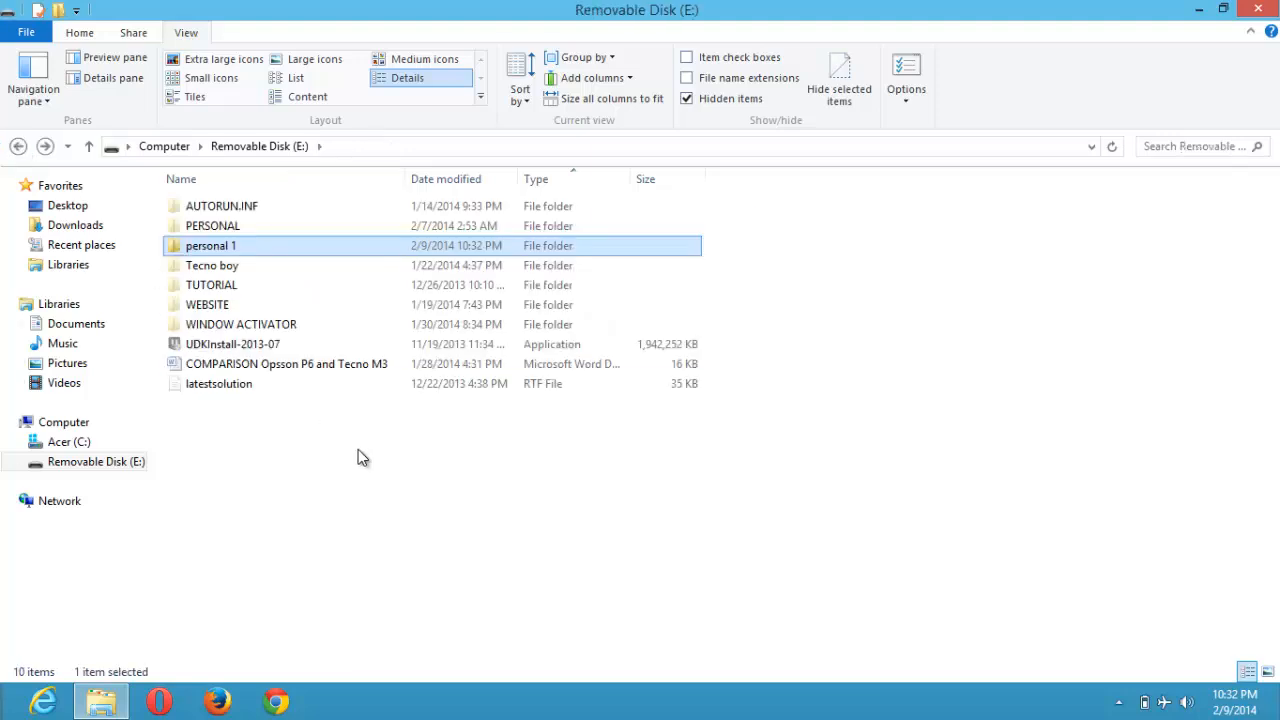
mouse_move(222, 262)
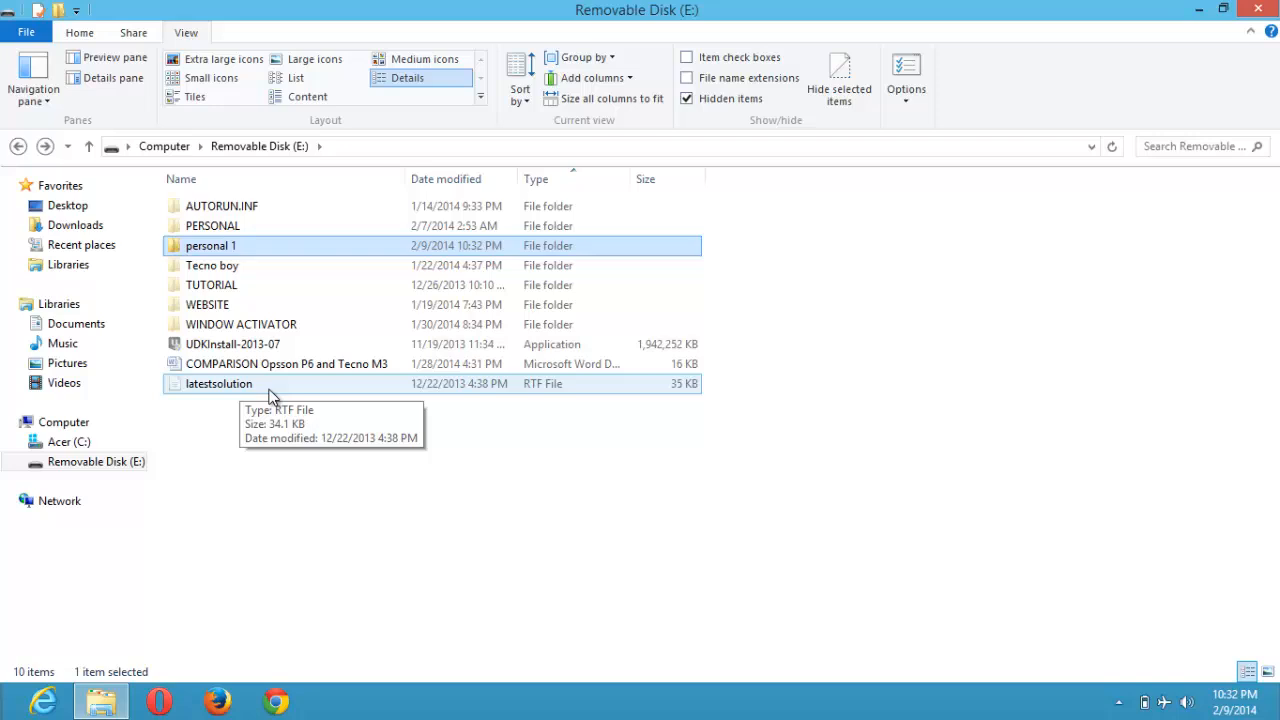
left_click(211, 225)
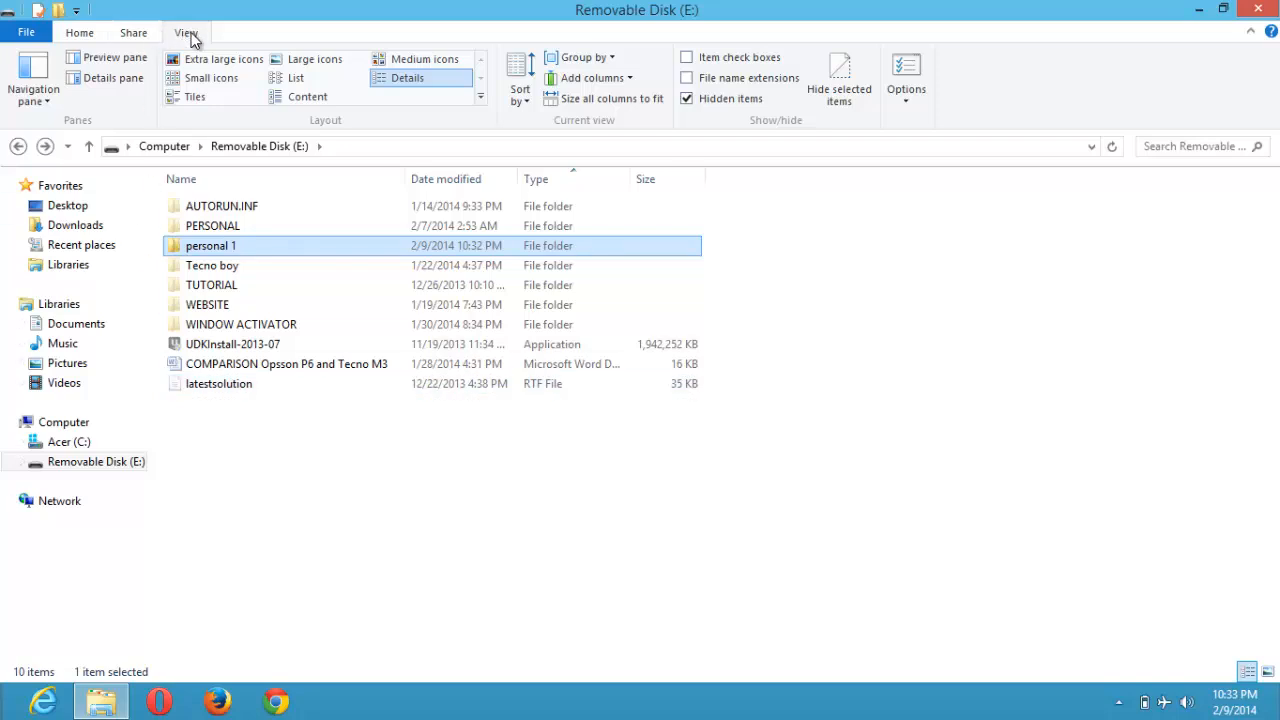
mouse_move(880, 150)
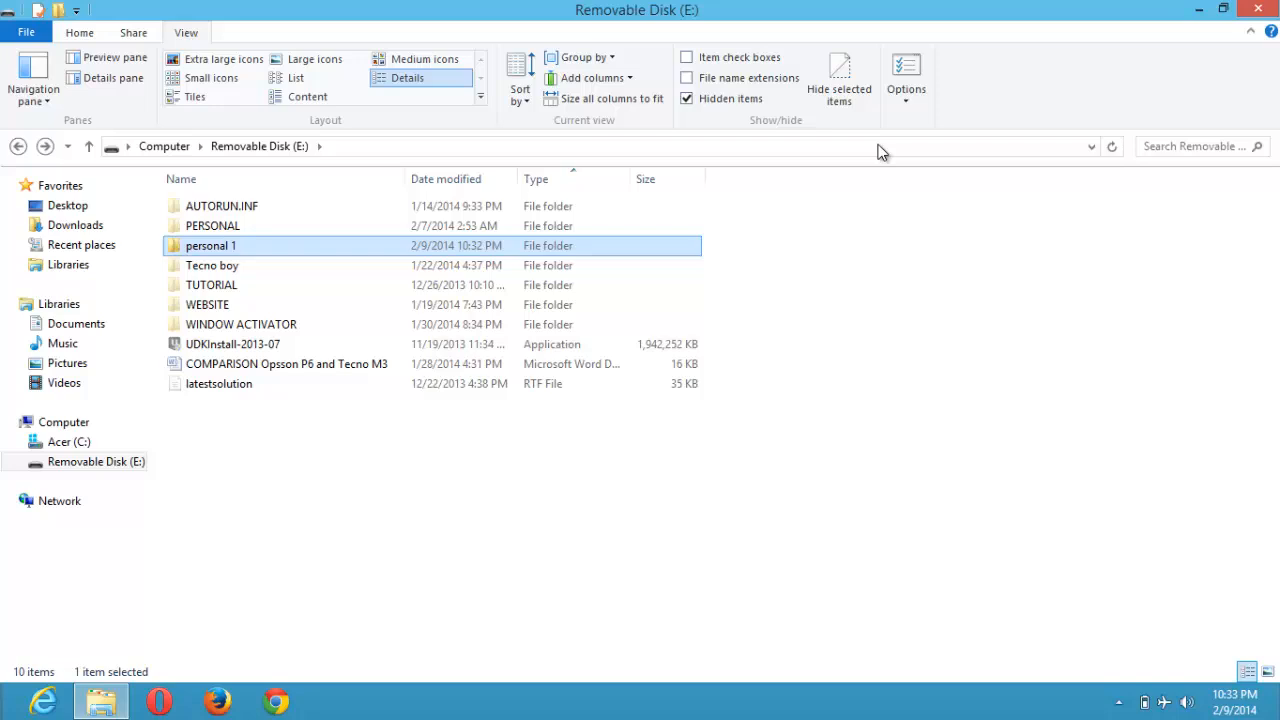
- In Folder Options choose Don't show hidden files, folders or drives, apply and close
left_click(906, 75)
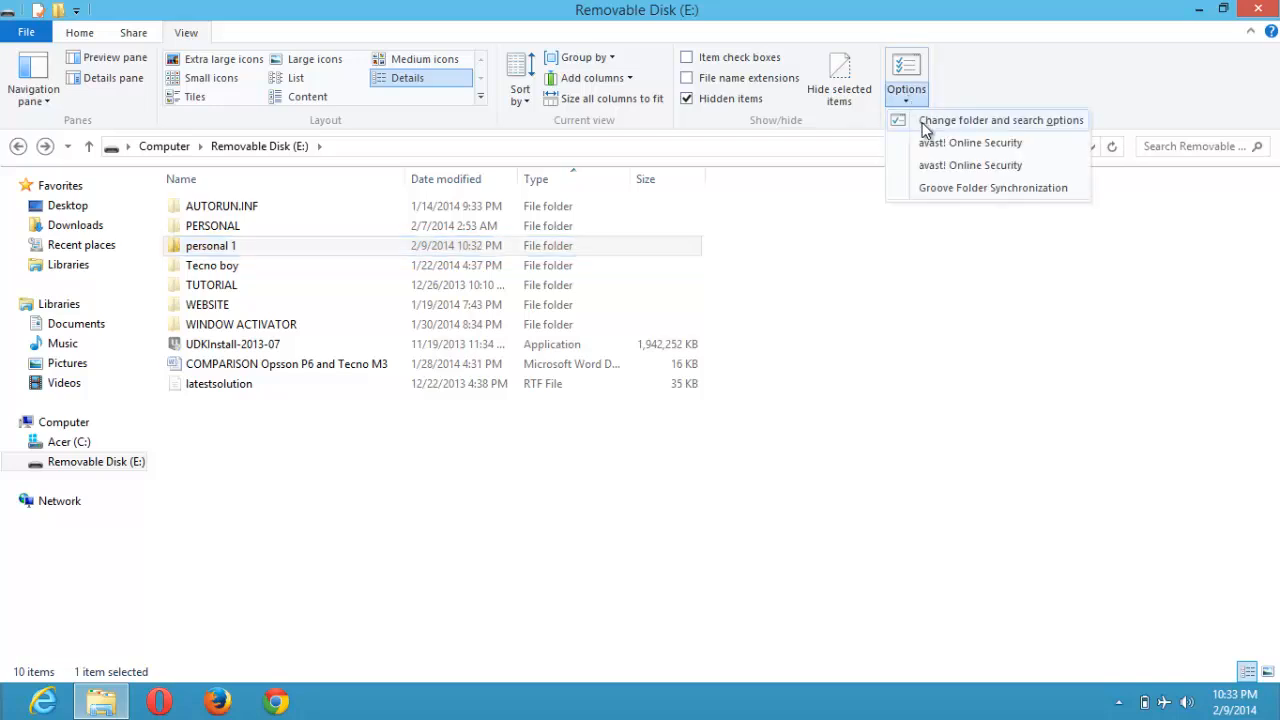
left_click(1002, 120)
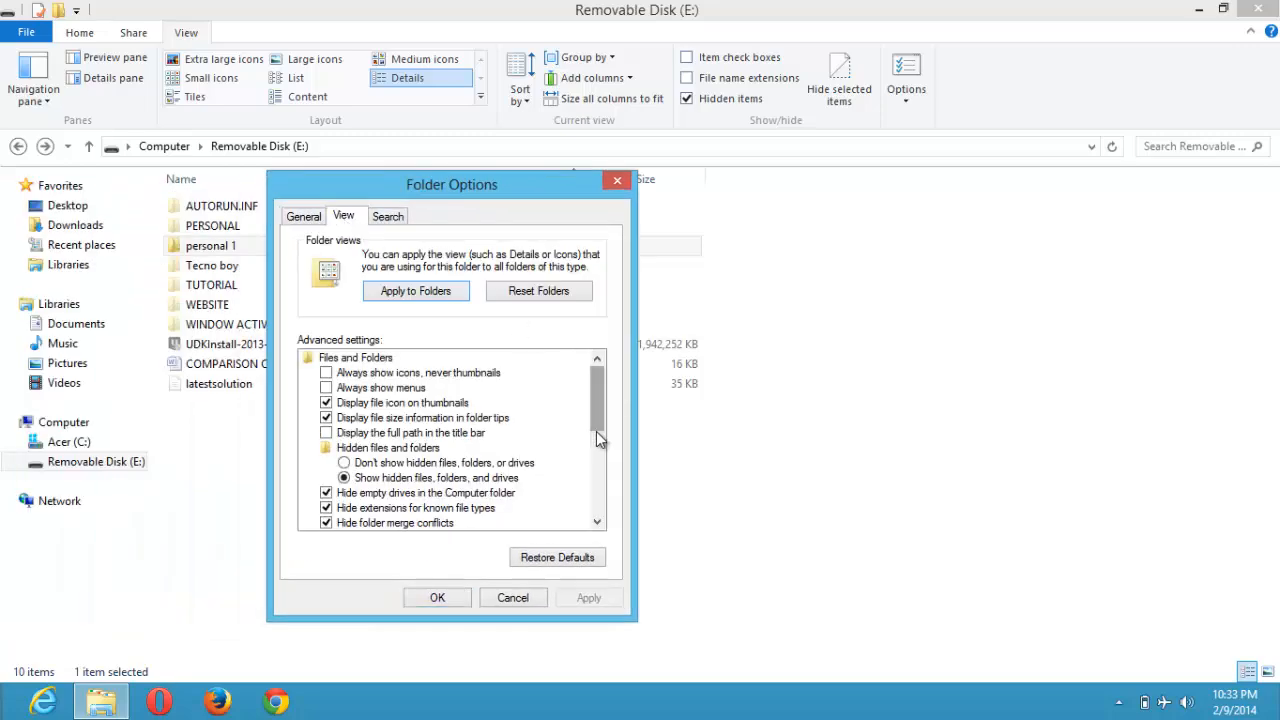
scroll("down", 3)
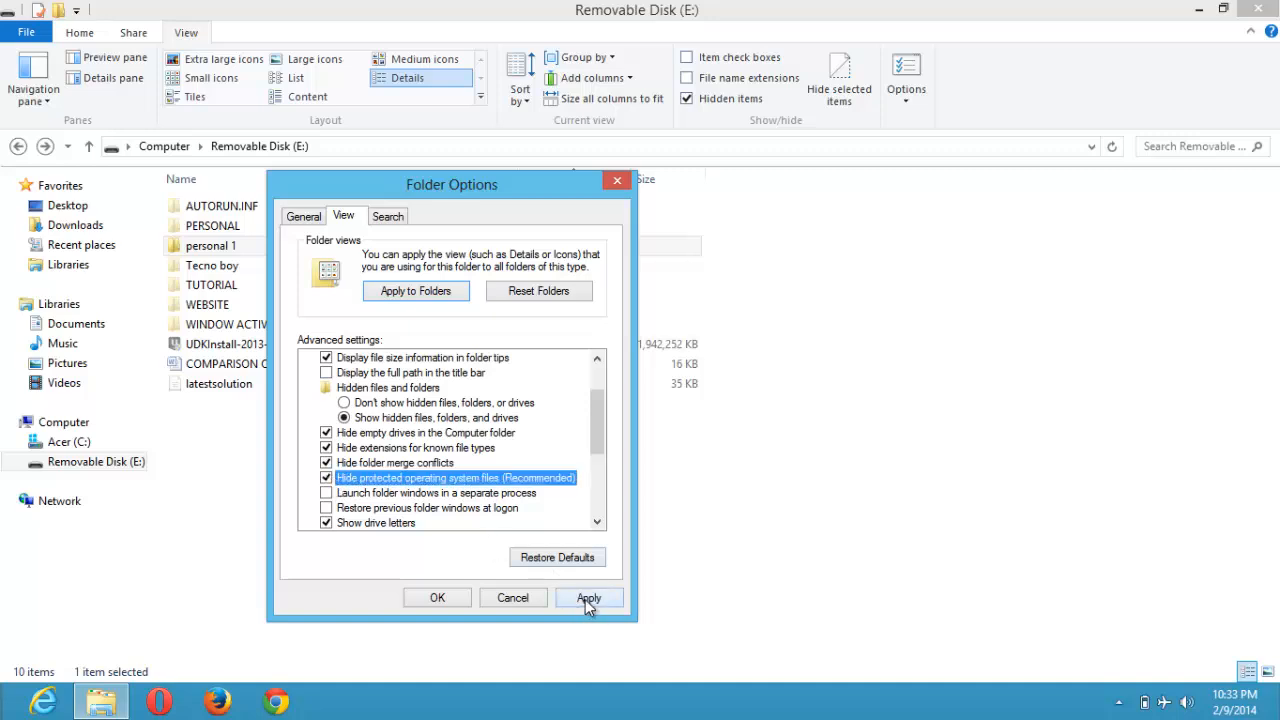
left_click(589, 597)
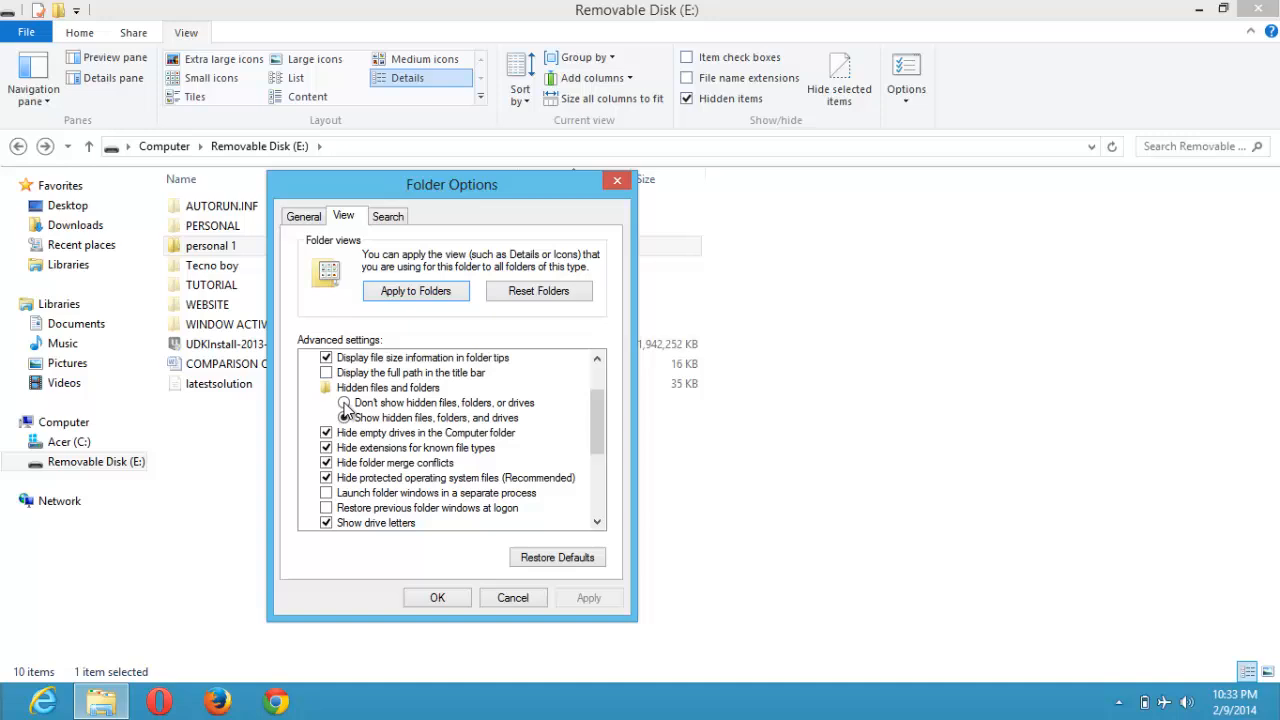
left_click(344, 402)
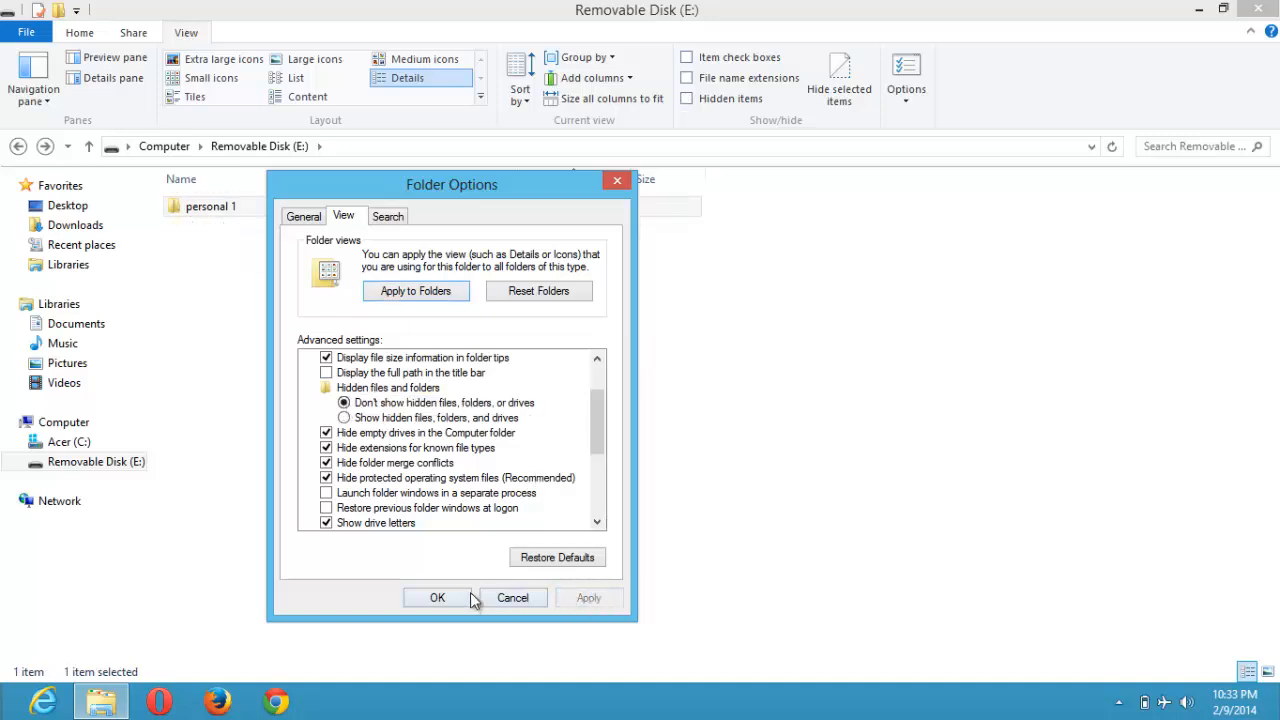
left_click(437, 597)
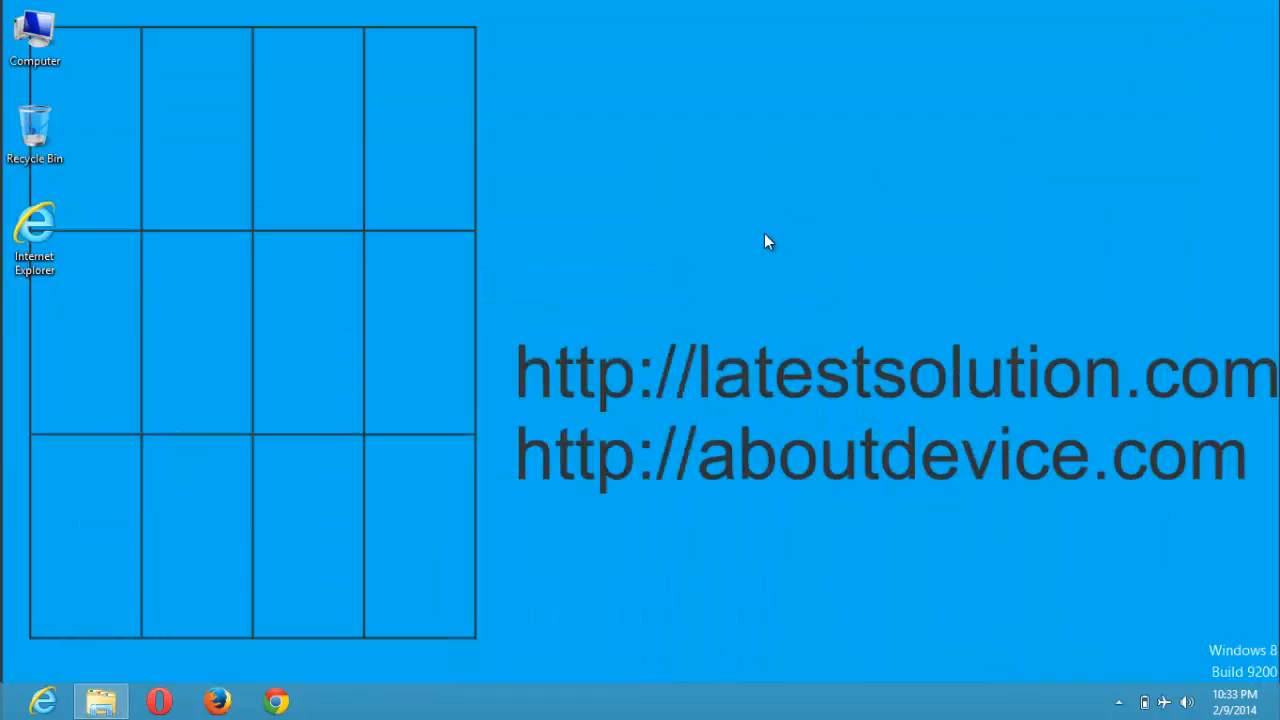
mouse_move(712, 202)
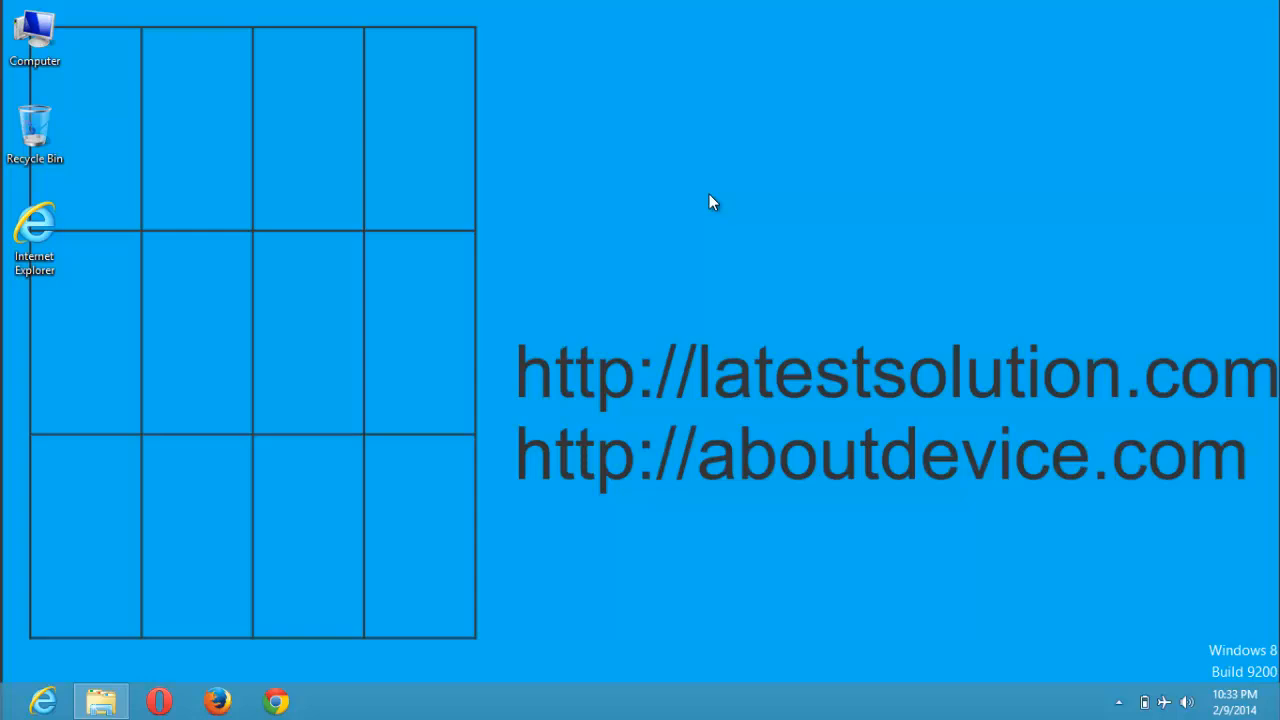
mouse_move(735, 188)
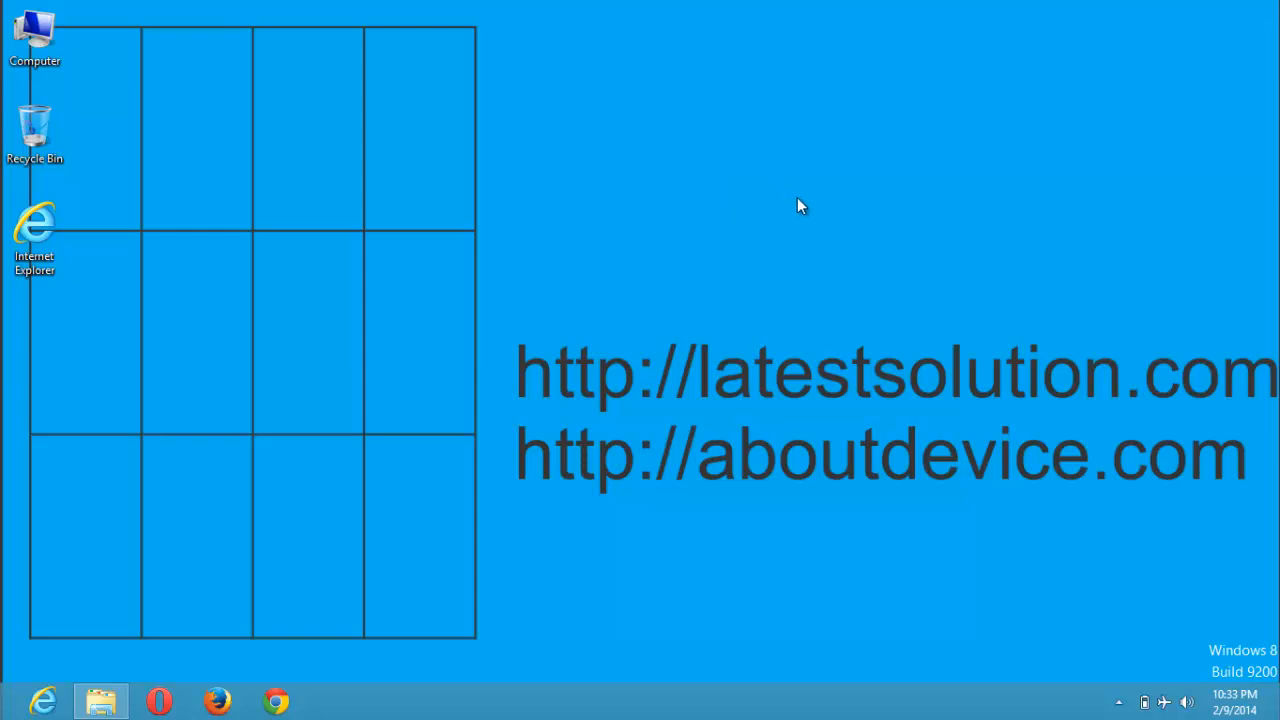
mouse_move(884, 189)
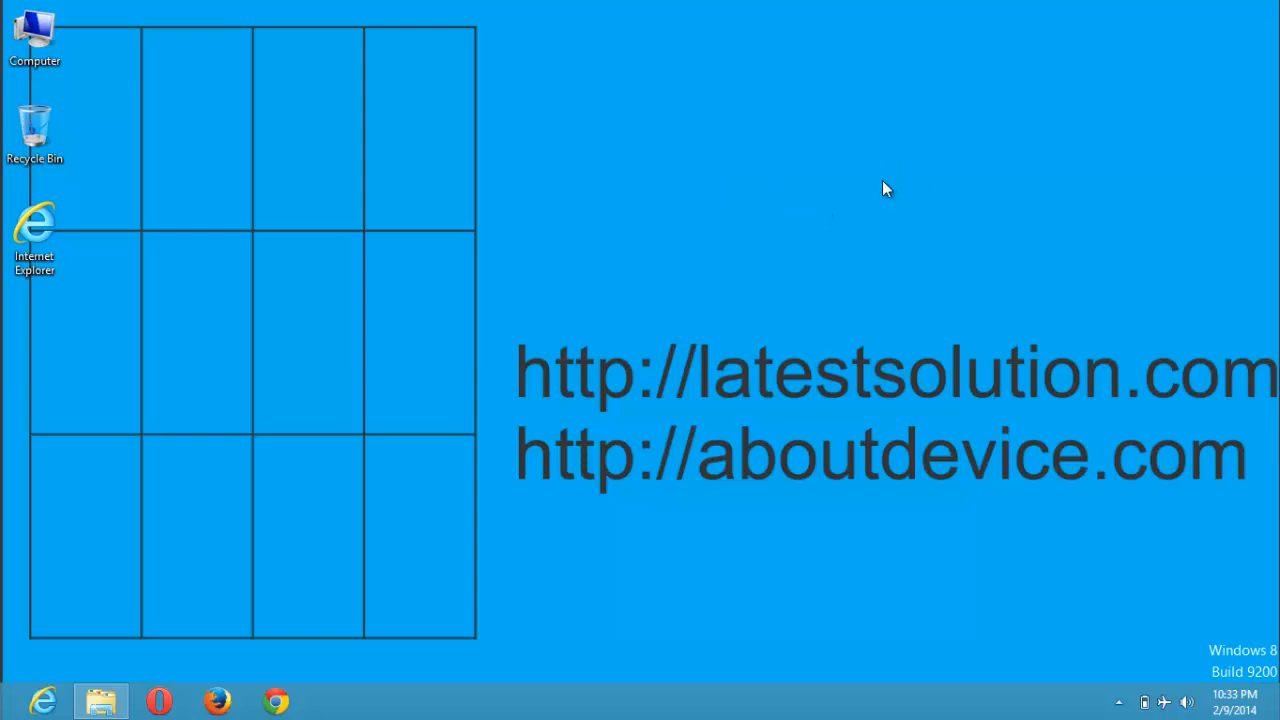